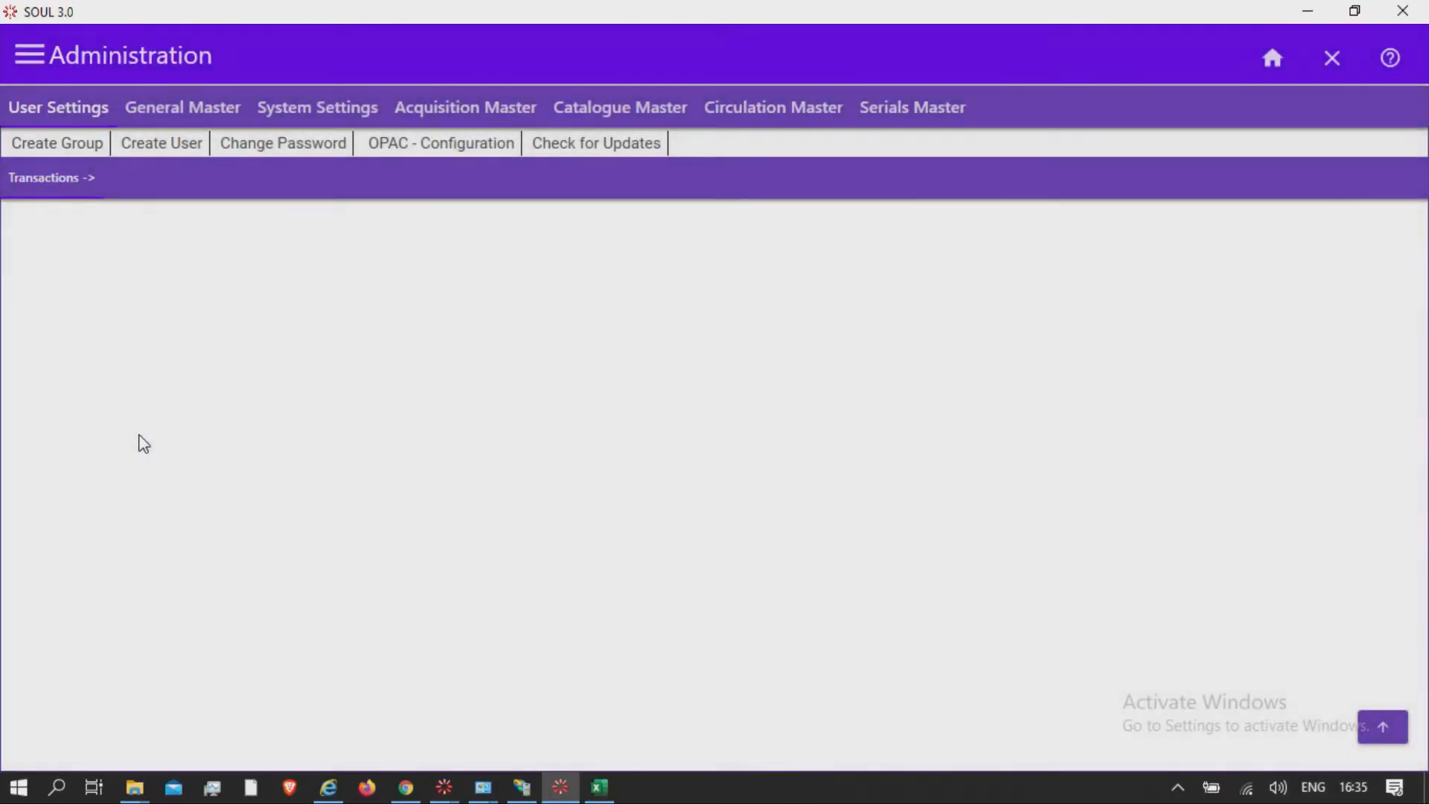
Open Import Members under Circulation Master in the Administration settings
{"action": "left_click", "coordinate": [772, 107]}
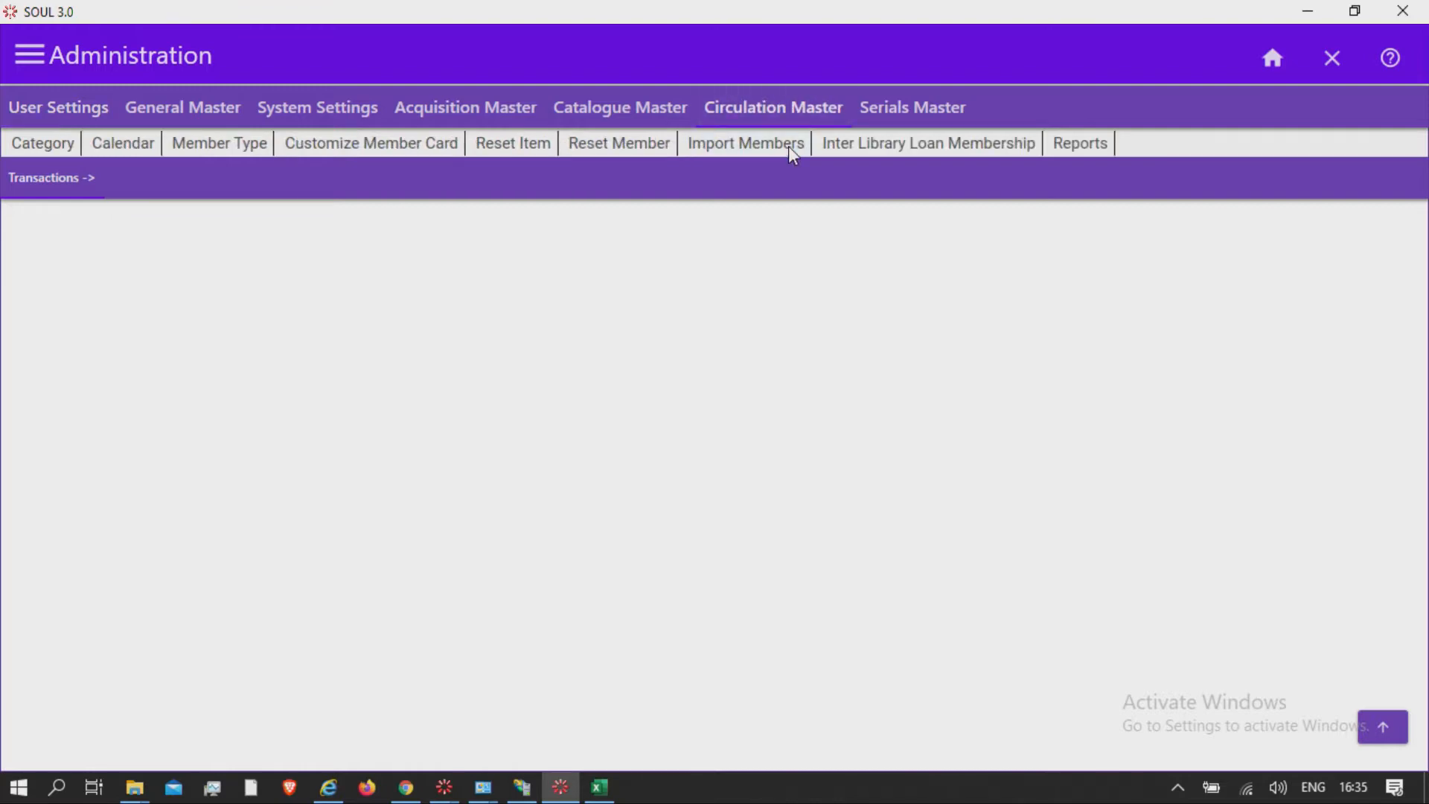
{"action": "left_click", "coordinate": [744, 143]}
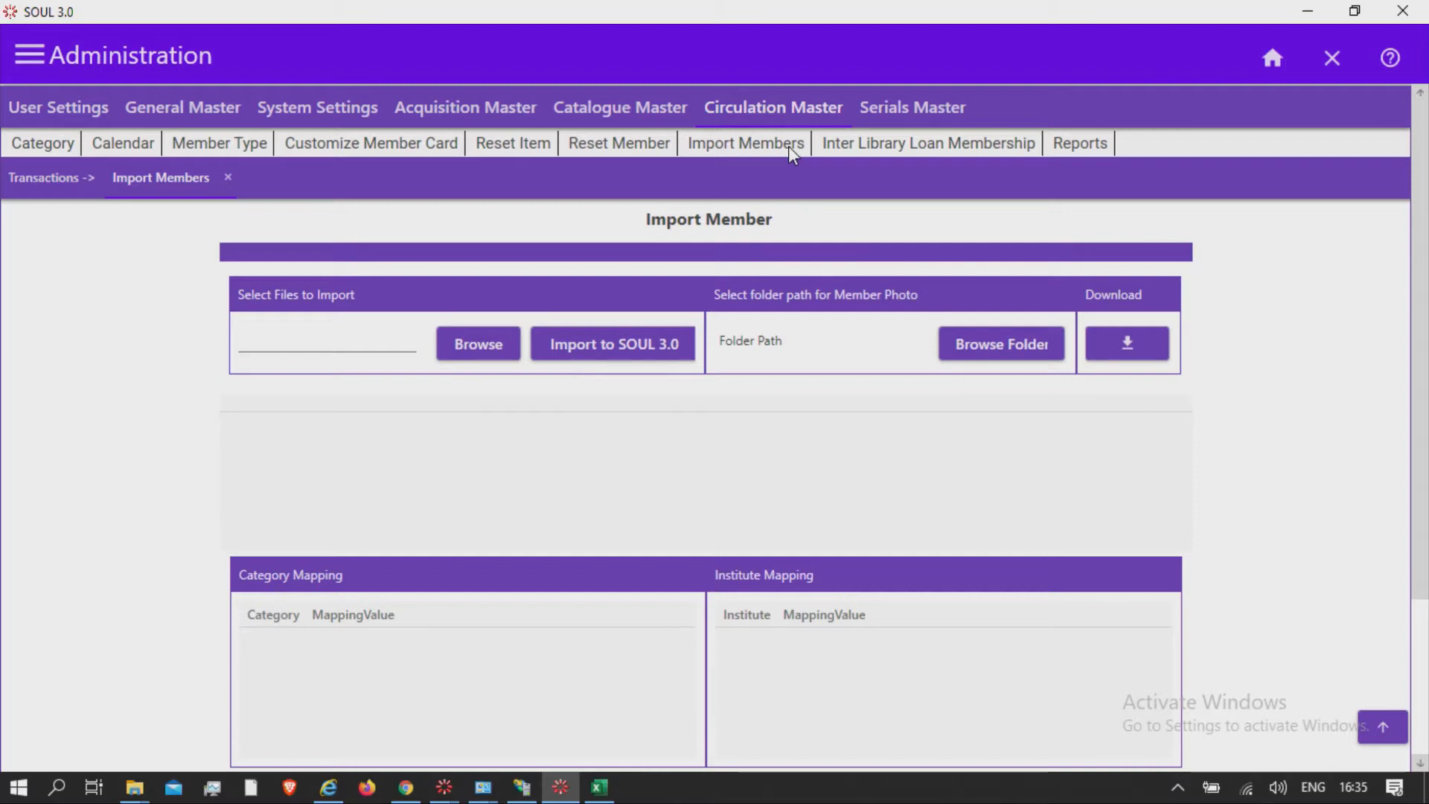
{"action": "mouse_move", "coordinate": [786, 165]}
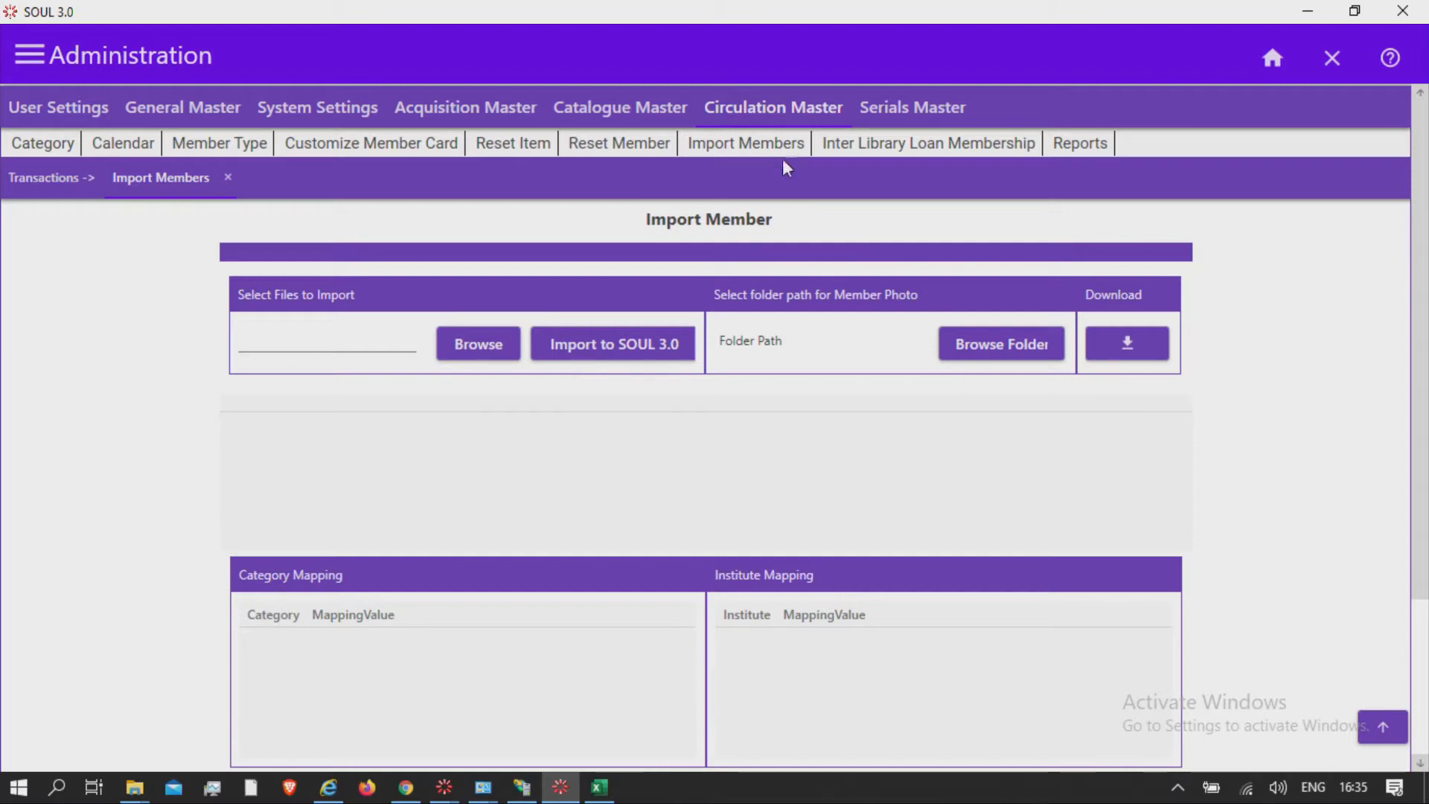
{"action": "mouse_move", "coordinate": [598, 786]}
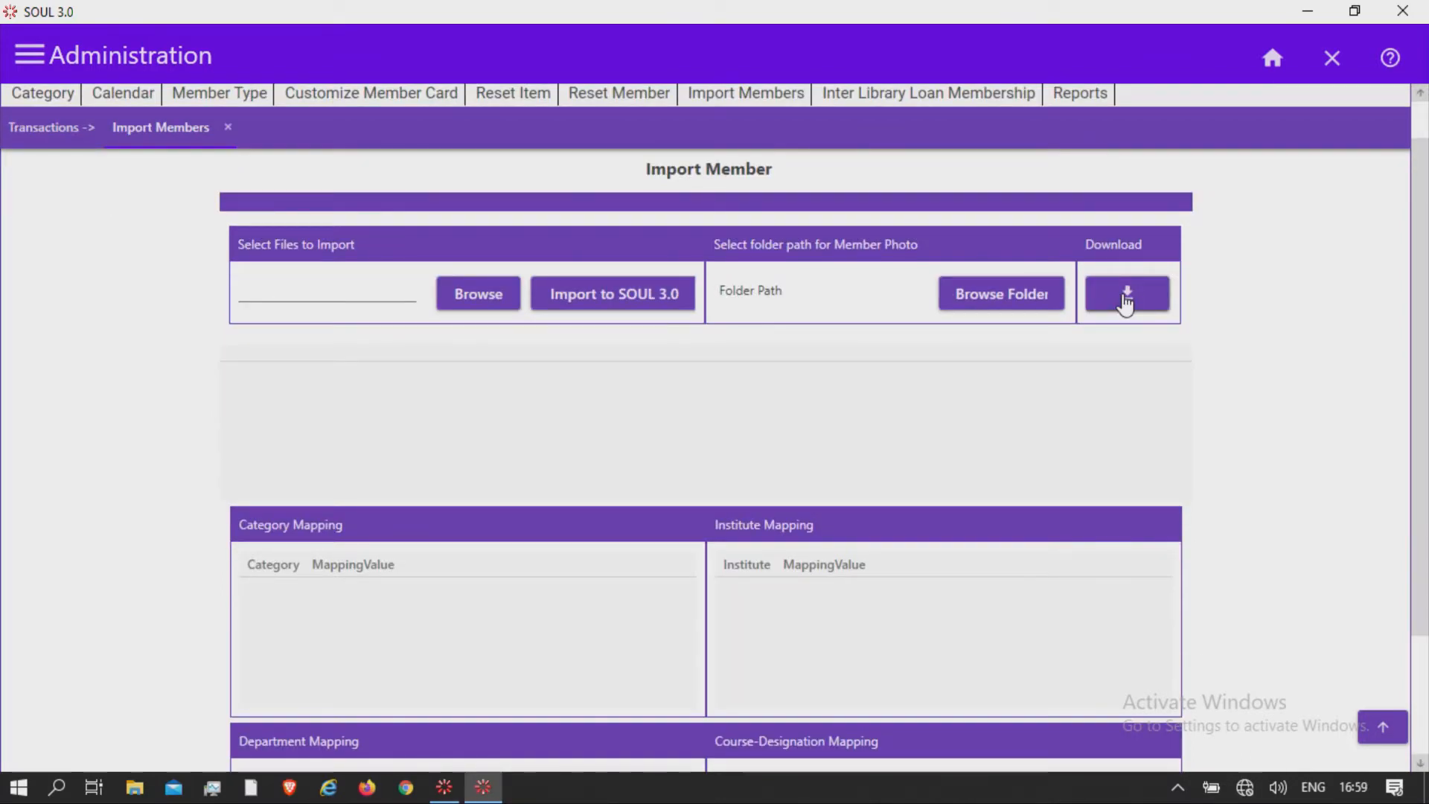
Download the member import template and save it to the Desktop as 'member'
{"action": "left_click", "coordinate": [1126, 293]}
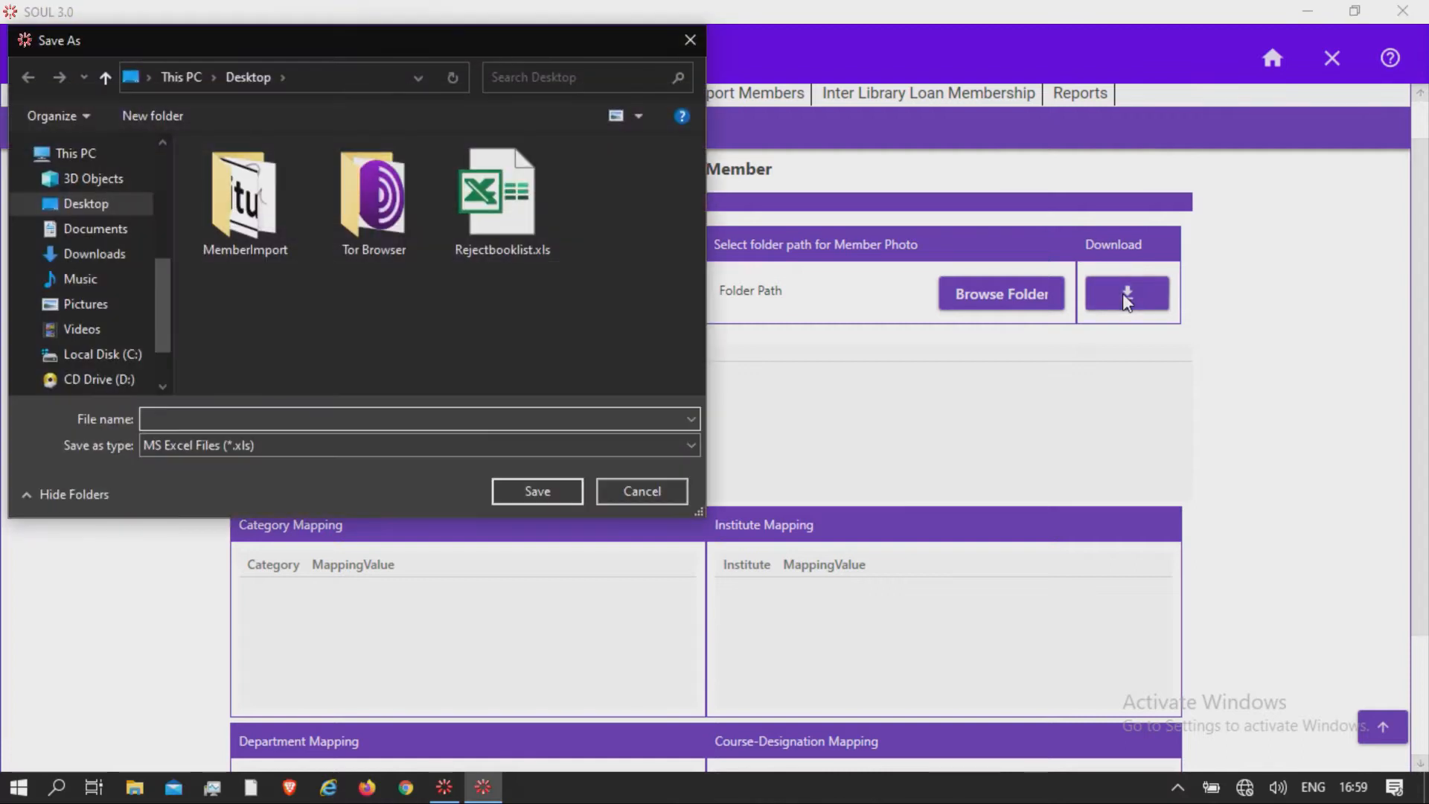
{"action": "mouse_move", "coordinate": [508, 419]}
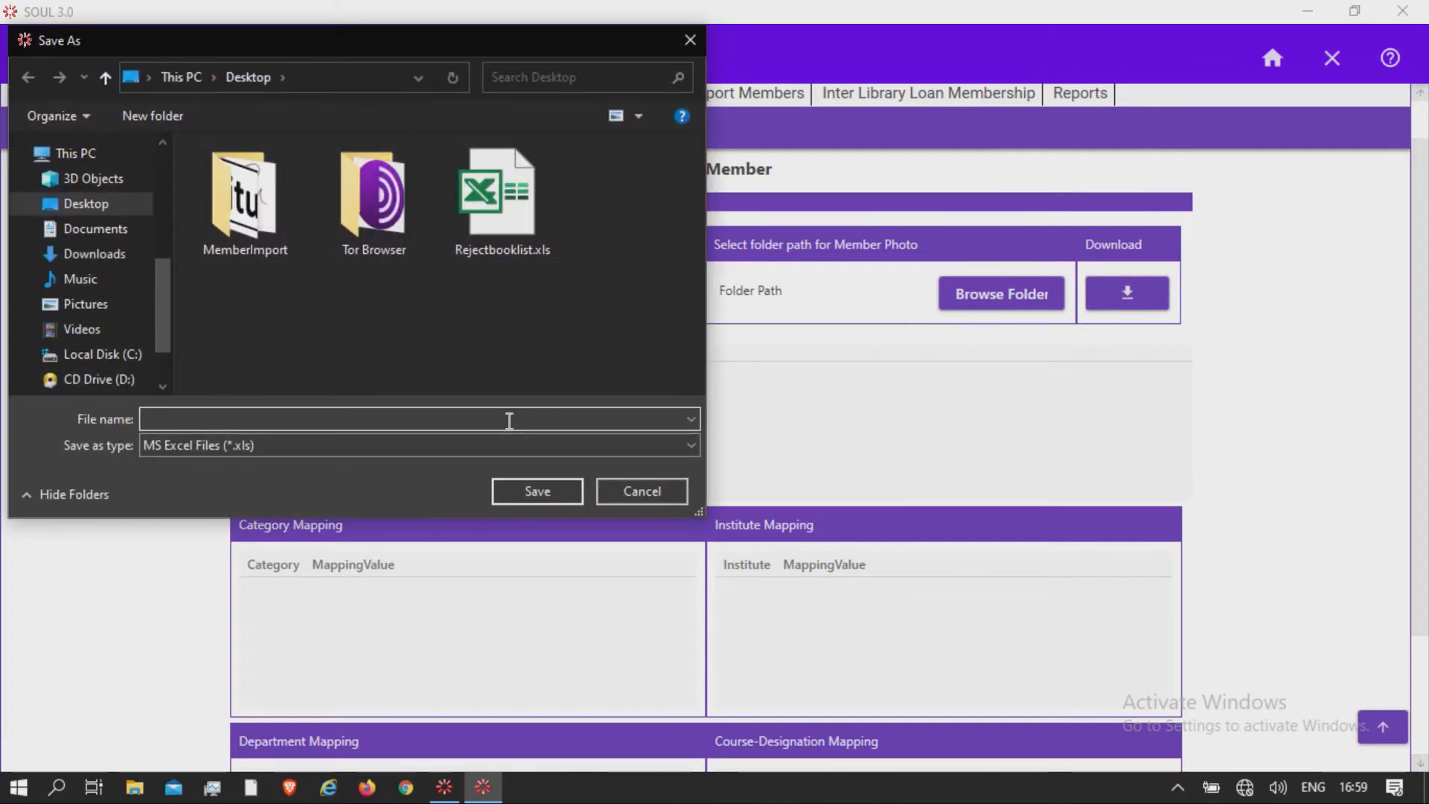
{"action": "type", "text": "memb"}
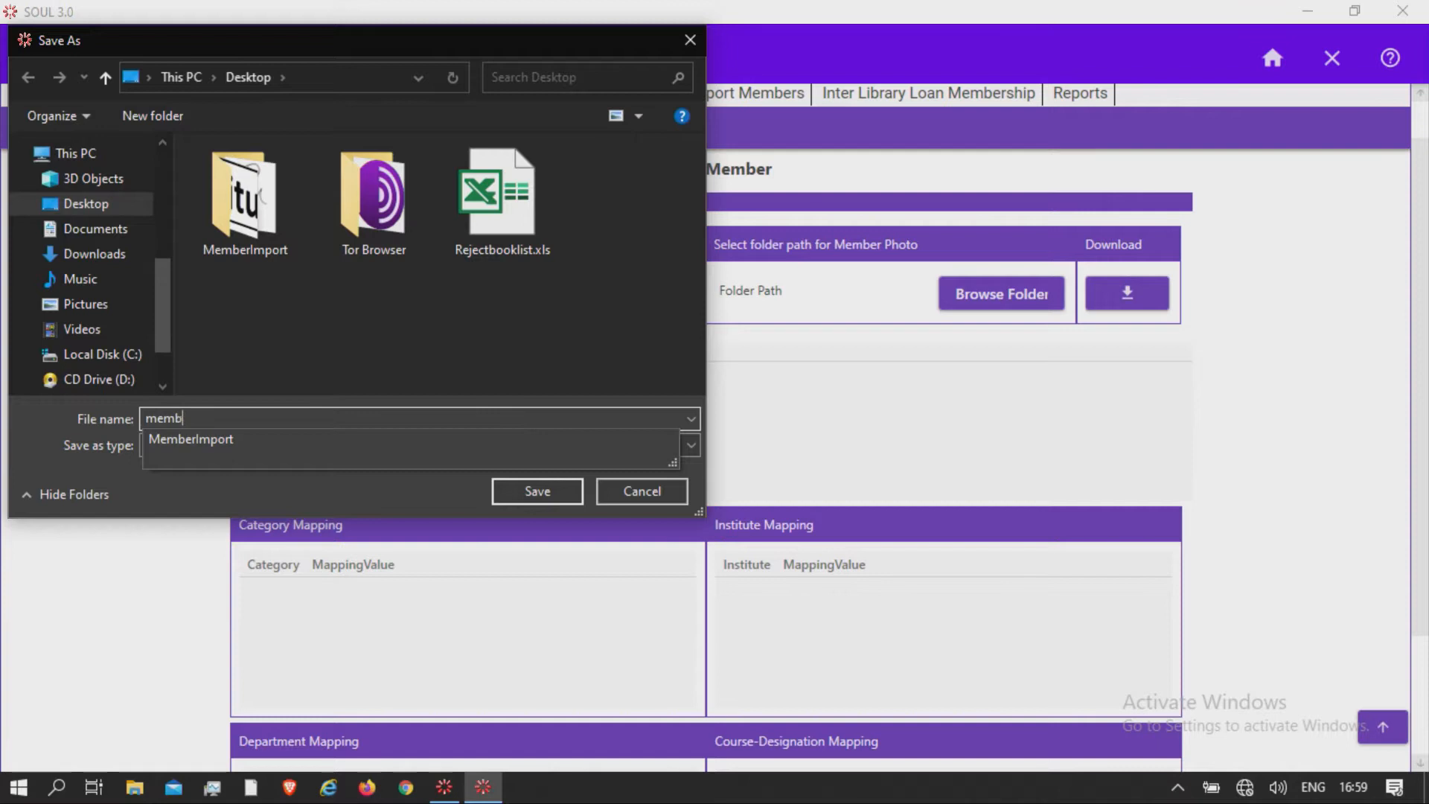
{"action": "type", "text": "er"}
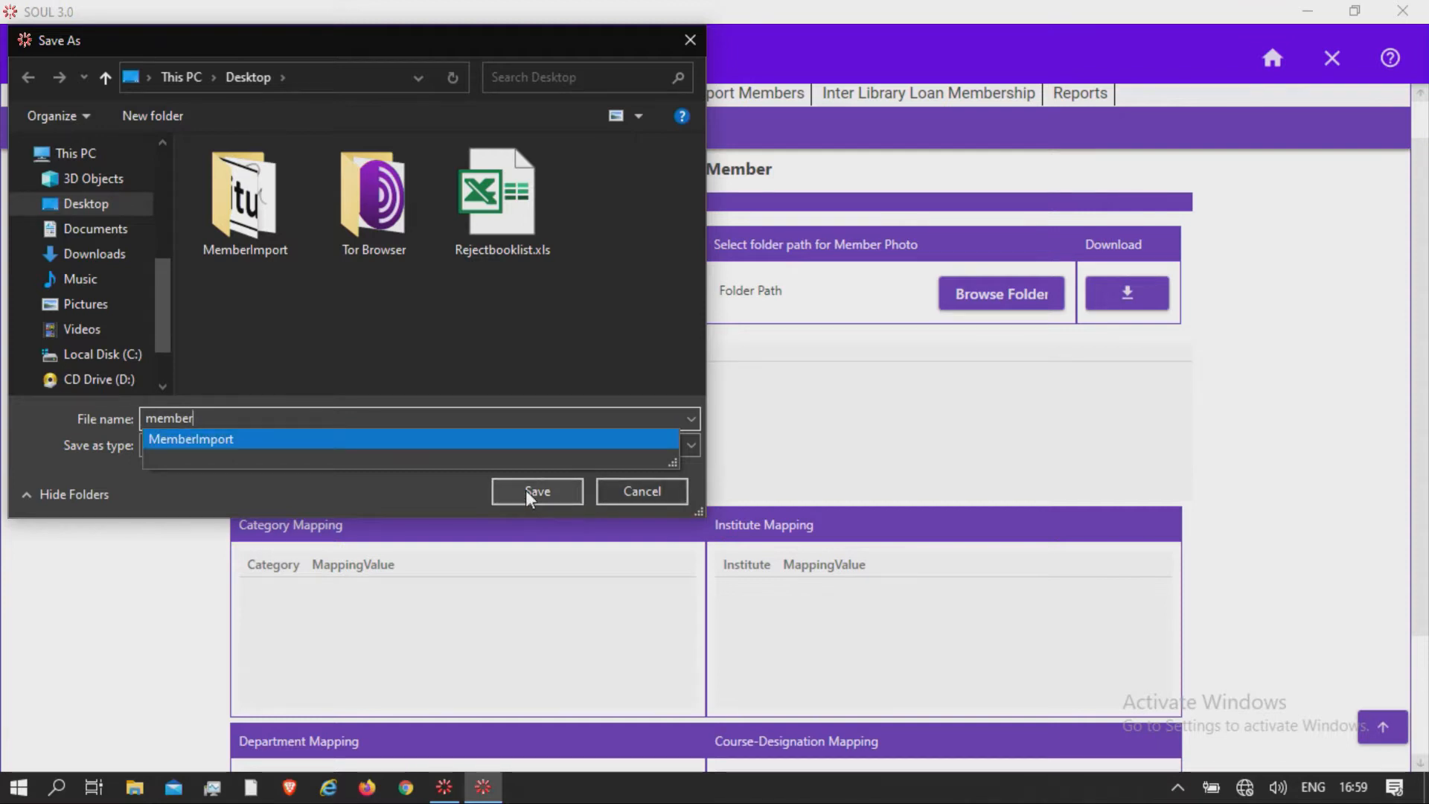
{"action": "left_click", "coordinate": [536, 491]}
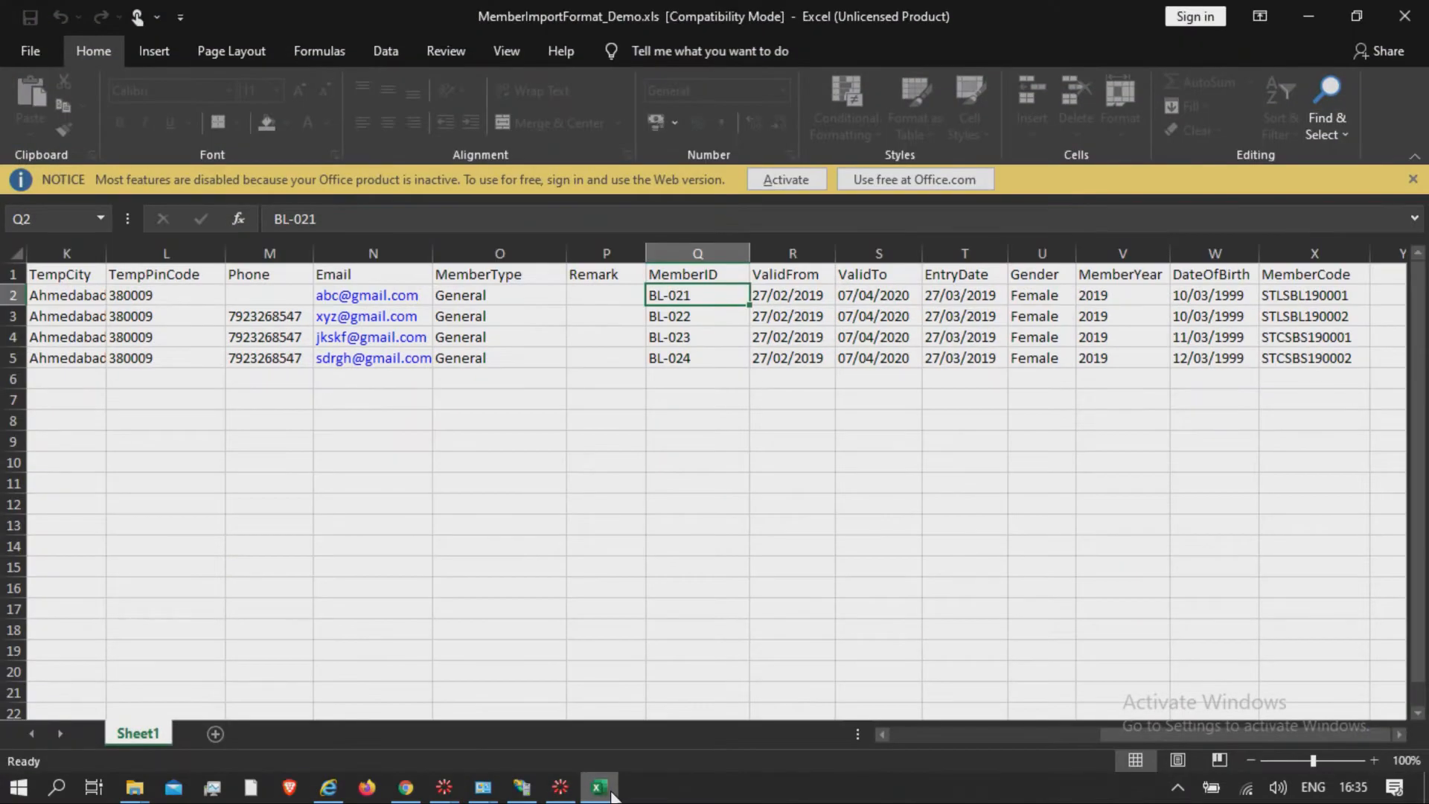
{"action": "mouse_move", "coordinate": [1116, 736]}
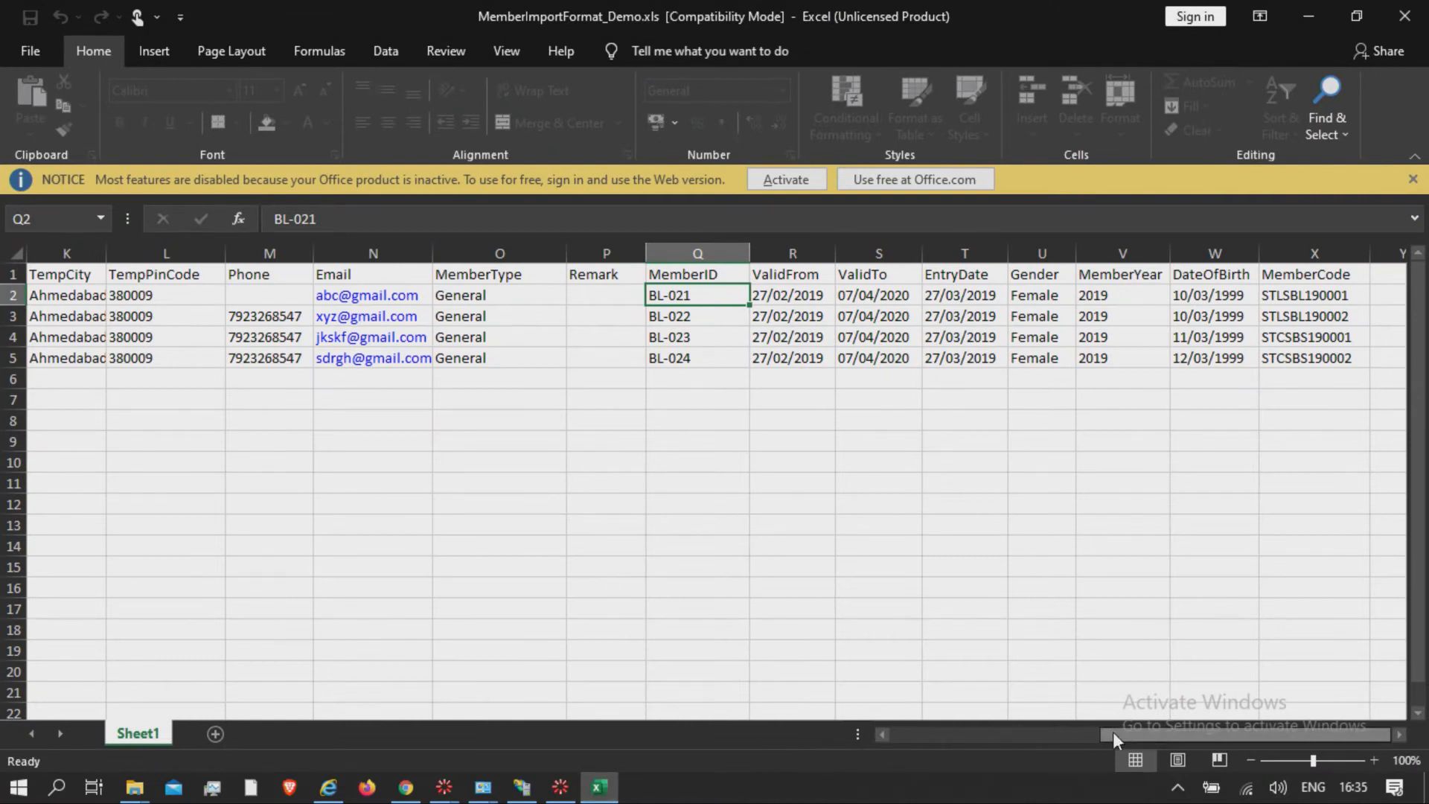
Review the template headers Category, Course_Designation, Institute, MemberFirstName and MemberLastName
{"action": "scroll", "scroll_direction": "left", "scroll_amount": 3}
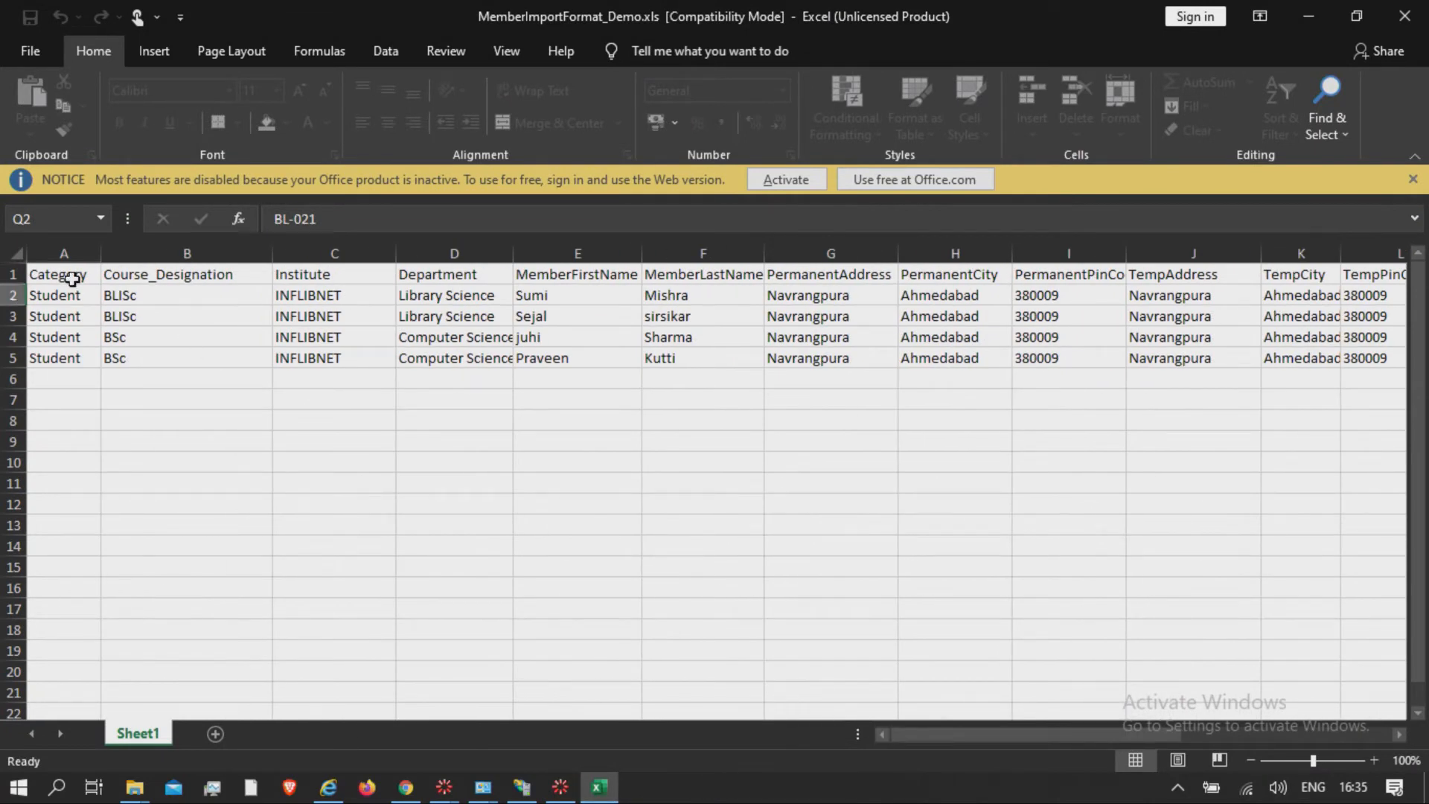
{"action": "left_click", "coordinate": [62, 273]}
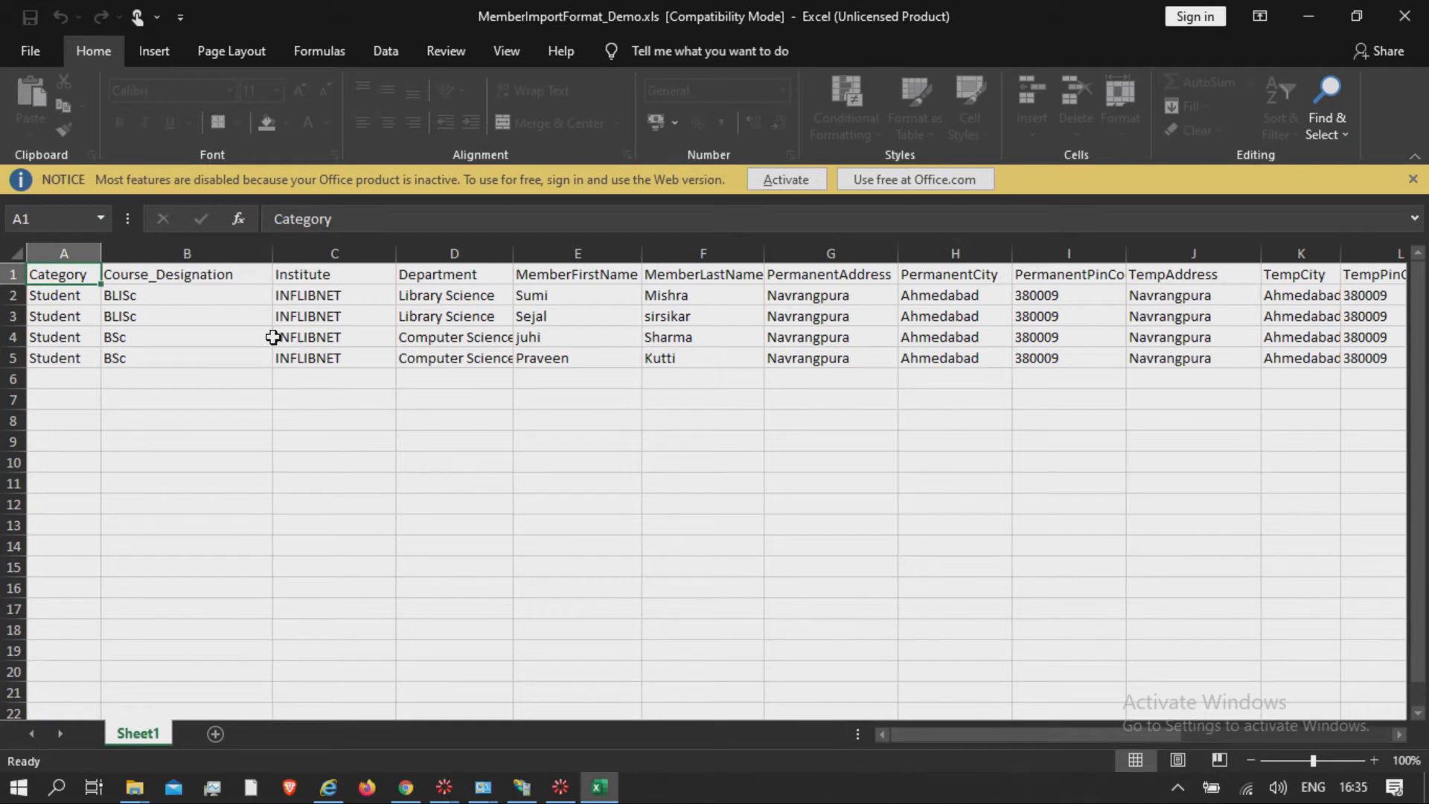
{"action": "left_click", "coordinate": [186, 273]}
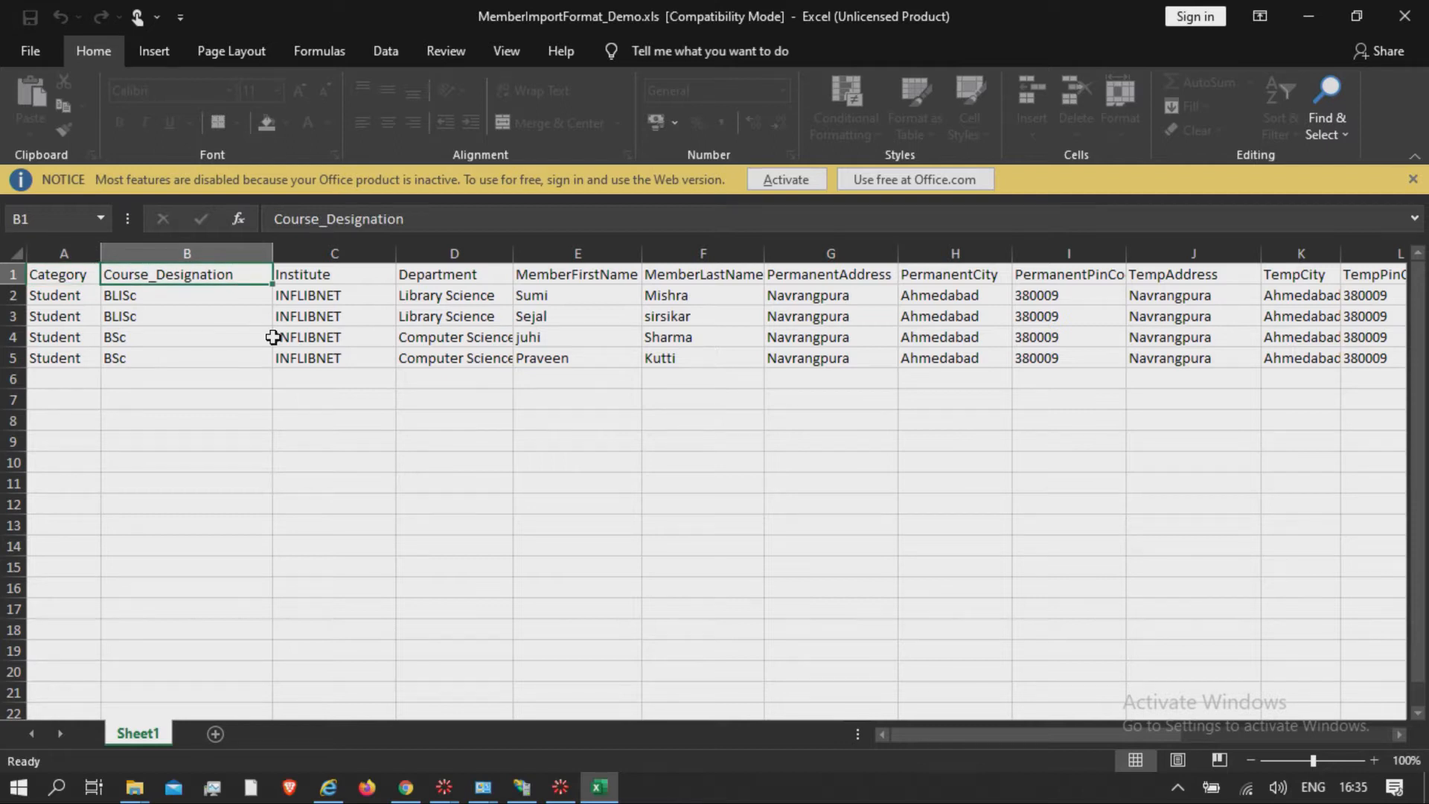
{"action": "left_click", "coordinate": [334, 273]}
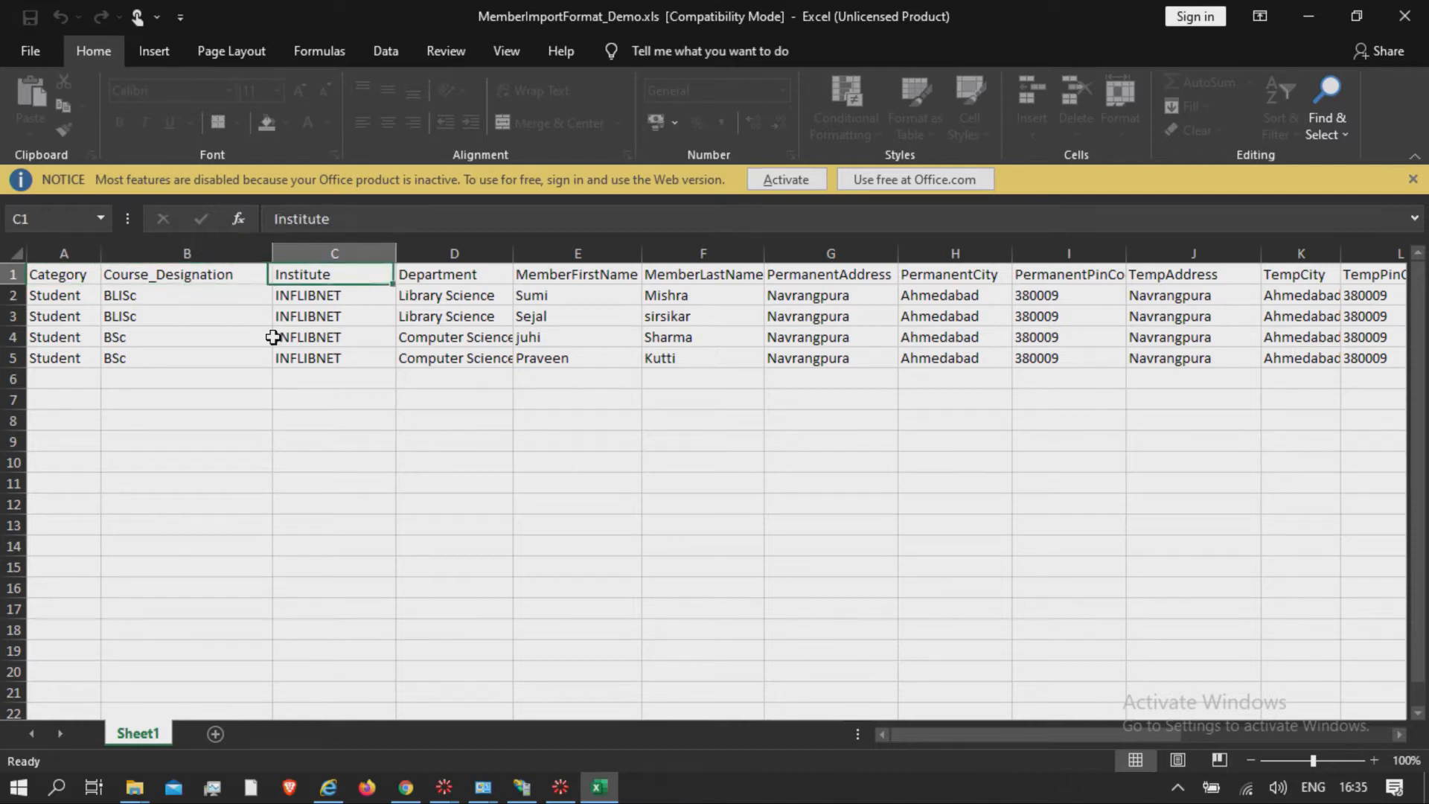
{"action": "left_click", "coordinate": [577, 273]}
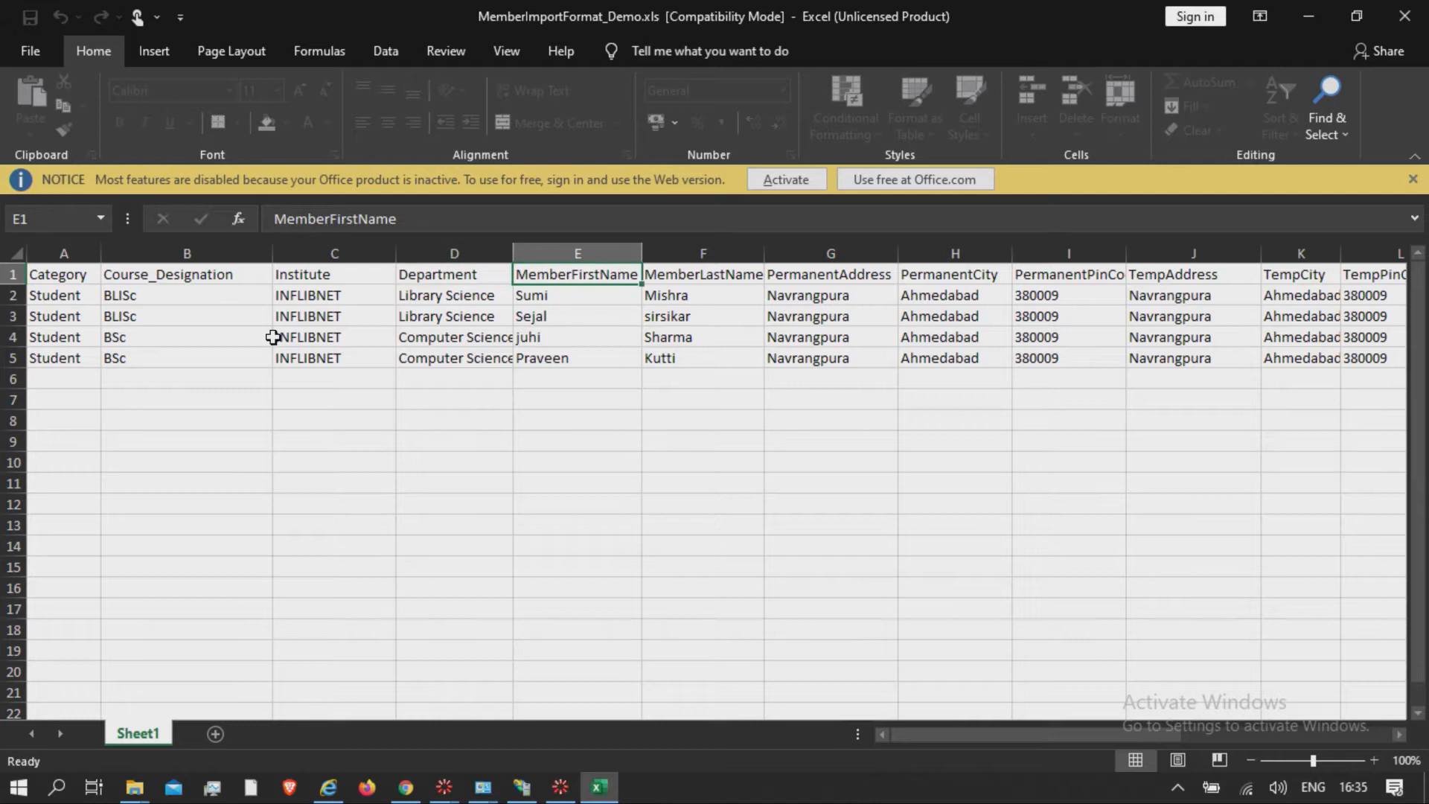
{"action": "left_click", "coordinate": [702, 273]}
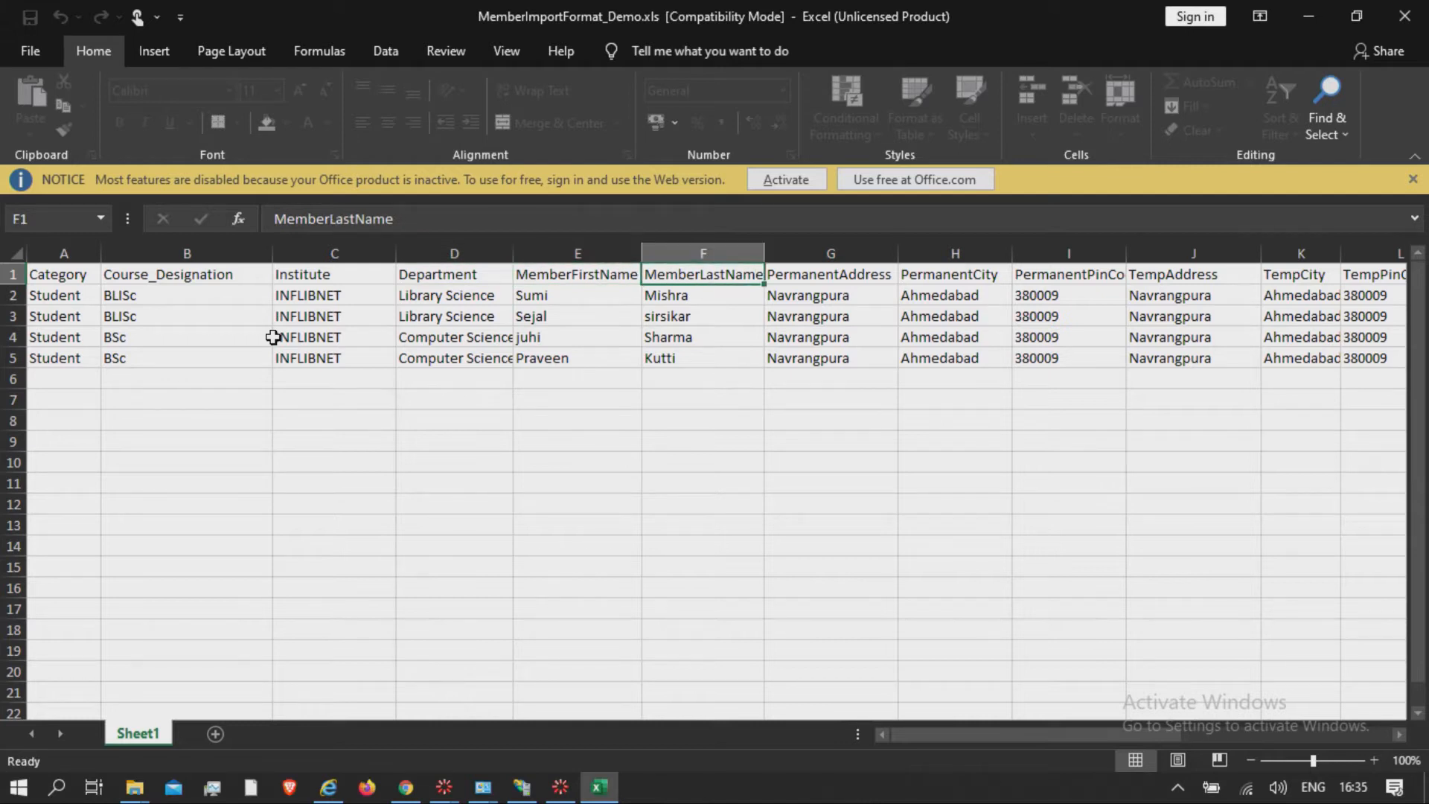
{"action": "scroll", "scroll_direction": "right", "scroll_amount": 3}
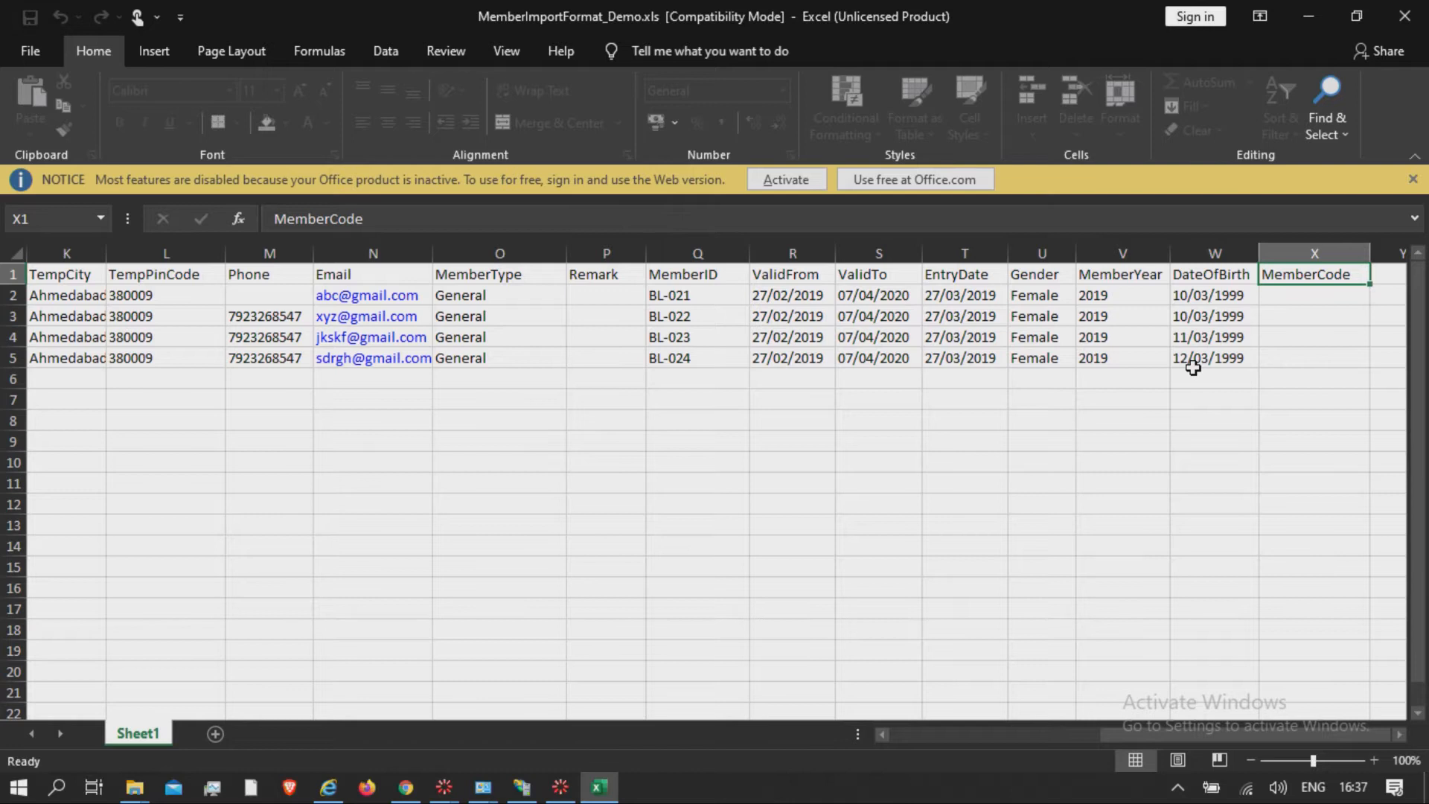
{"action": "mouse_move", "coordinate": [646, 677]}
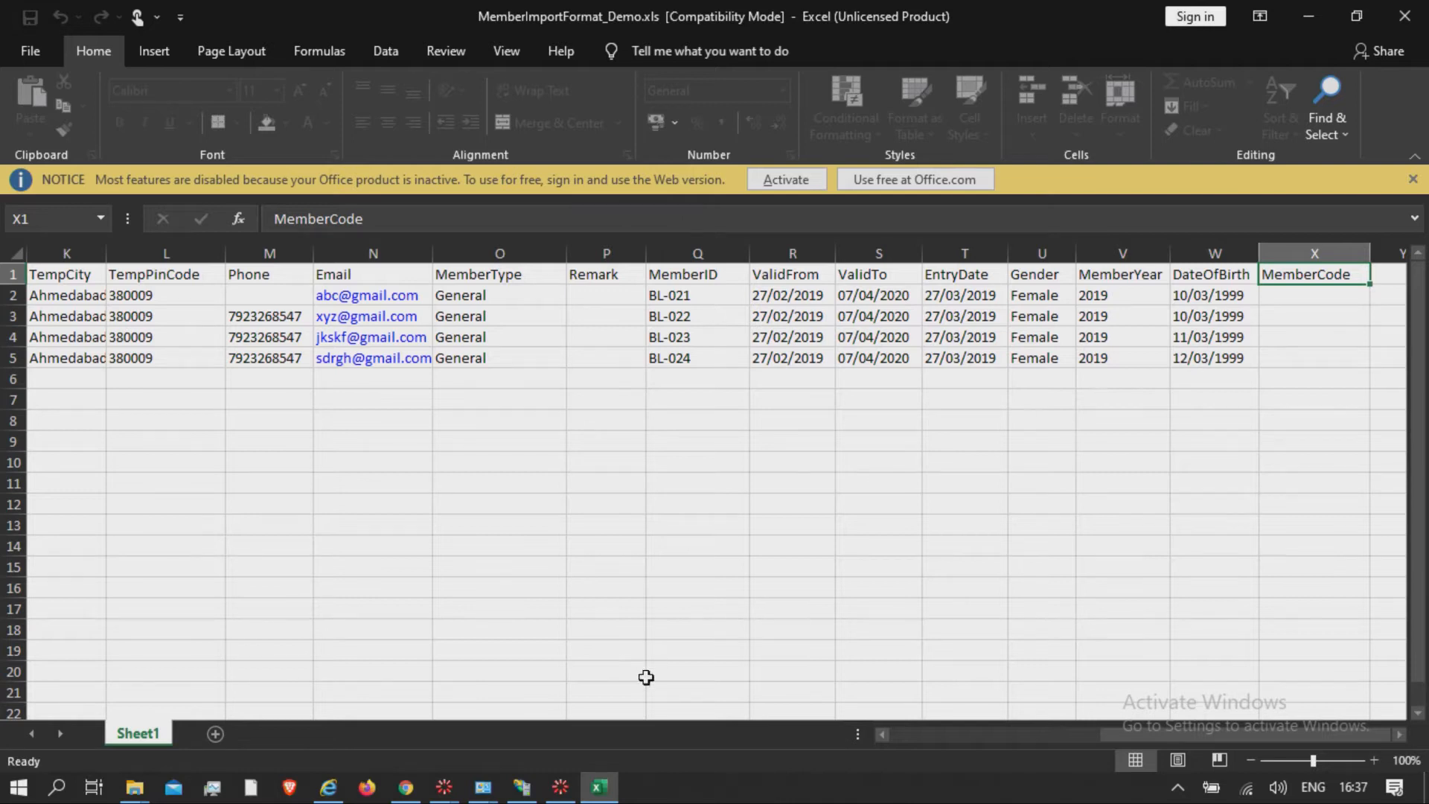
Back in SOUL 3.0, select Desktop\MemberImport\MemberImportFormat_Demo.xls as the import file
{"action": "left_click", "coordinate": [559, 787]}
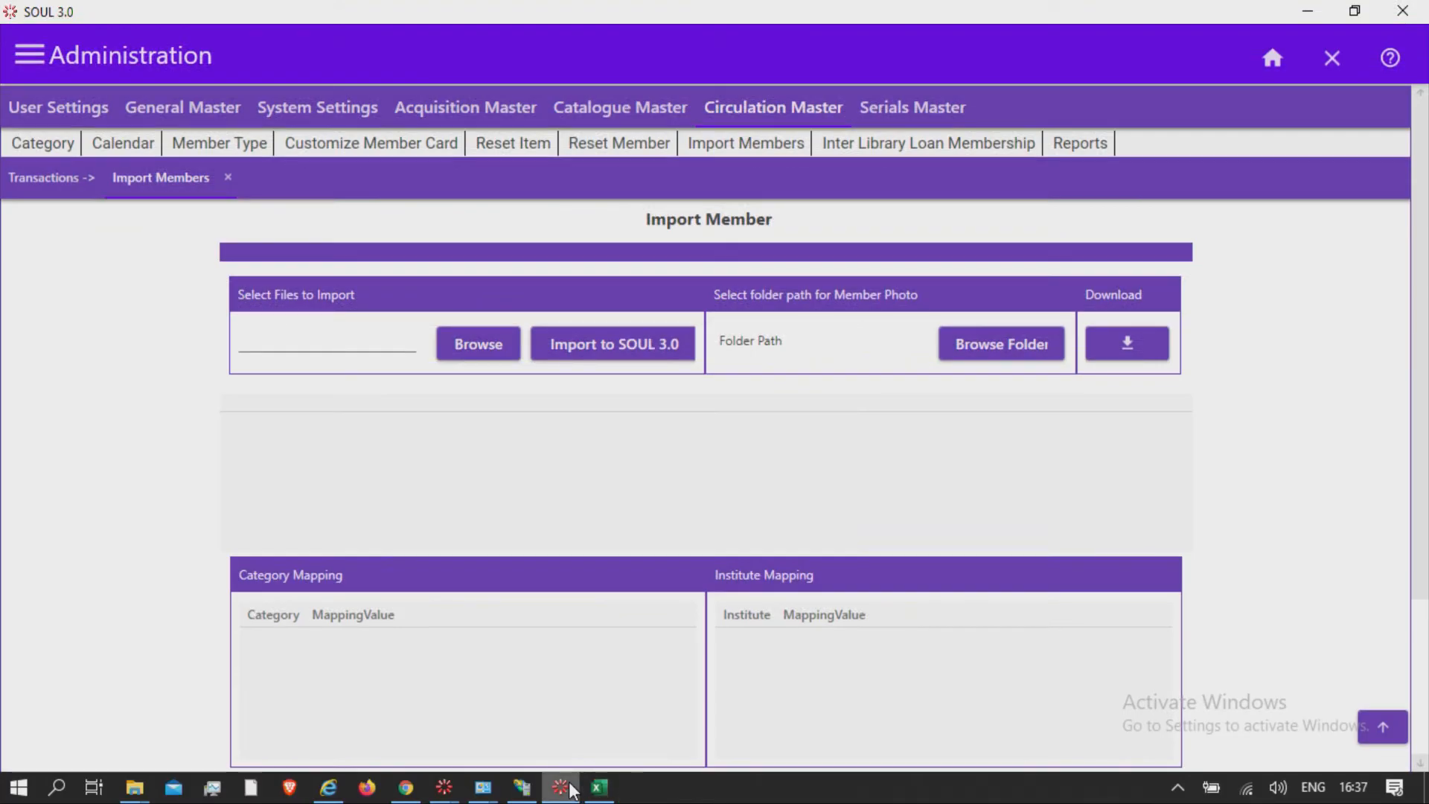
{"action": "mouse_move", "coordinate": [601, 539]}
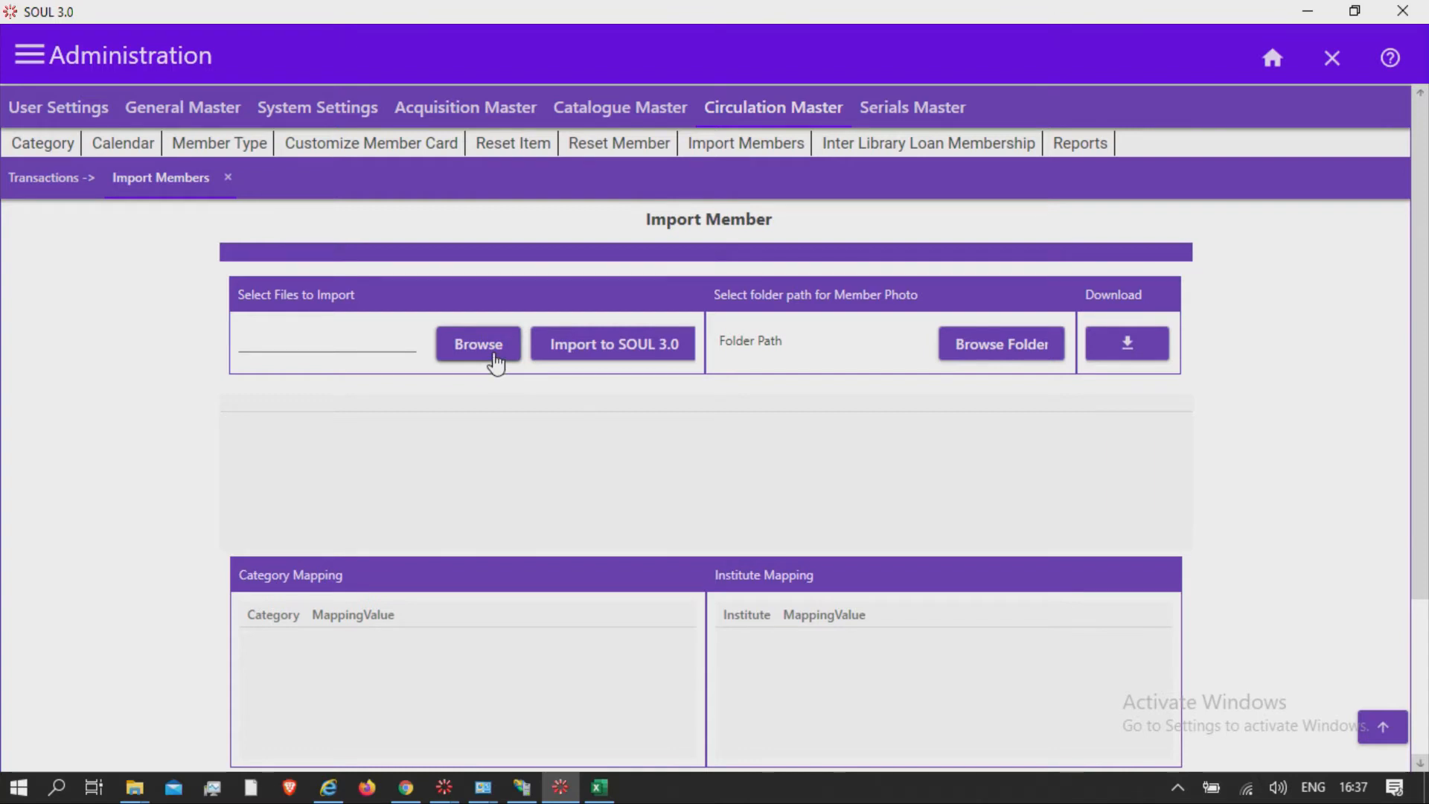
{"action": "left_click", "coordinate": [478, 344]}
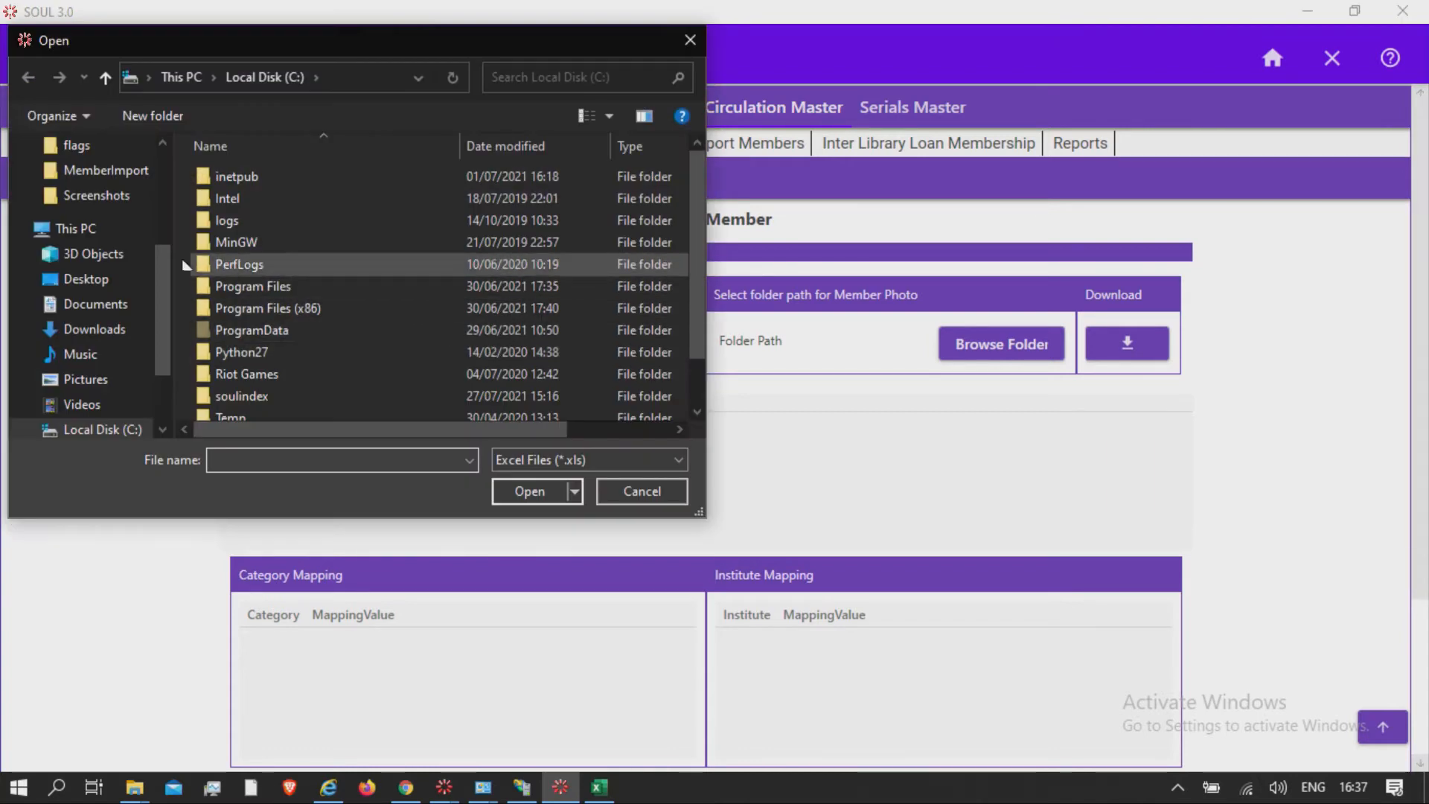
{"action": "scroll", "scroll_direction": "up", "scroll_amount": 3}
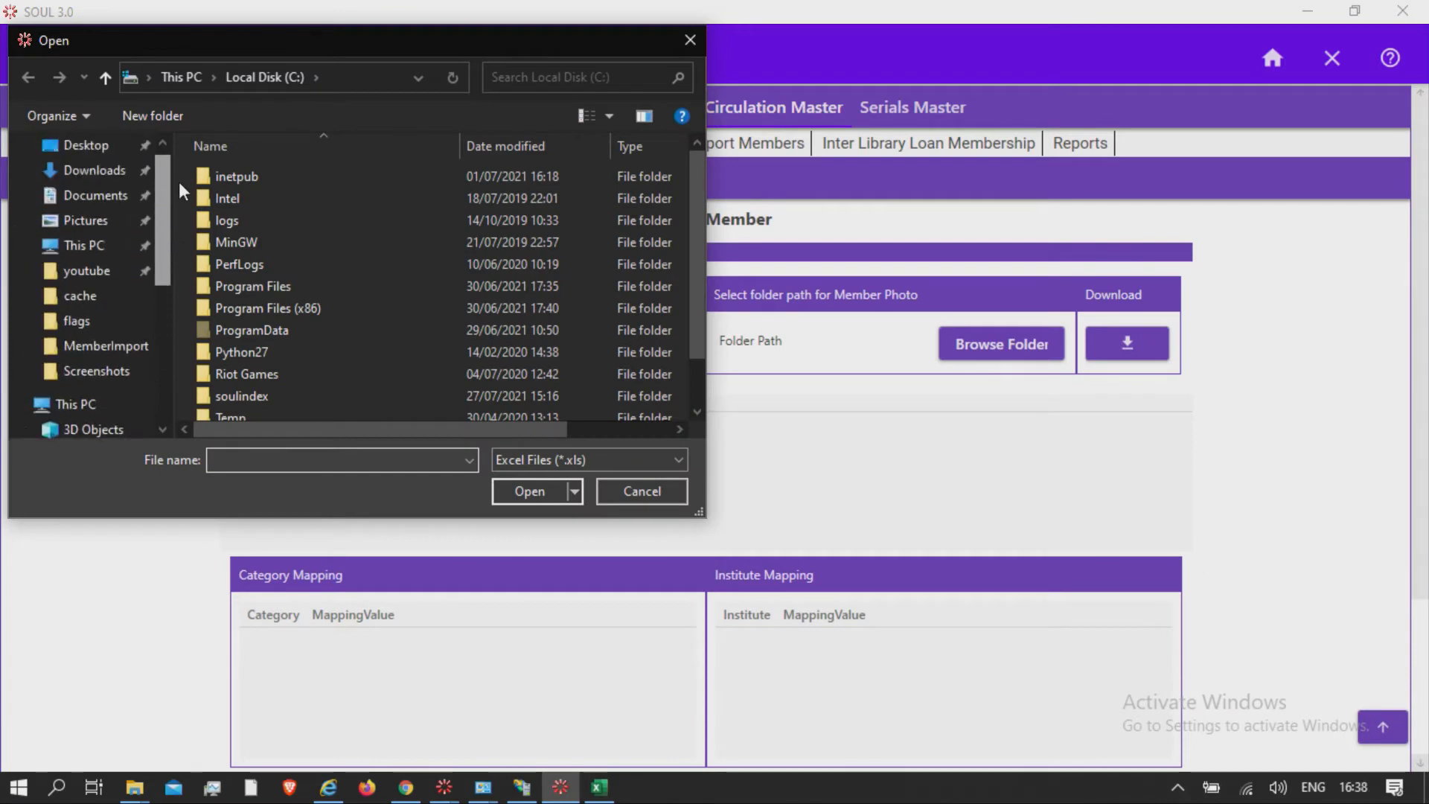
{"action": "left_click", "coordinate": [85, 145]}
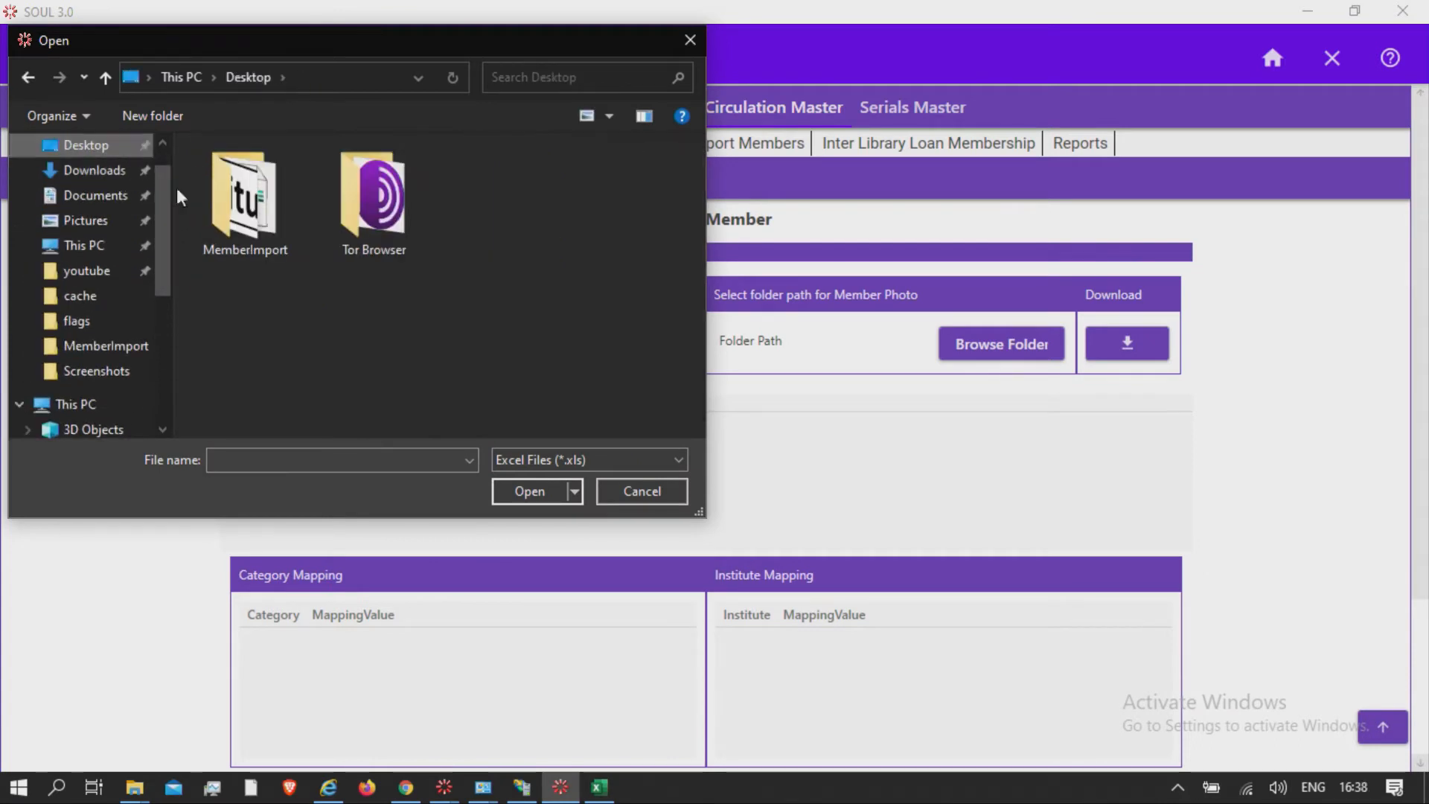
{"action": "double_click", "coordinate": [244, 196]}
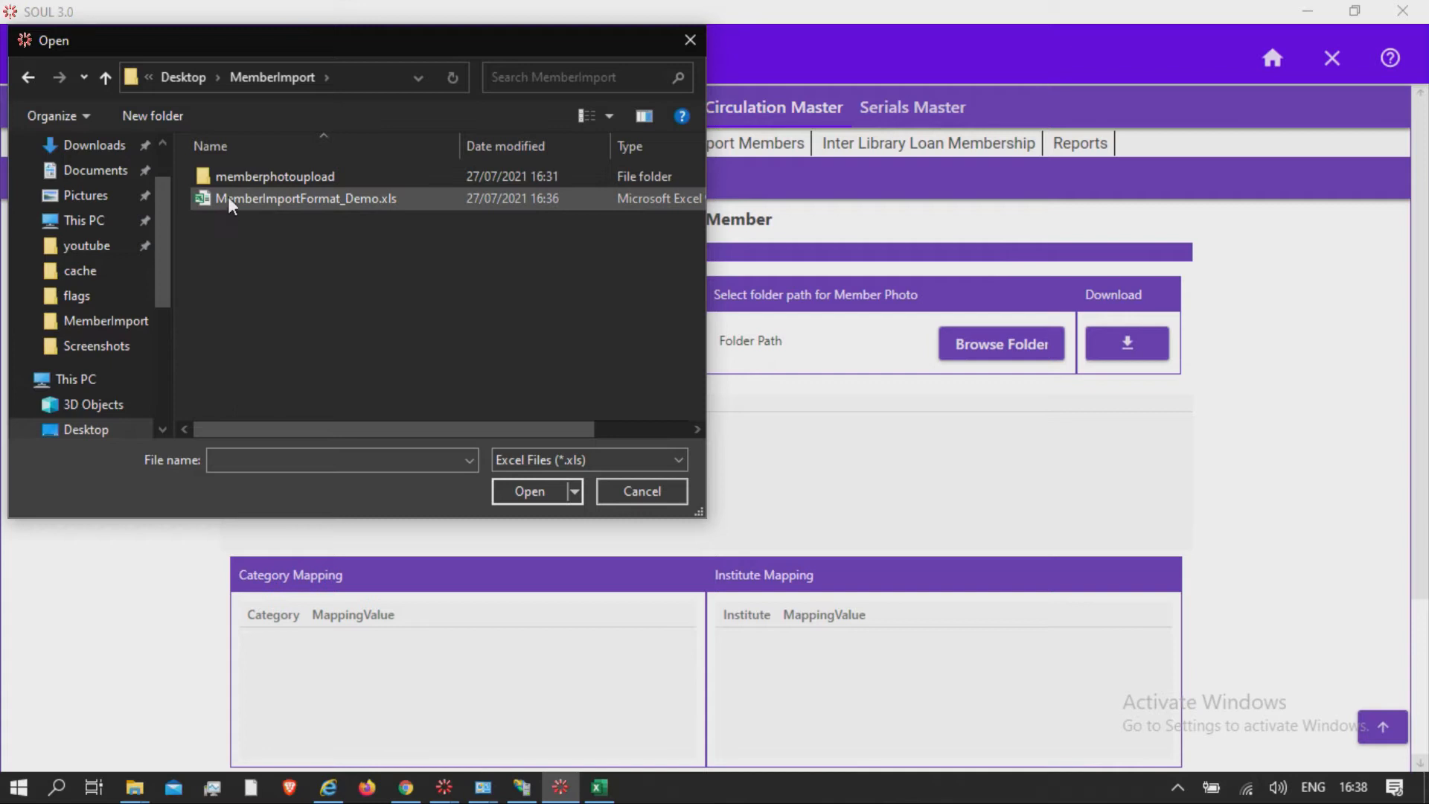
{"action": "left_click", "coordinate": [305, 198]}
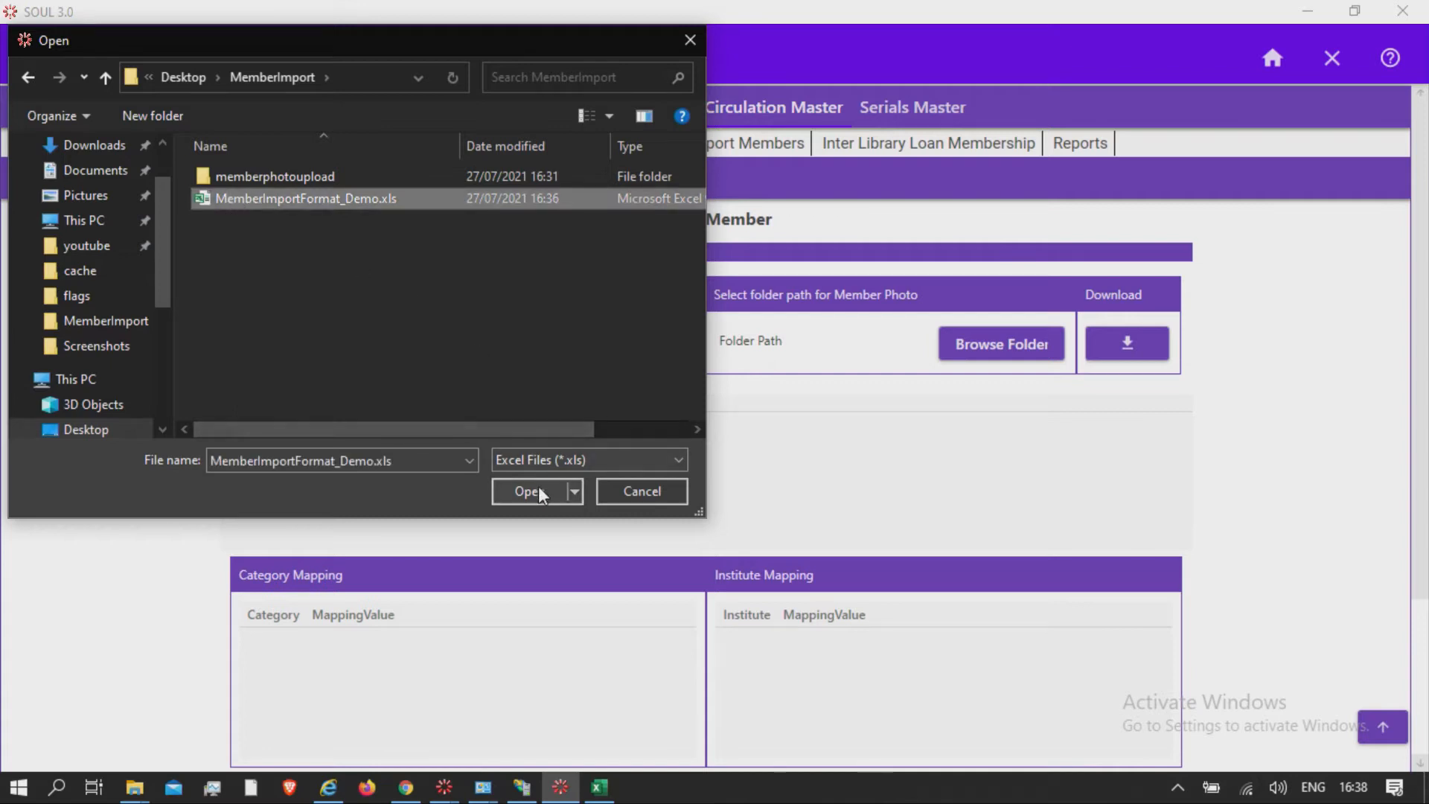
{"action": "left_click", "coordinate": [531, 492]}
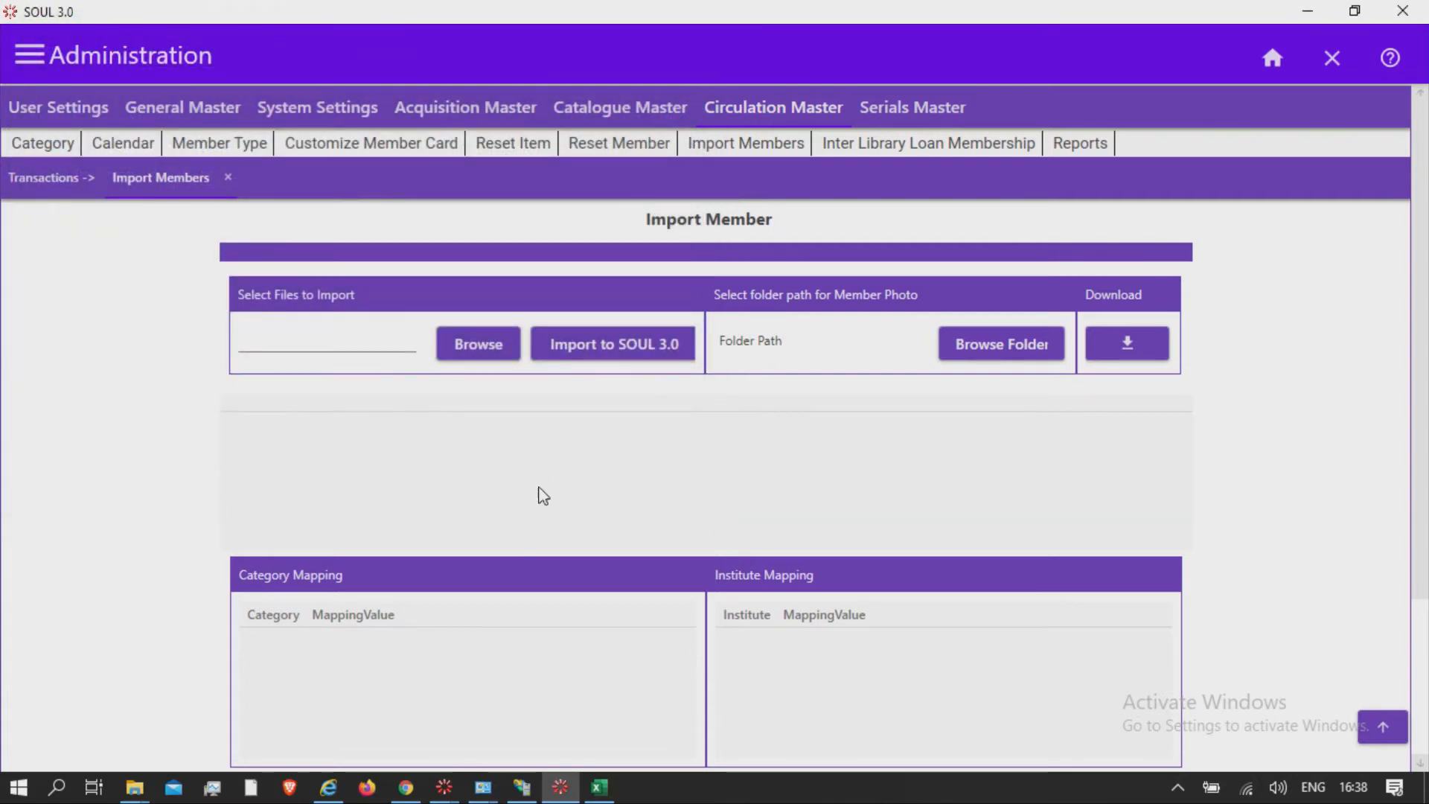
{"action": "left_click", "coordinate": [477, 344]}
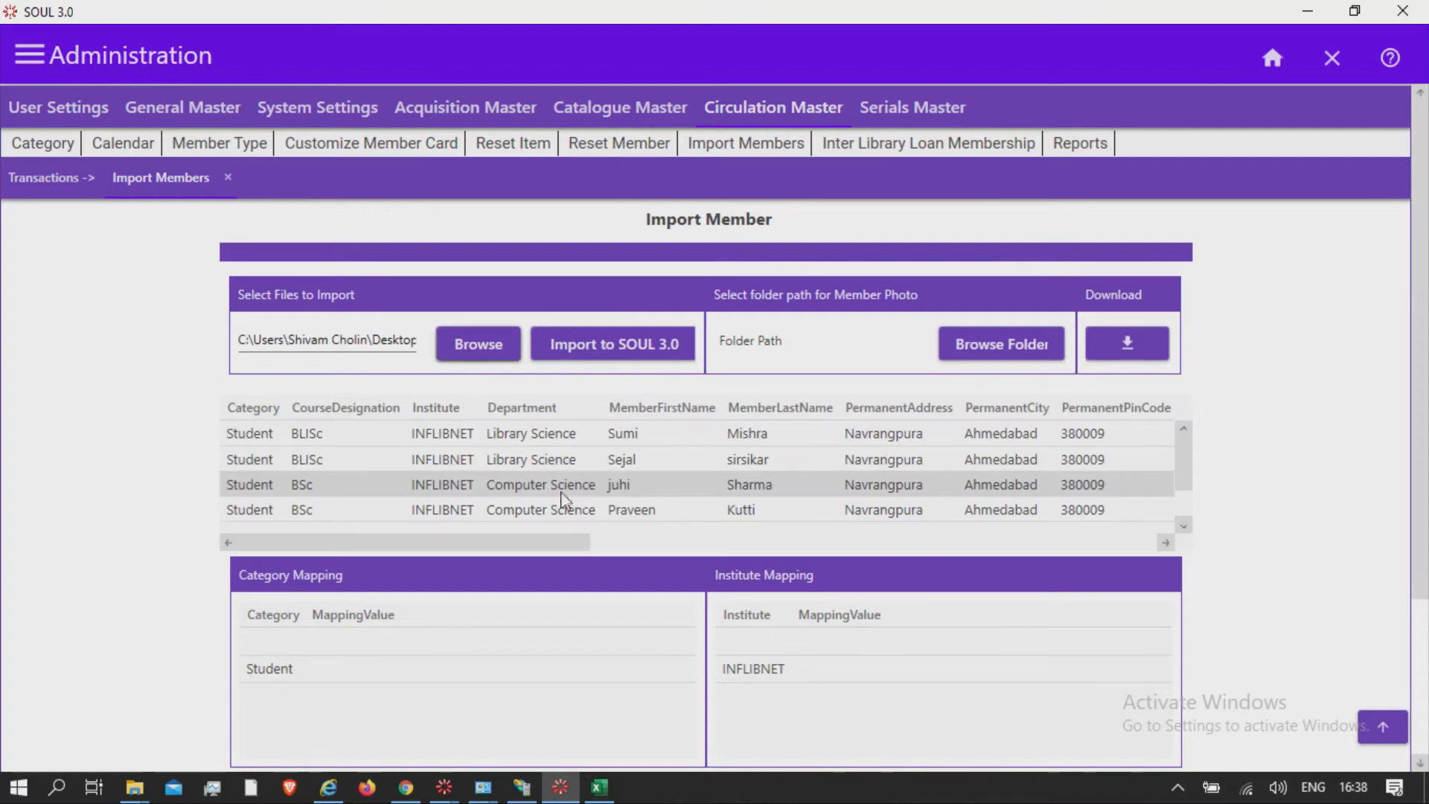
{"action": "scroll", "scroll_direction": "right", "scroll_amount": 3}
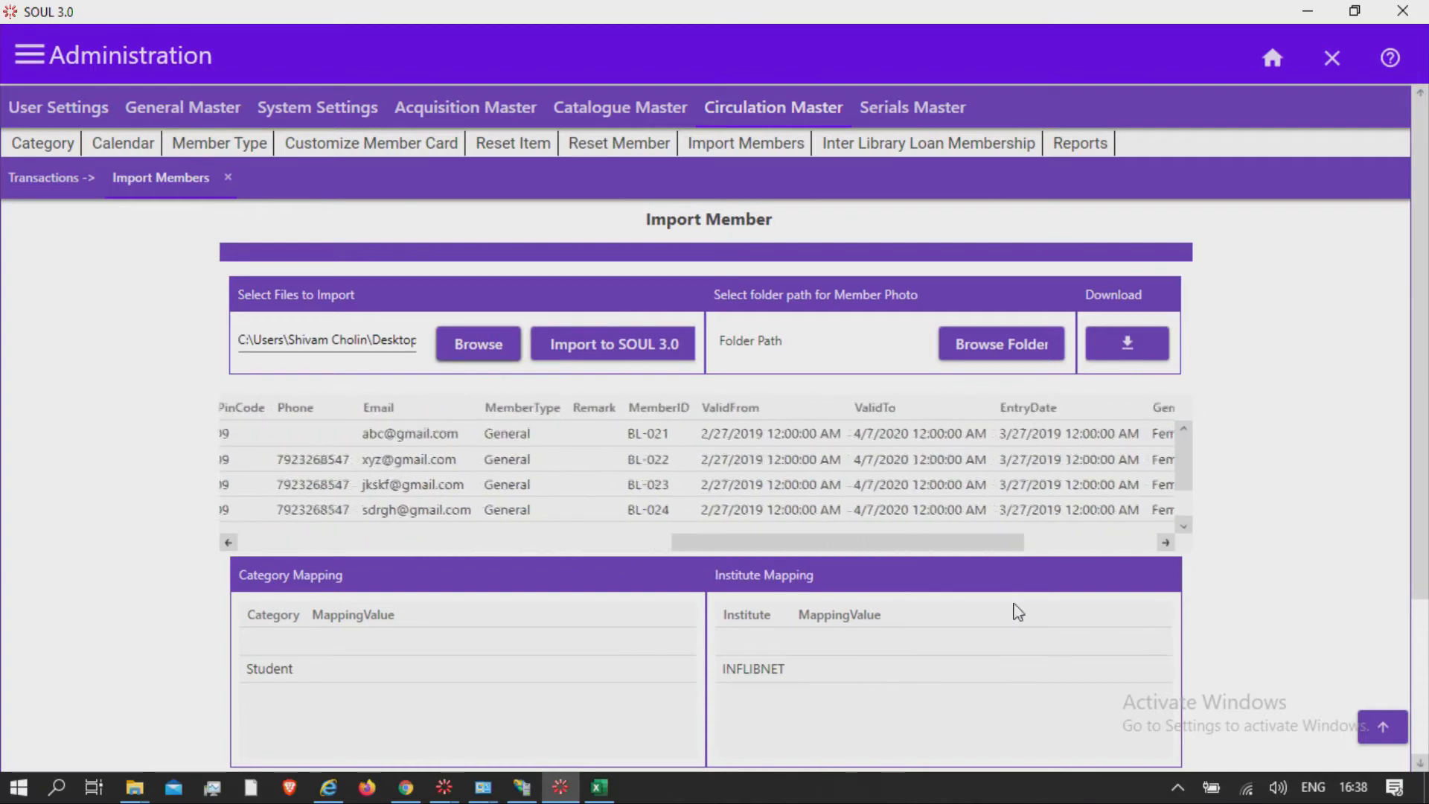
{"action": "scroll", "scroll_direction": "right", "scroll_amount": 3}
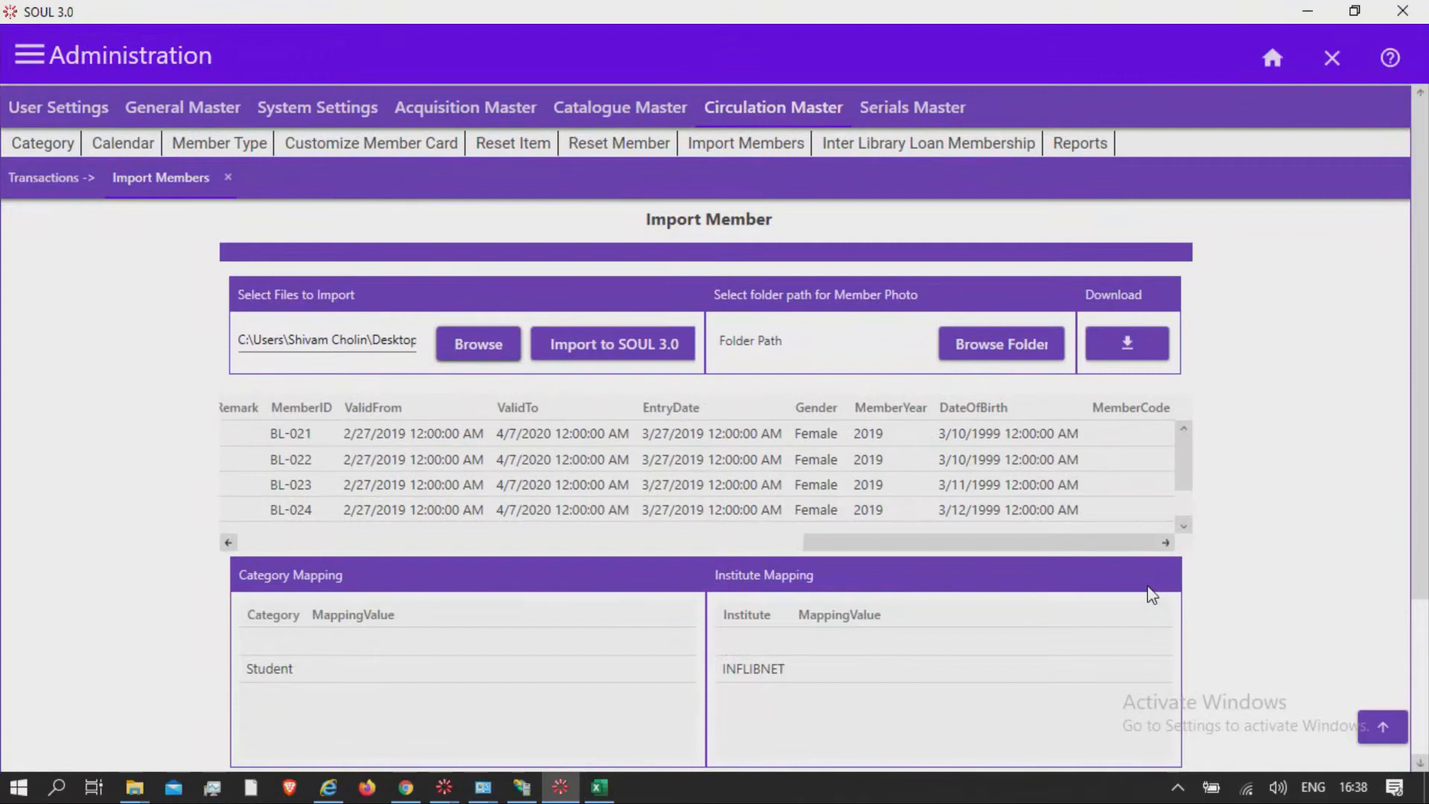
{"action": "scroll", "scroll_direction": "right", "scroll_amount": 3}
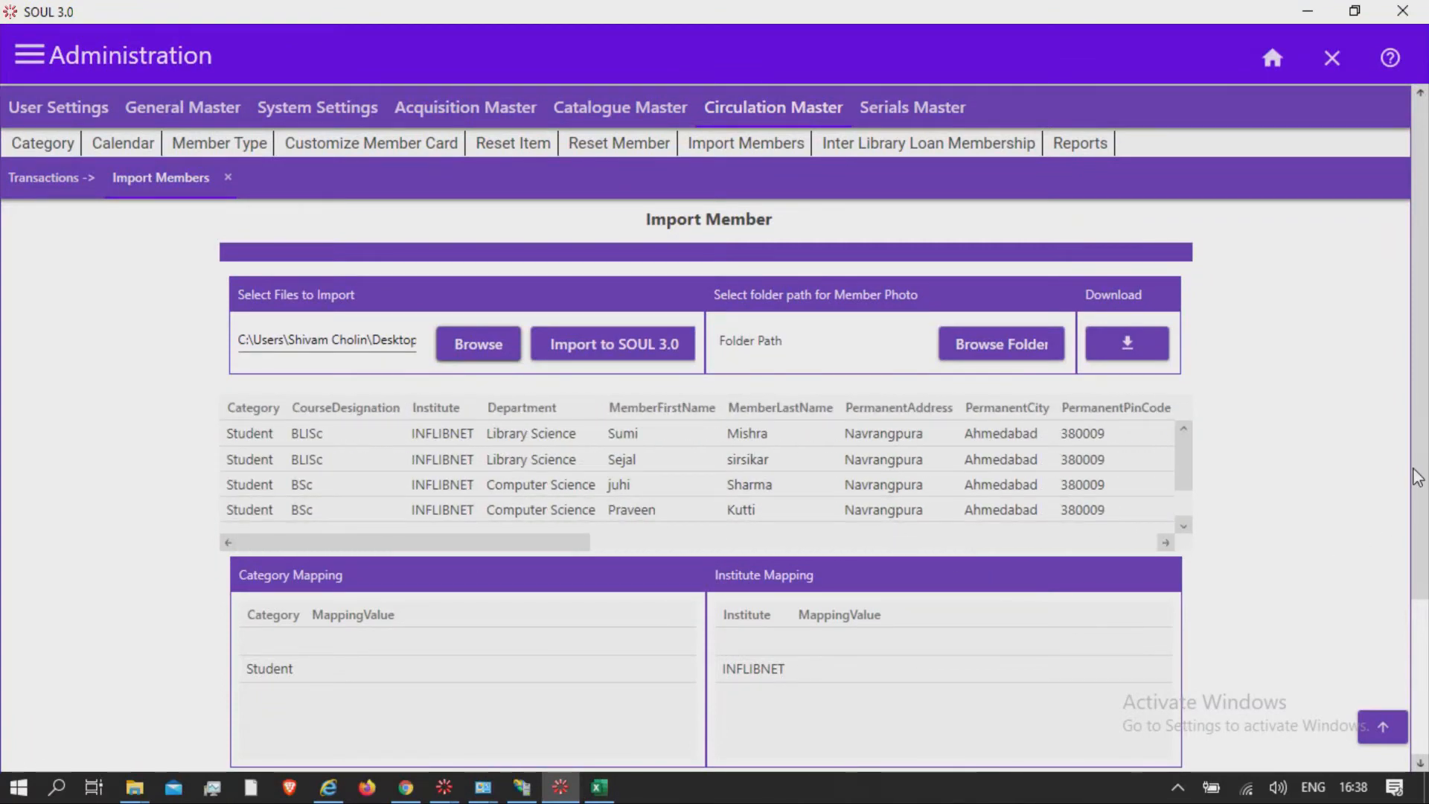
{"action": "scroll", "scroll_direction": "down", "scroll_amount": 3}
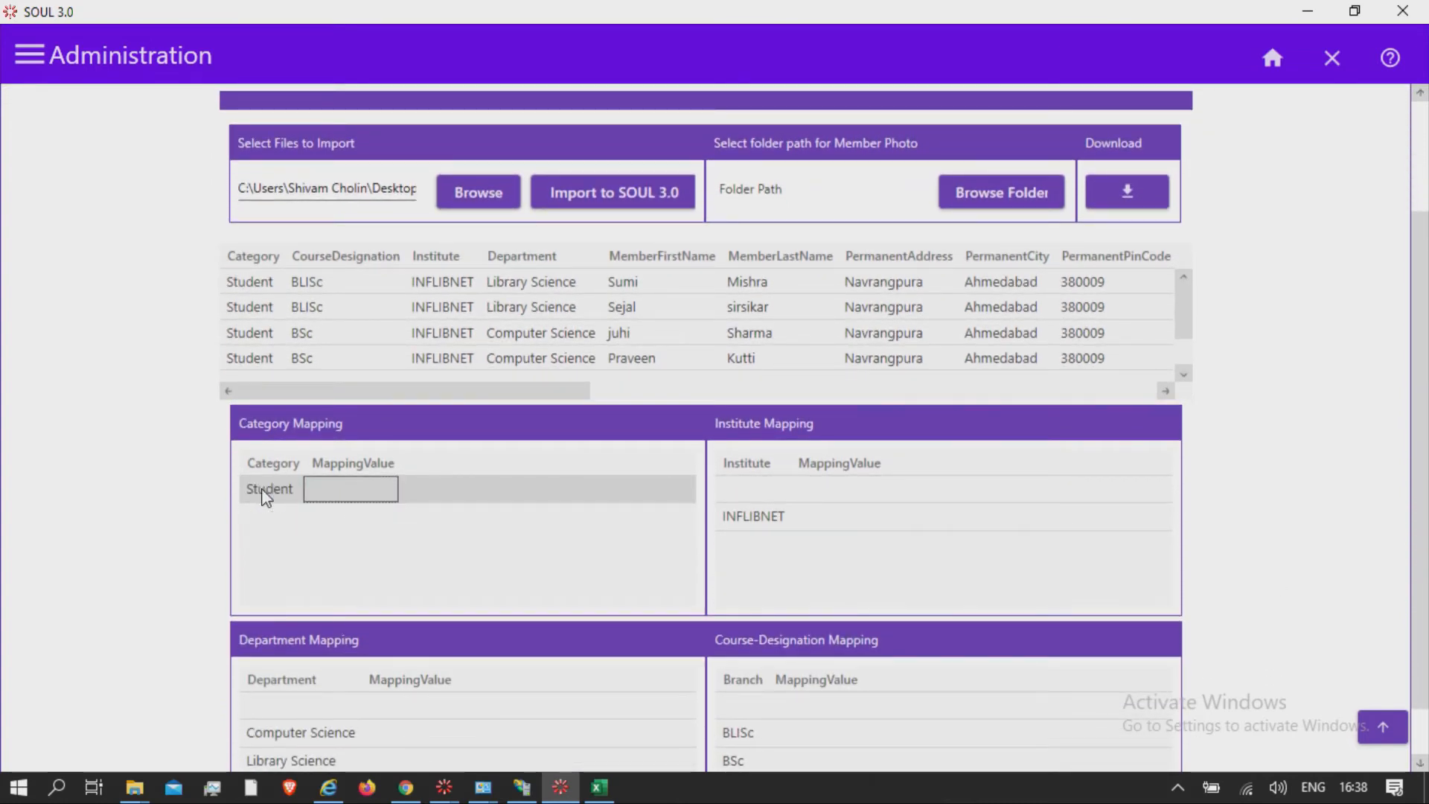
{"action": "left_click", "coordinate": [751, 488]}
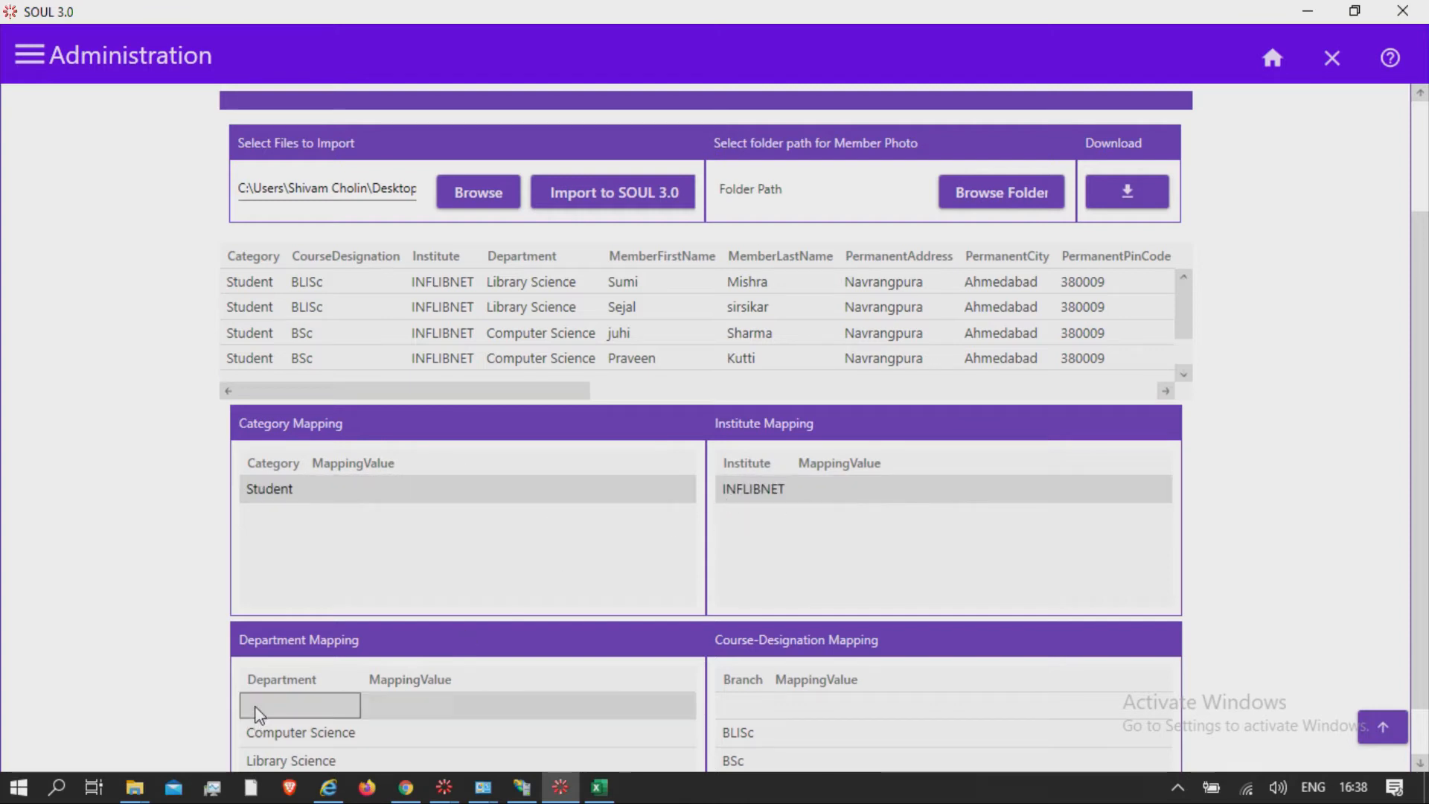
{"action": "left_click", "coordinate": [300, 706]}
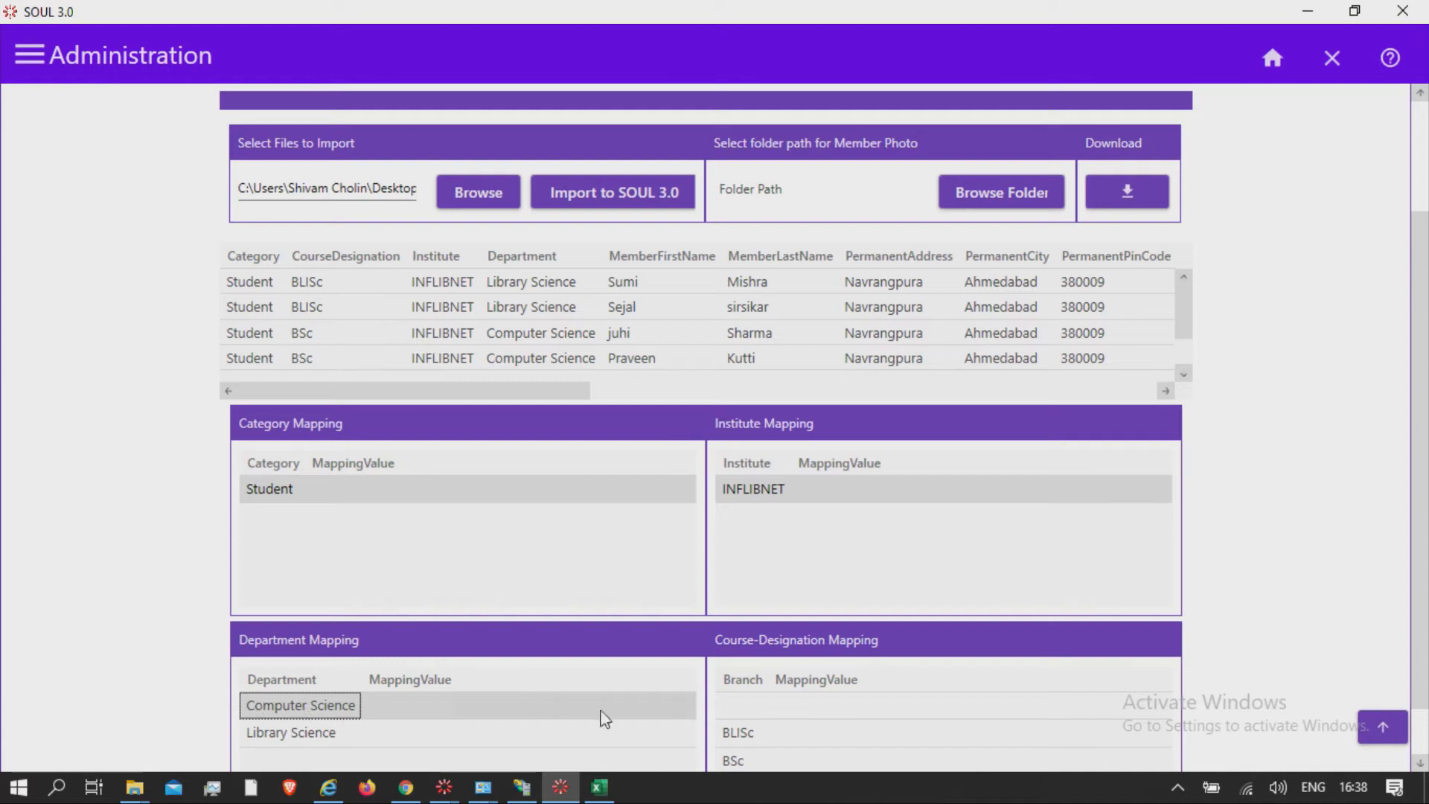
{"action": "left_click", "coordinate": [742, 705]}
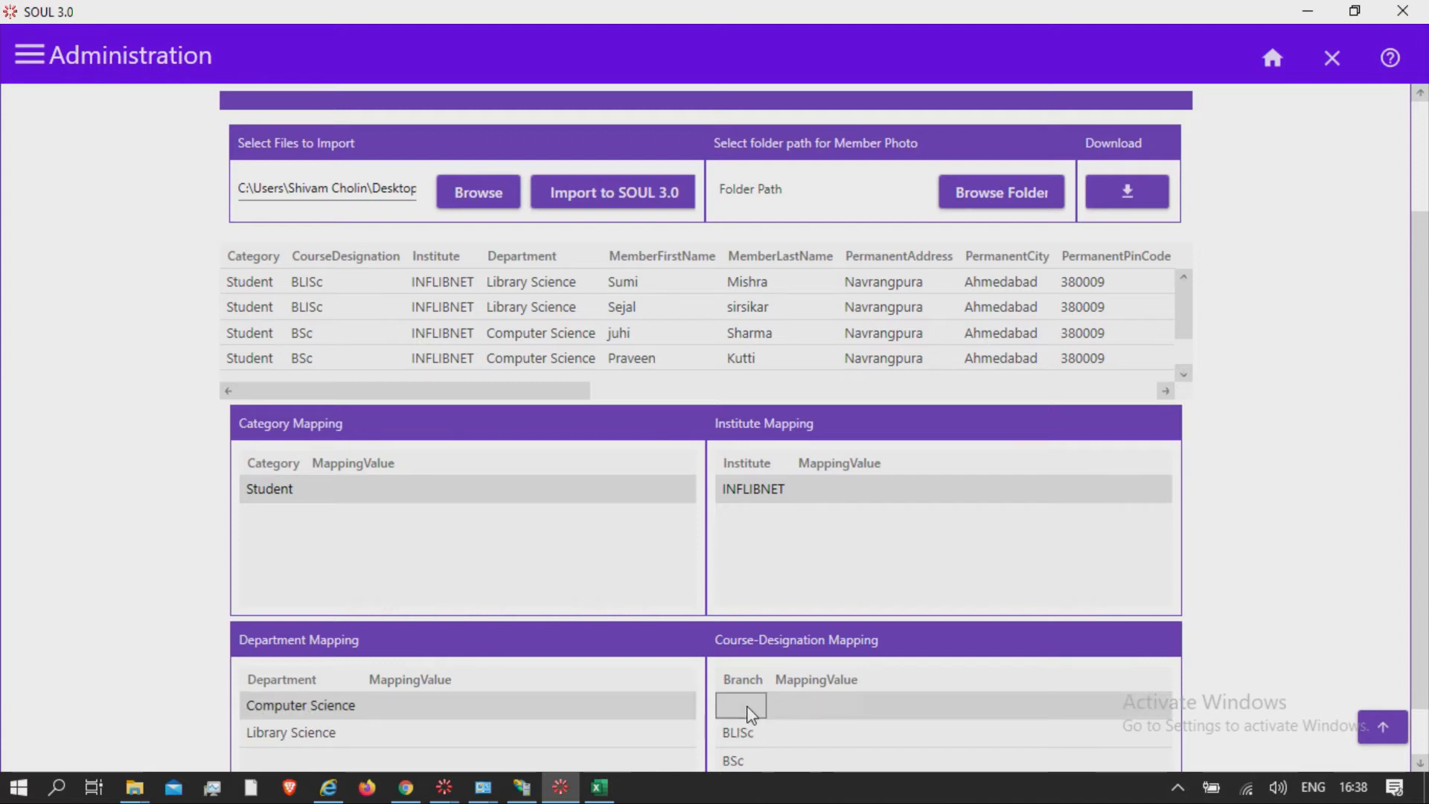
{"action": "scroll", "scroll_direction": "up", "scroll_amount": 3}
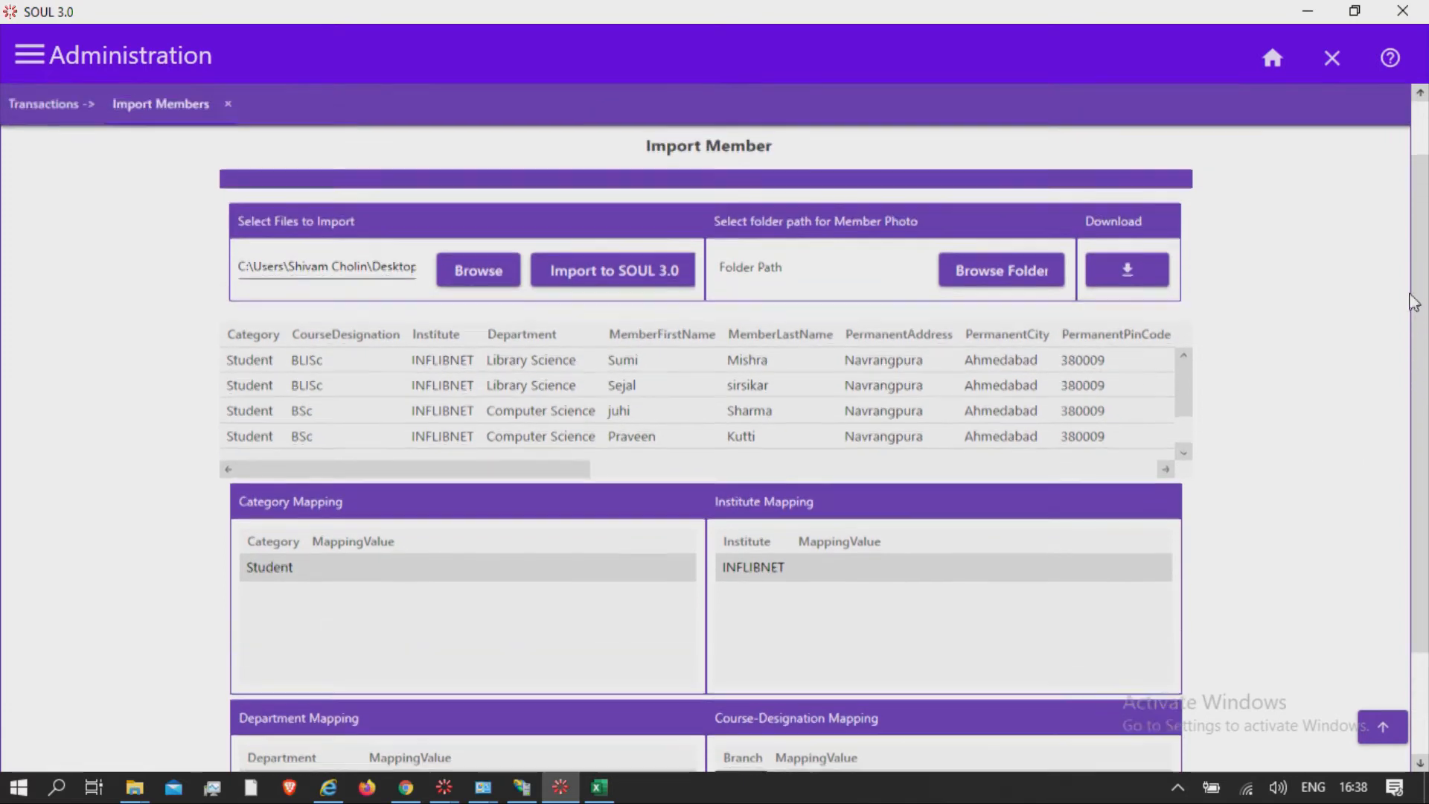
Set Desktop\MemberImport\memberphotoupload as the member photo folder and dismiss the confirmation
{"action": "left_click", "coordinate": [29, 54]}
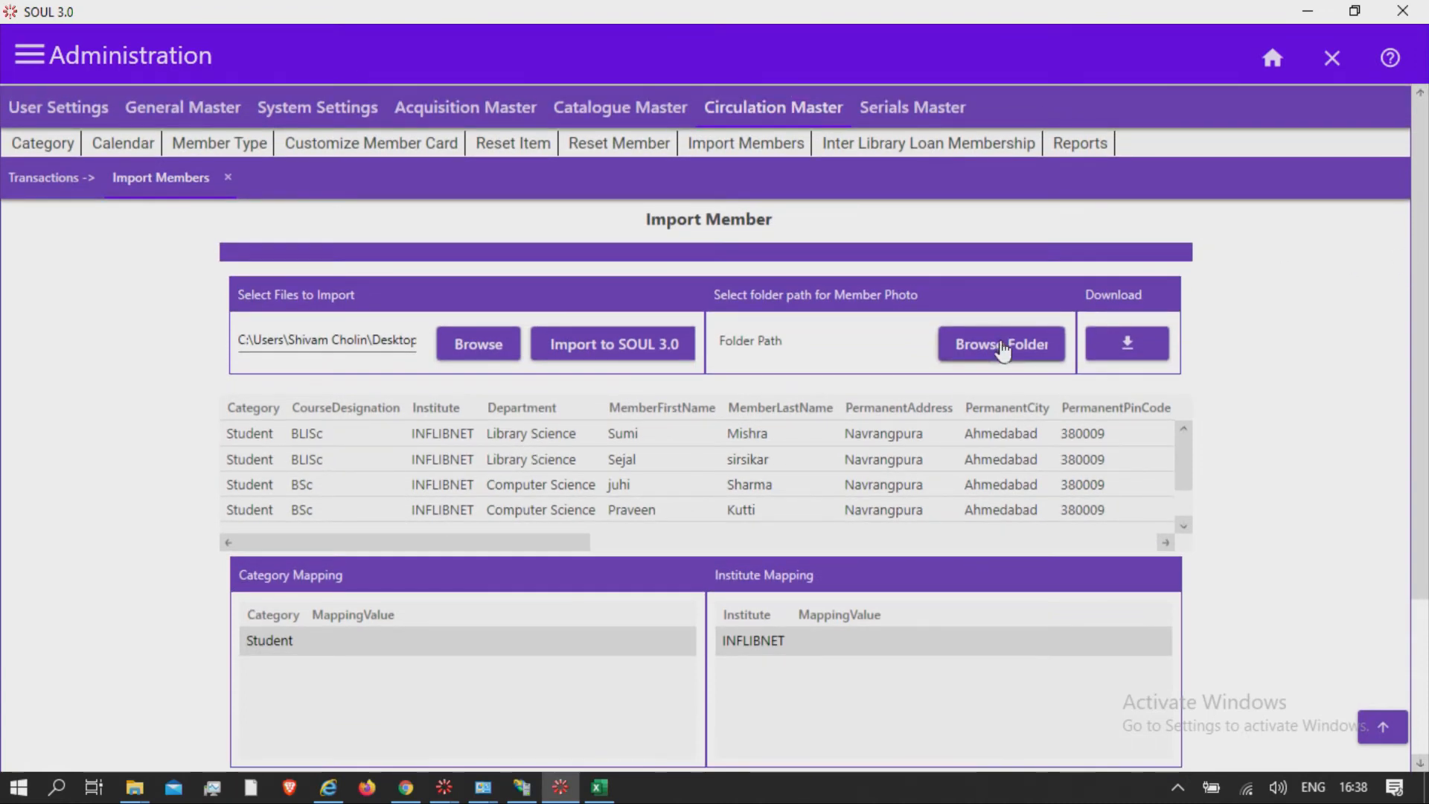
{"action": "left_click", "coordinate": [1000, 344]}
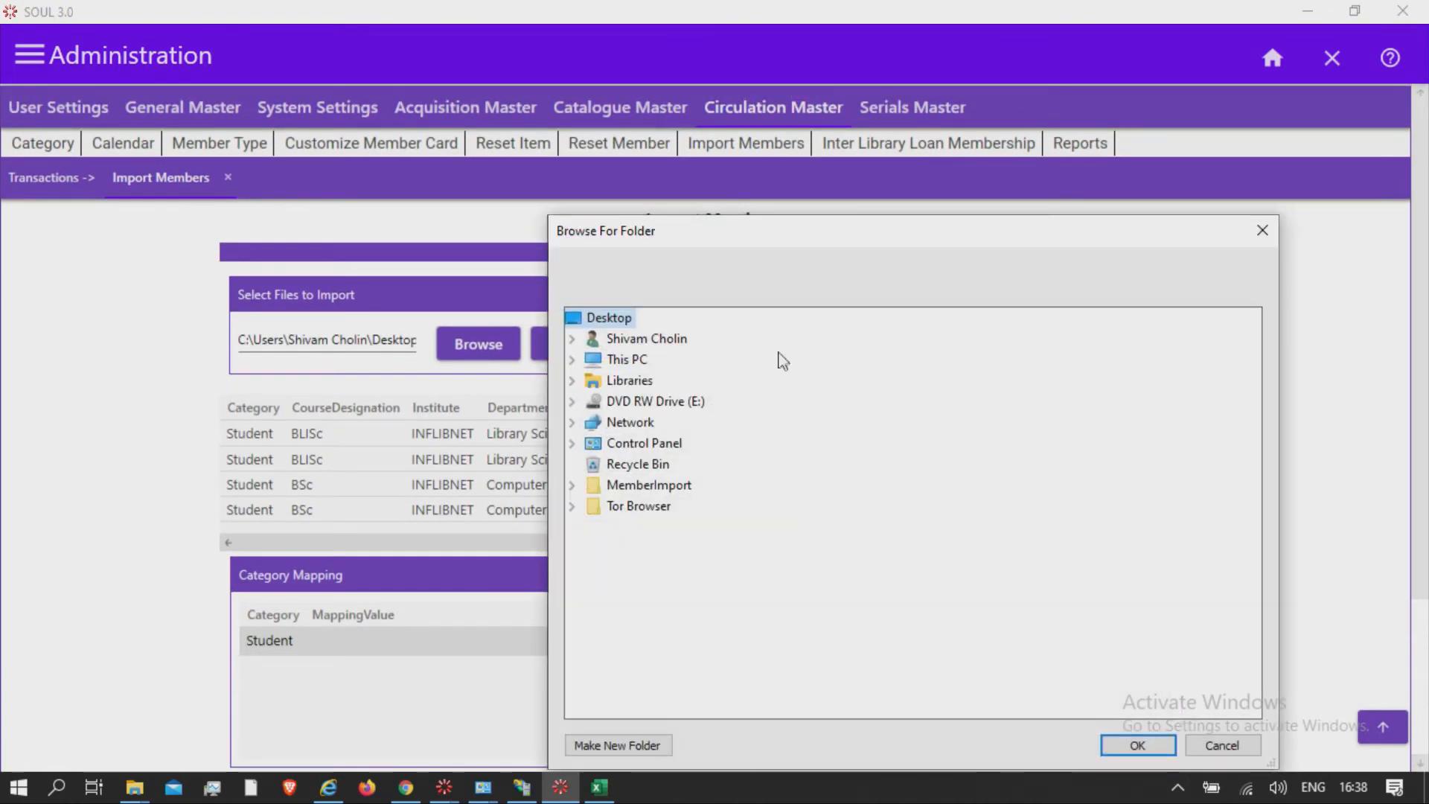
{"action": "left_click", "coordinate": [571, 358]}
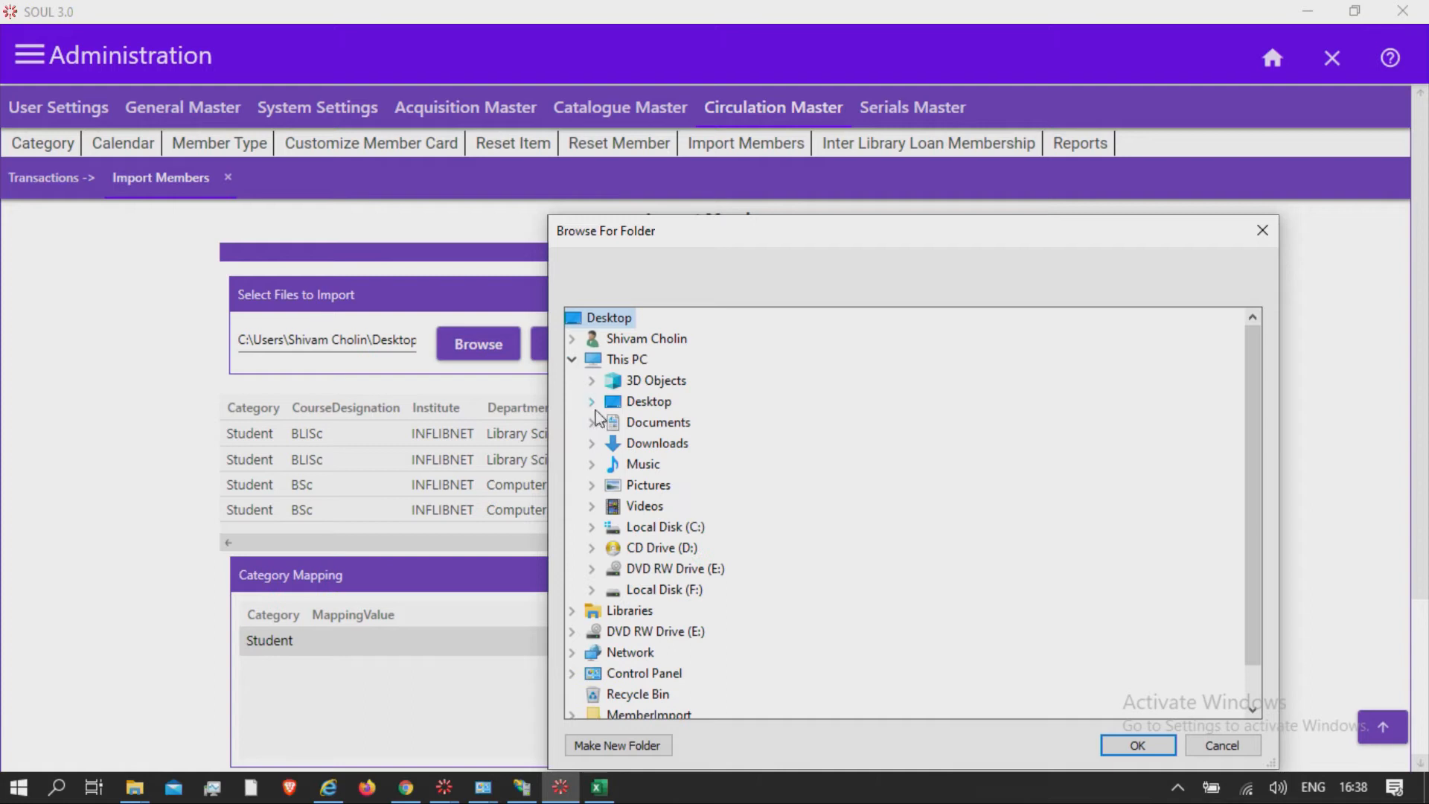
{"action": "left_click", "coordinate": [592, 401]}
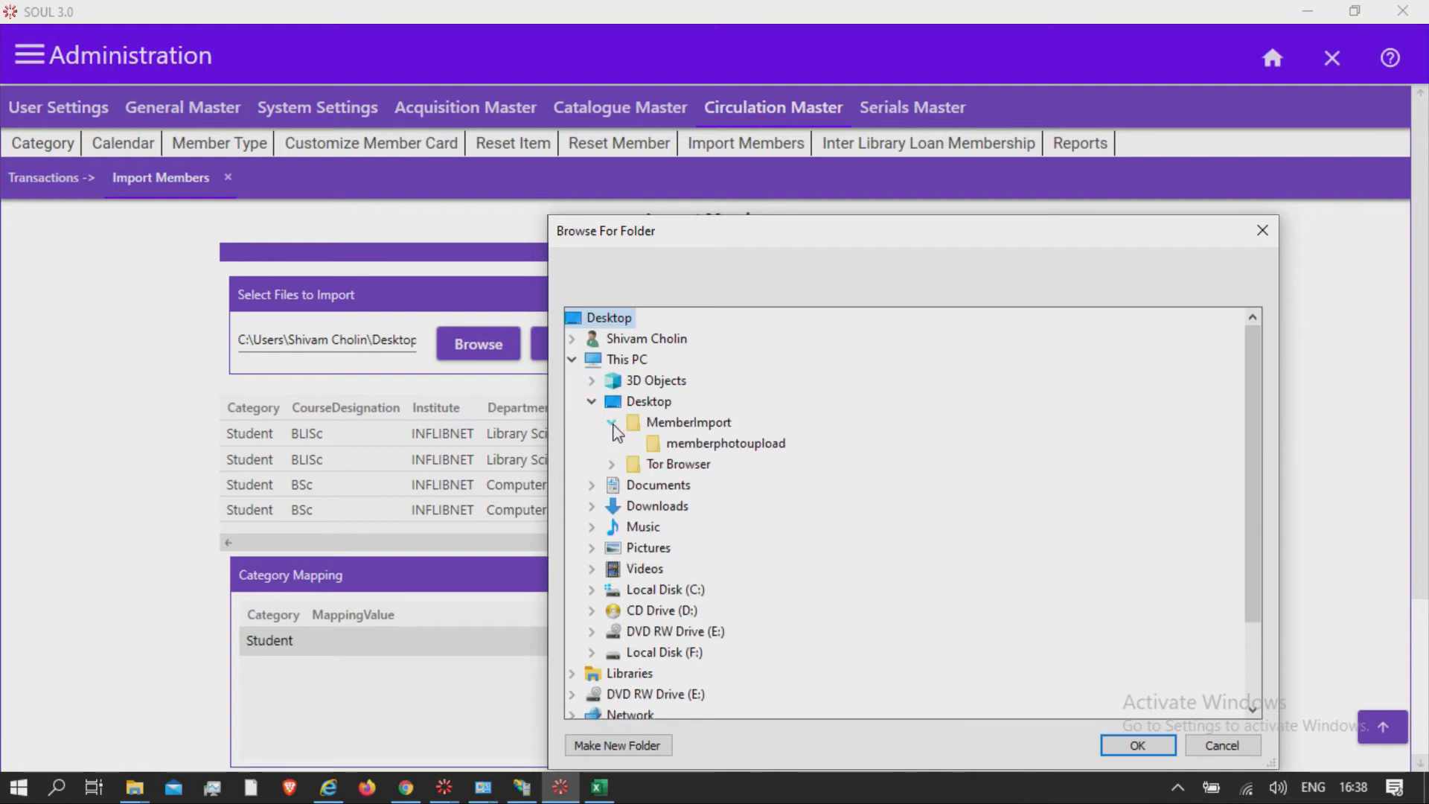
{"action": "left_click", "coordinate": [726, 443]}
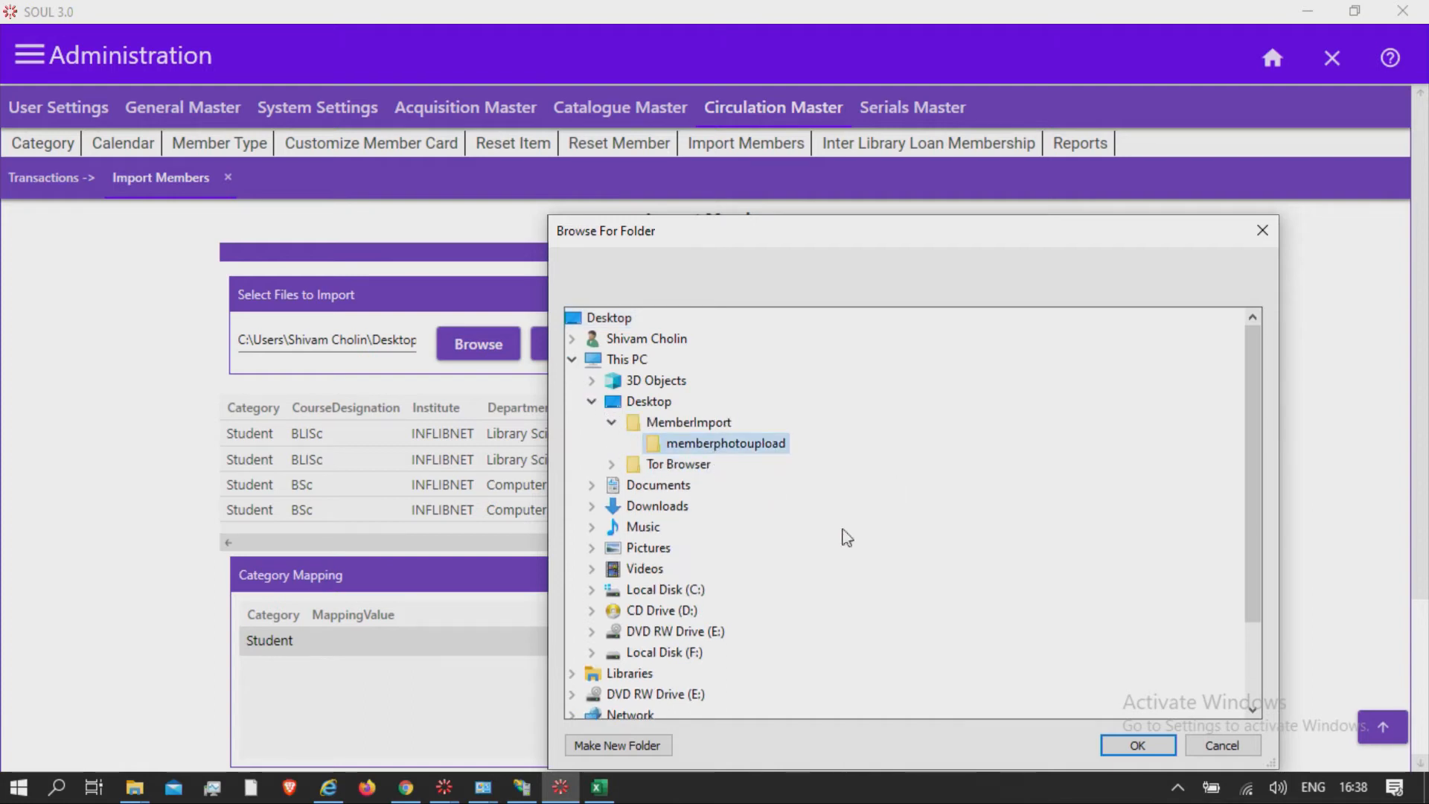
{"action": "left_click", "coordinate": [1136, 744]}
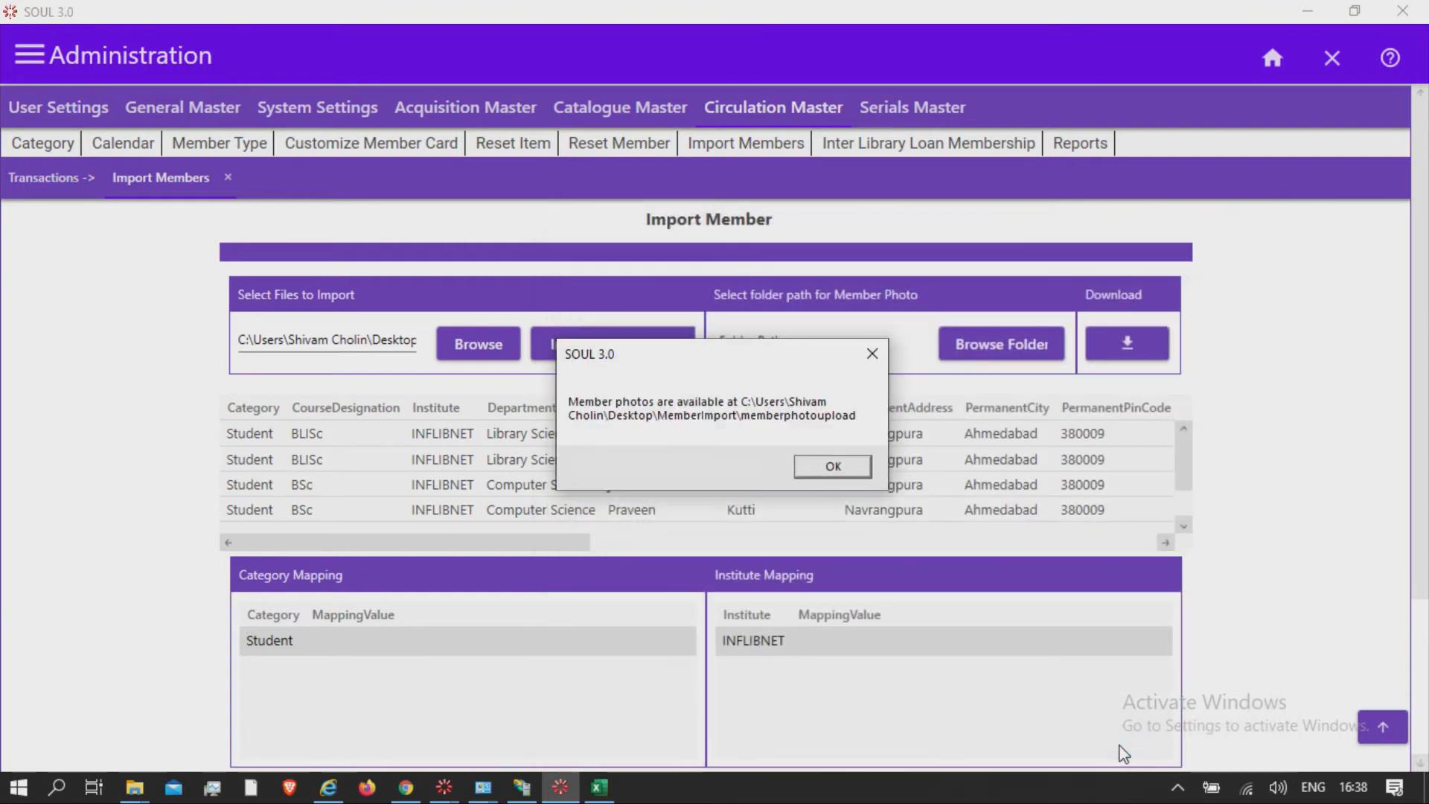
{"action": "left_click", "coordinate": [831, 465]}
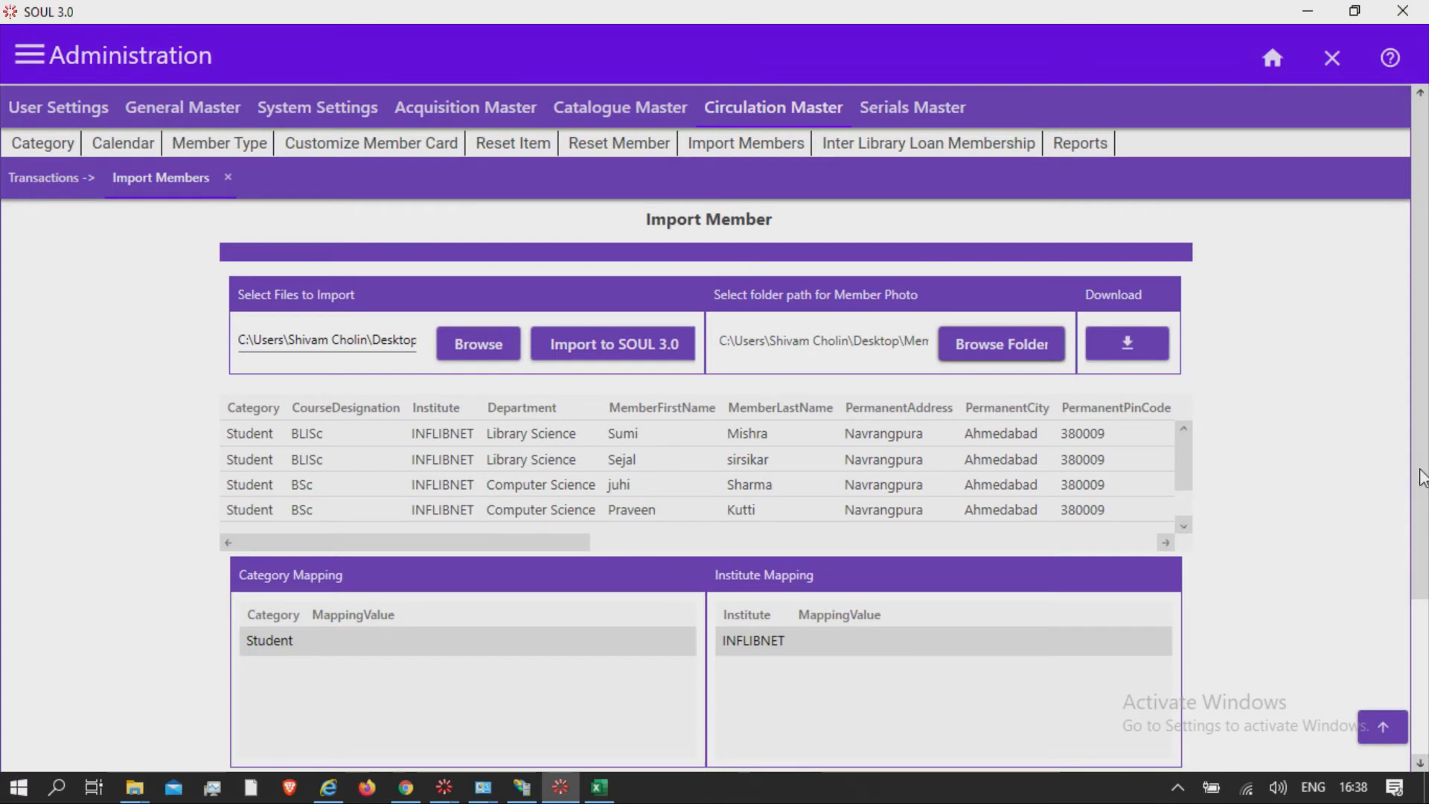
Map category Student to ST(Student) and institute INFLIBNET to IN(College 1)
{"action": "scroll", "scroll_direction": "down", "scroll_amount": 3}
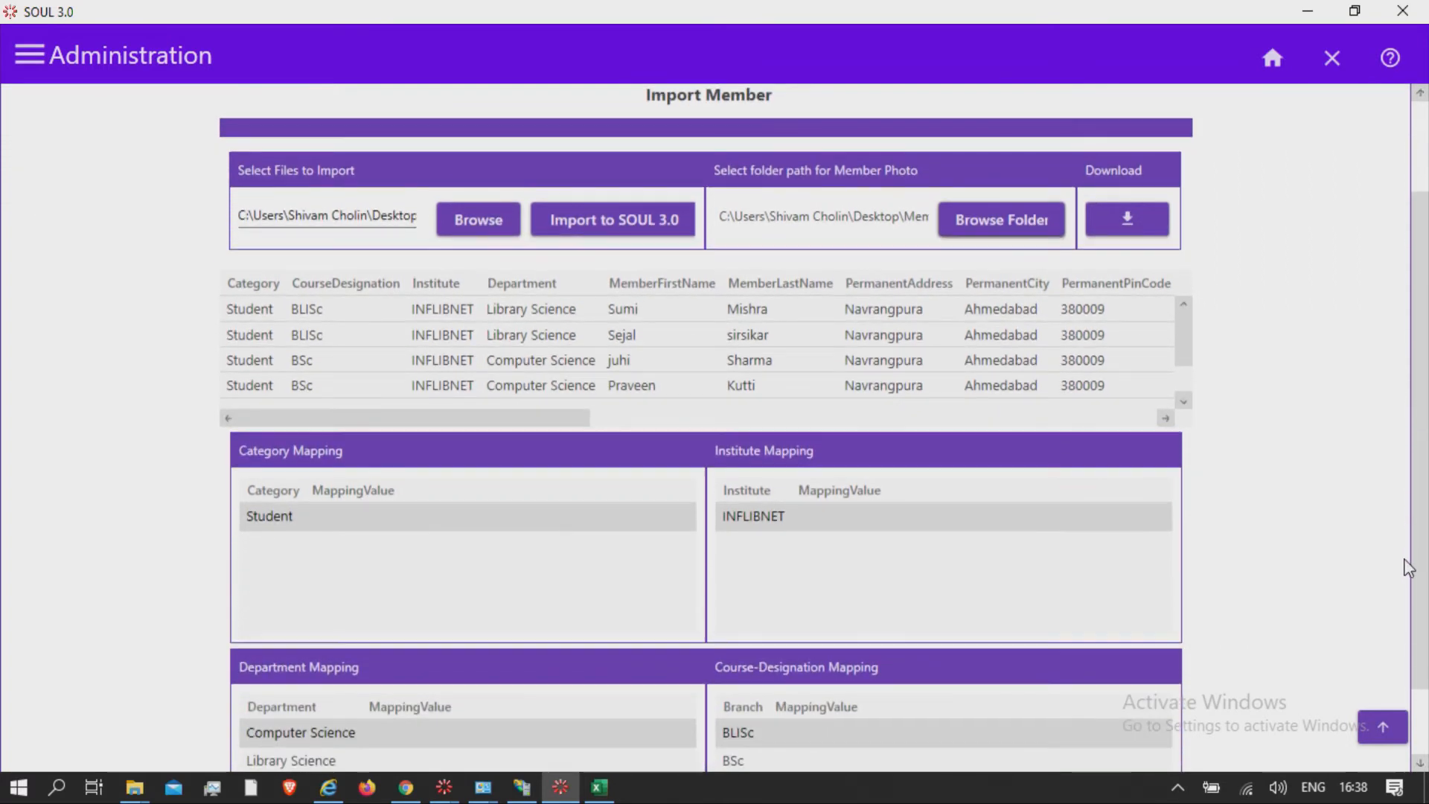
{"action": "mouse_move", "coordinate": [836, 539]}
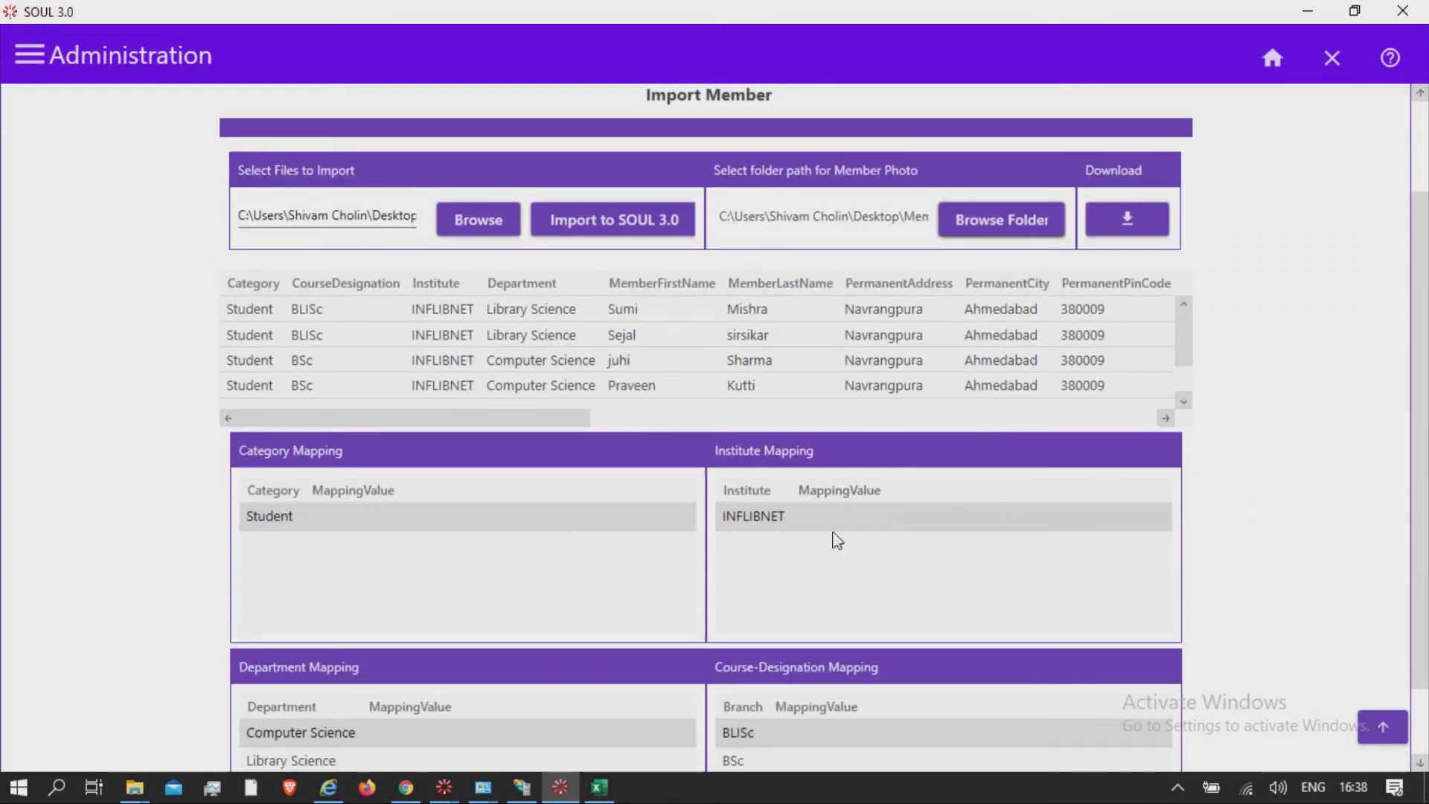
{"action": "mouse_move", "coordinate": [806, 585]}
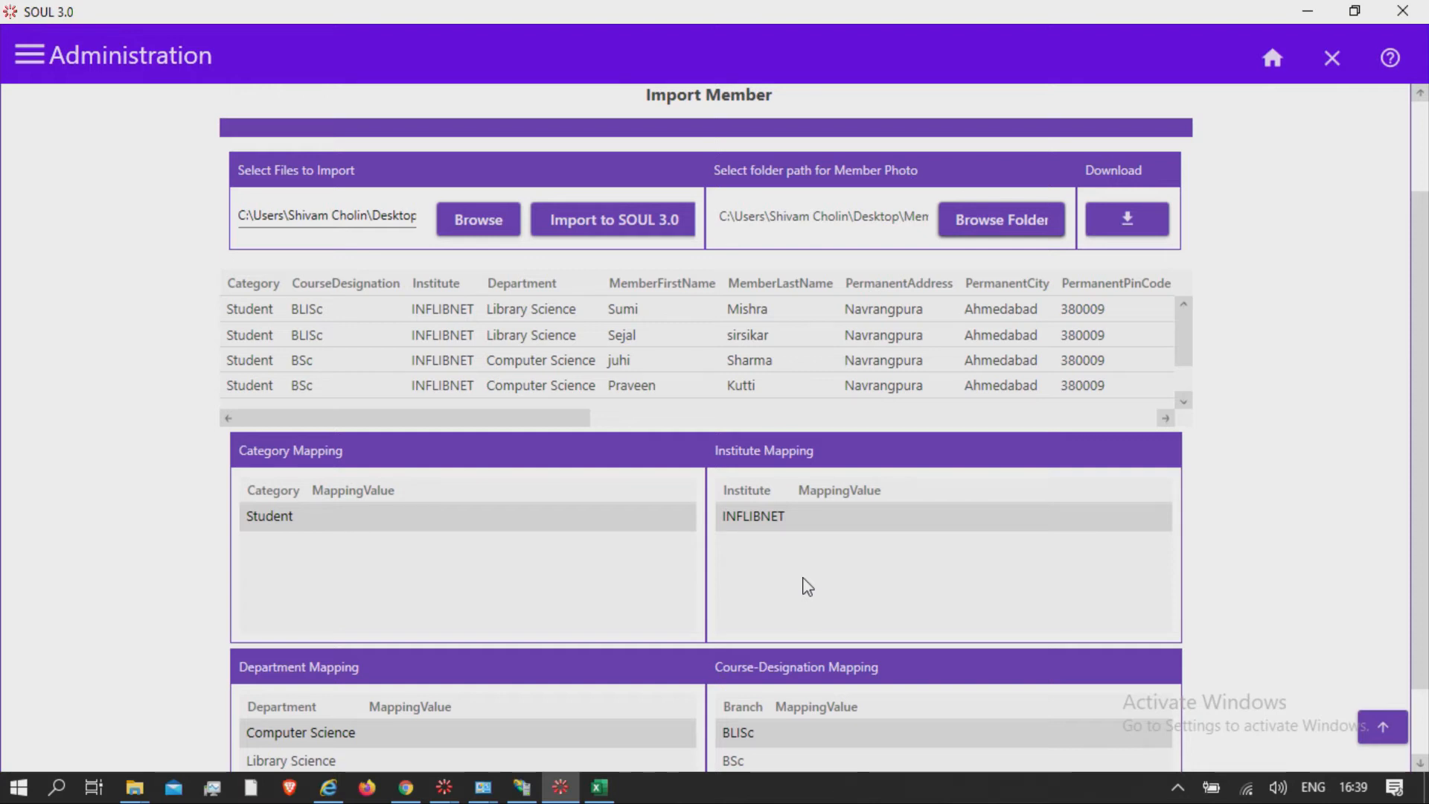
{"action": "left_click", "coordinate": [351, 517]}
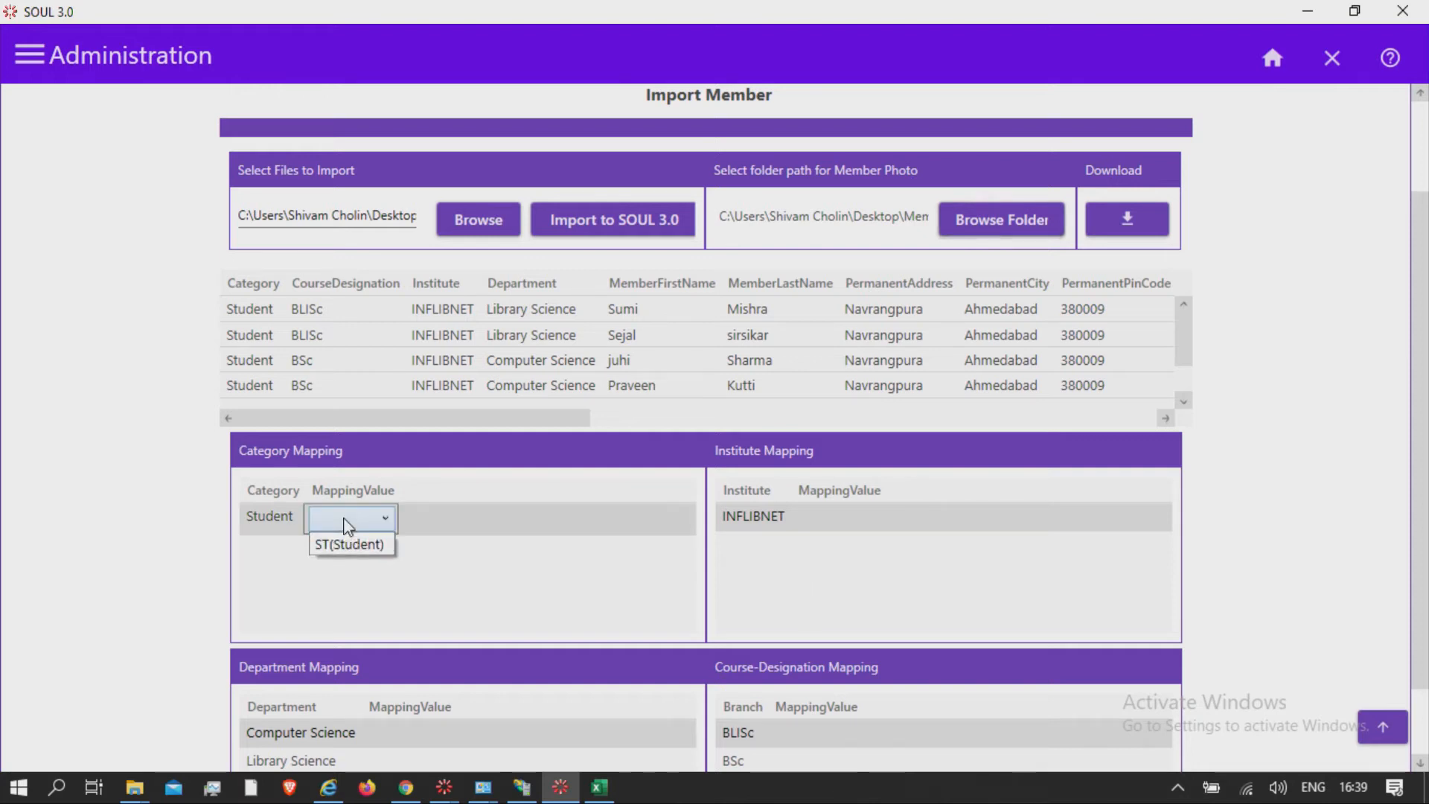
{"action": "mouse_move", "coordinate": [350, 545]}
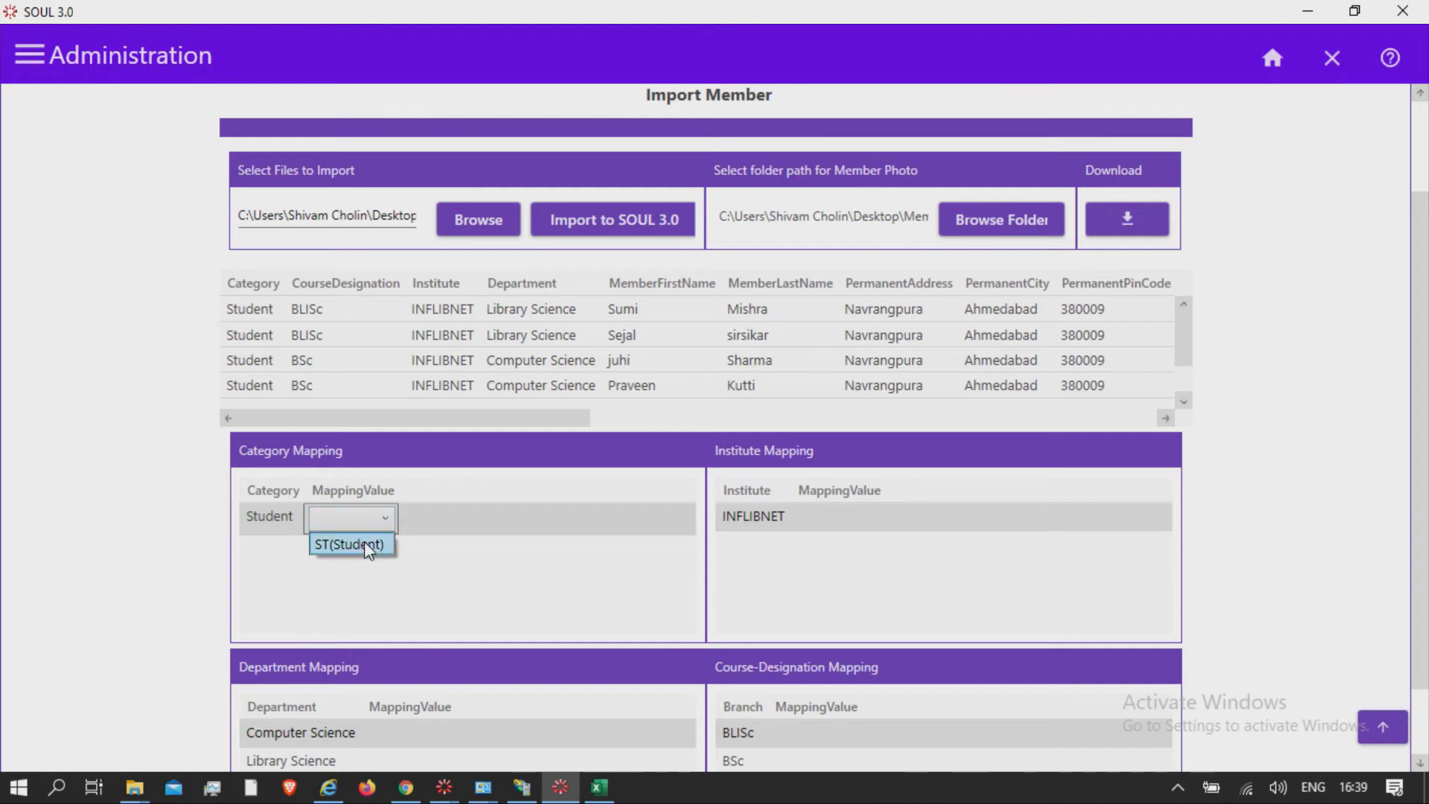
{"action": "left_click", "coordinate": [350, 544]}
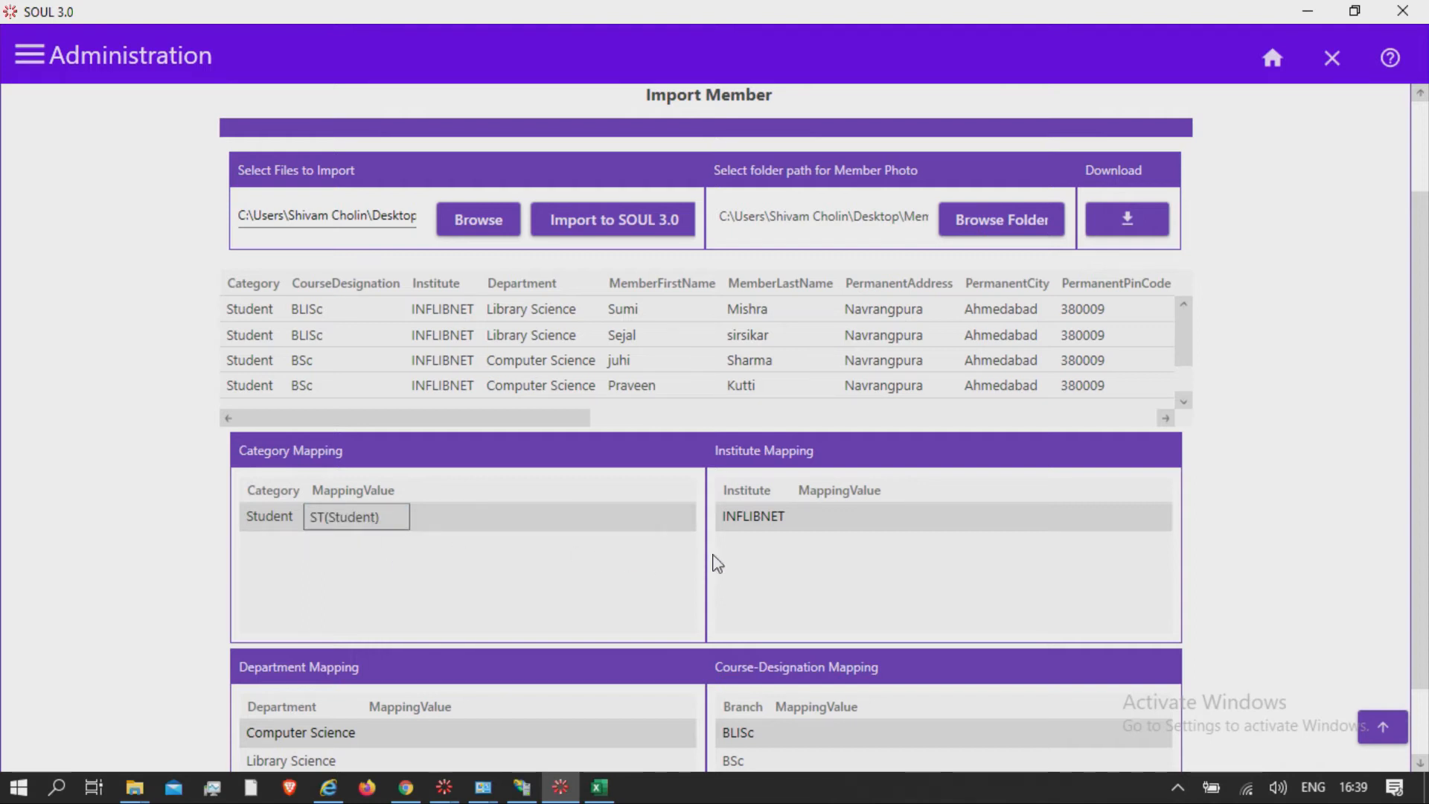
{"action": "mouse_move", "coordinate": [812, 549]}
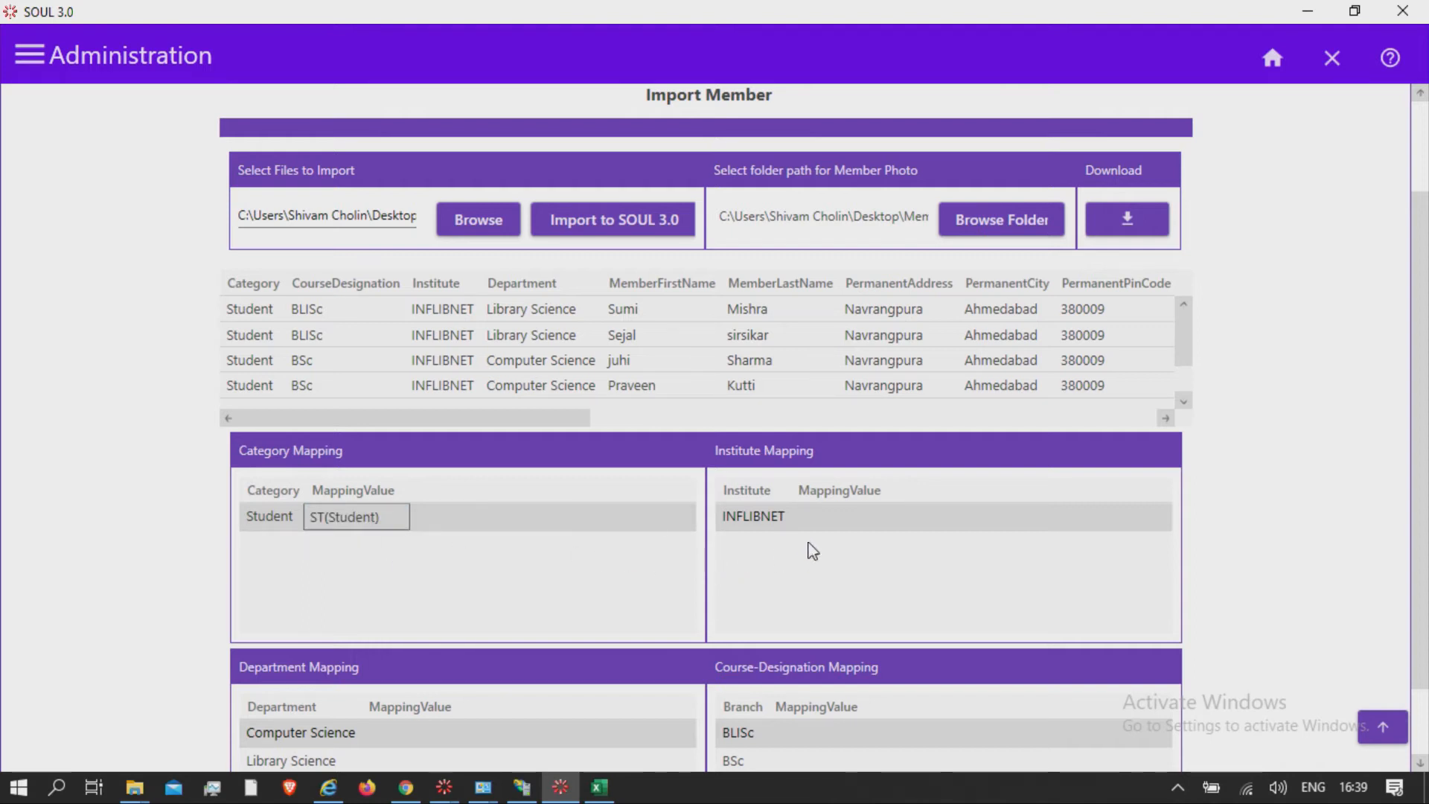
{"action": "left_click", "coordinate": [833, 516]}
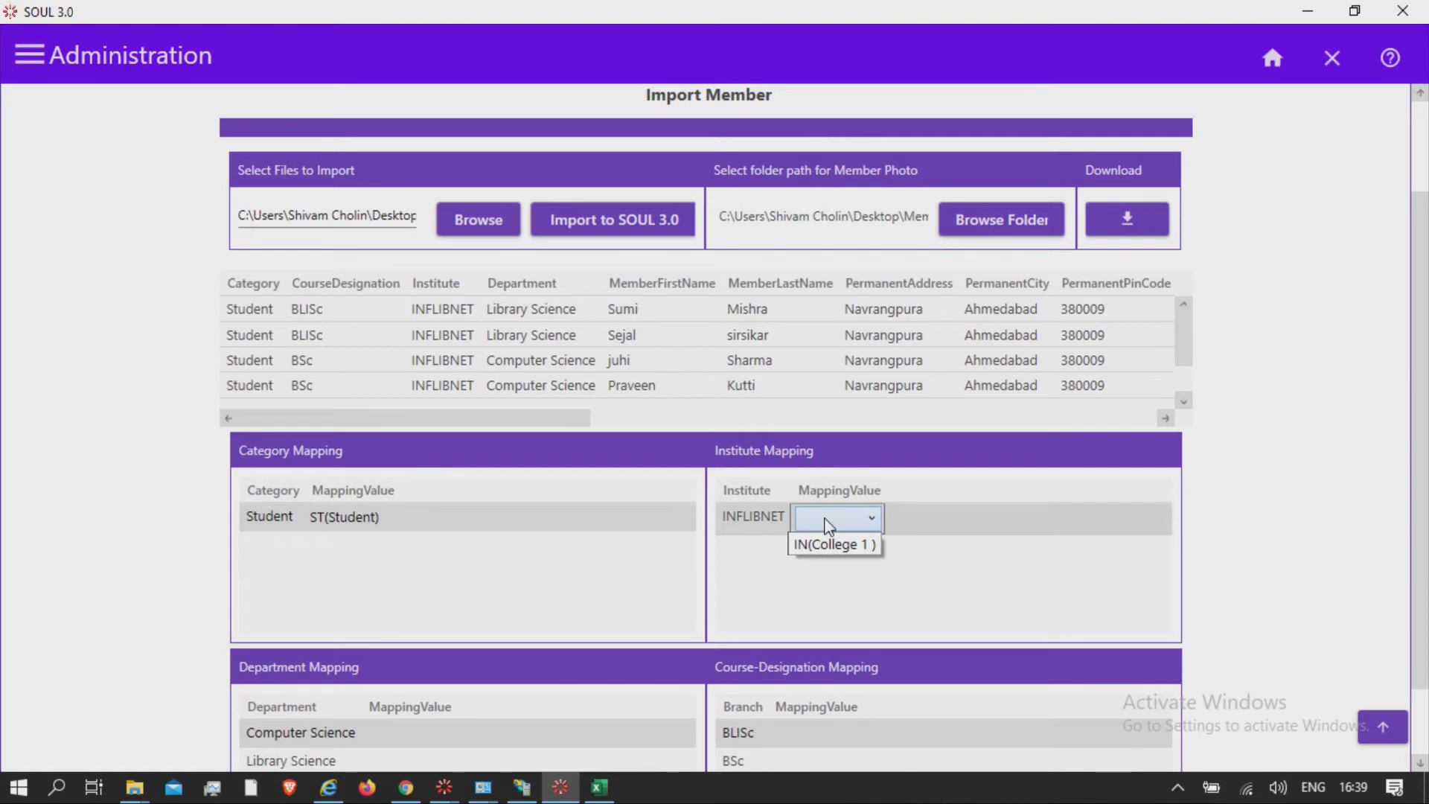
{"action": "mouse_move", "coordinate": [833, 544]}
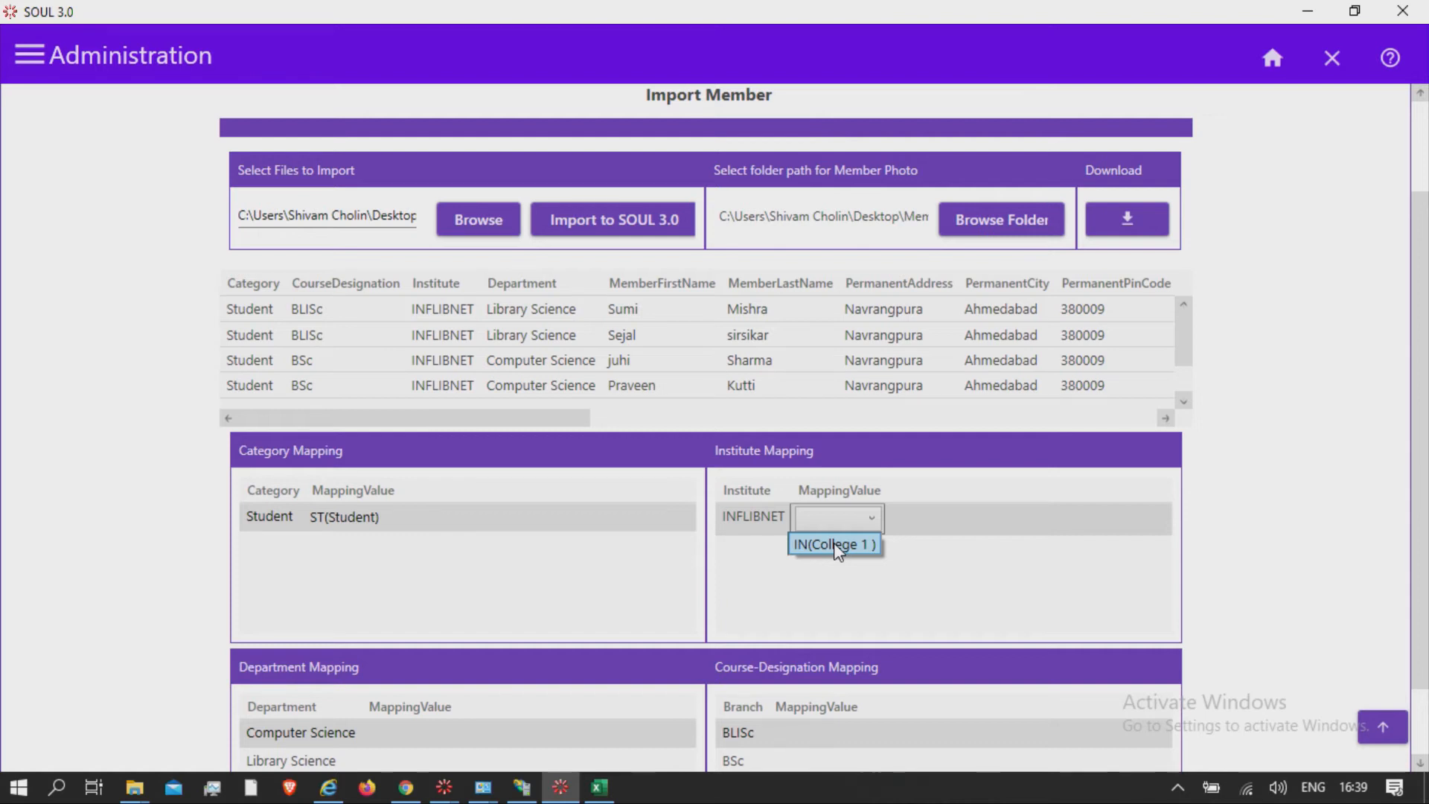
{"action": "left_click", "coordinate": [832, 544]}
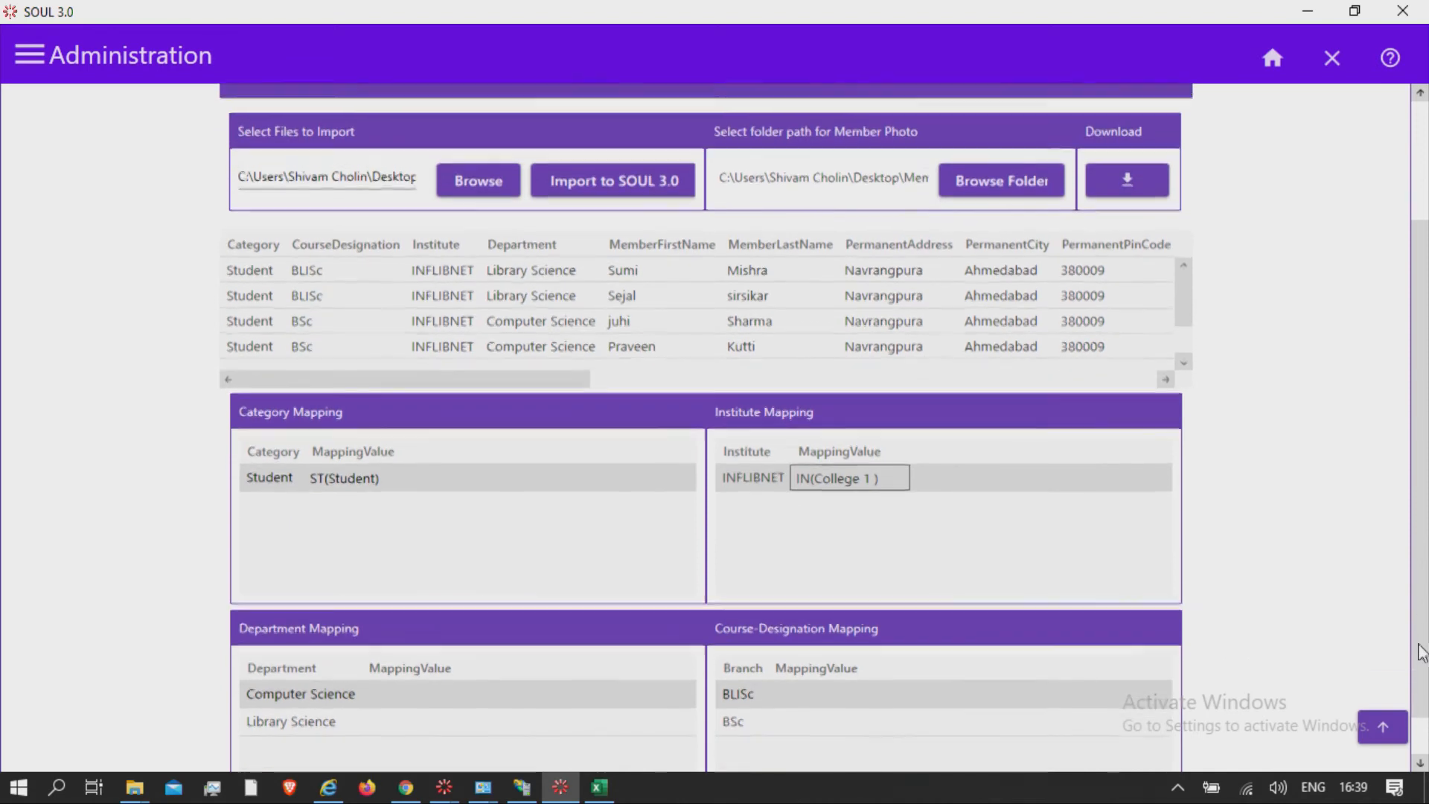
Map Computer Science to CS, Library Science to LS, BLISc to BL(BLISc), BSc to BS(BSC)
{"action": "scroll", "scroll_direction": "up", "scroll_amount": 3}
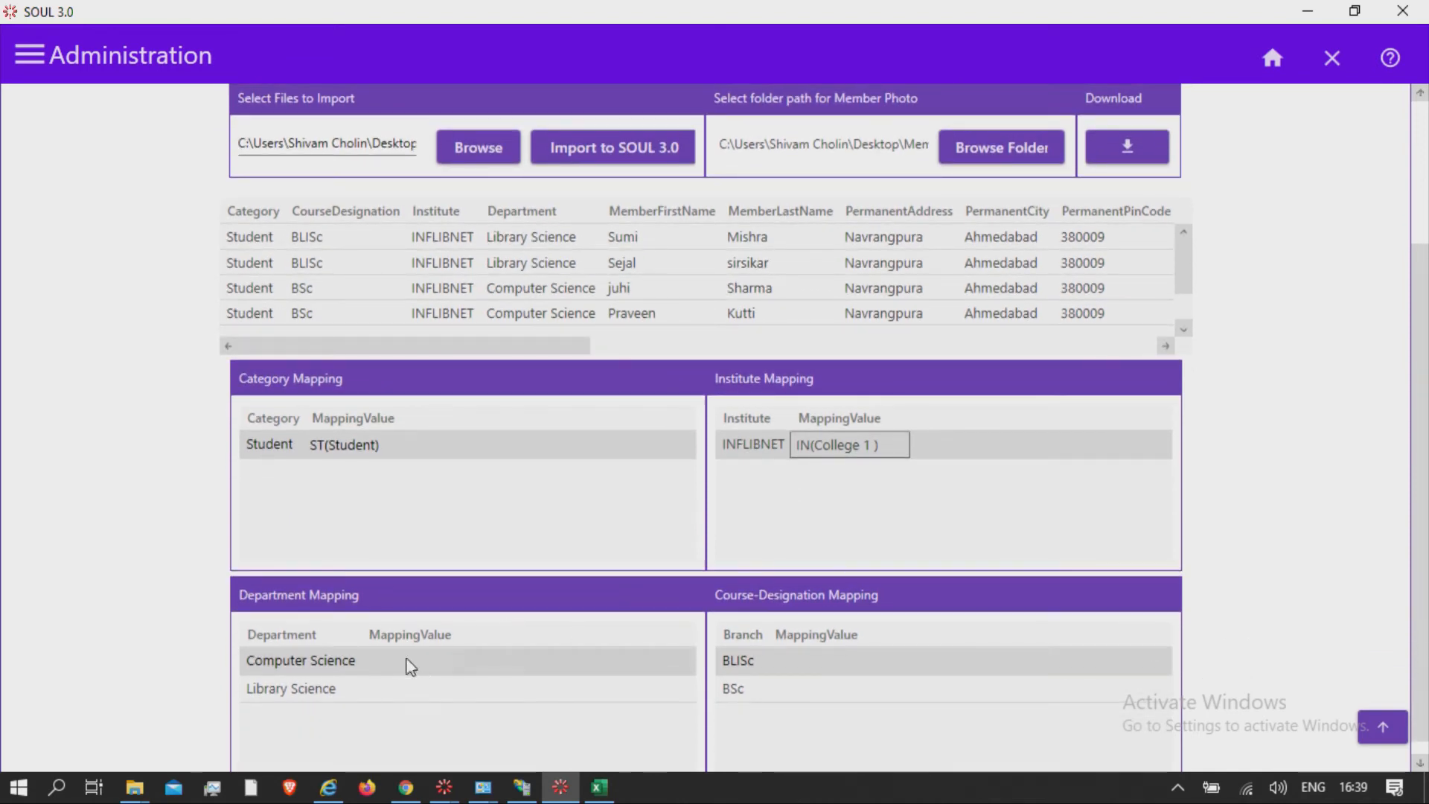
{"action": "left_click", "coordinate": [405, 661]}
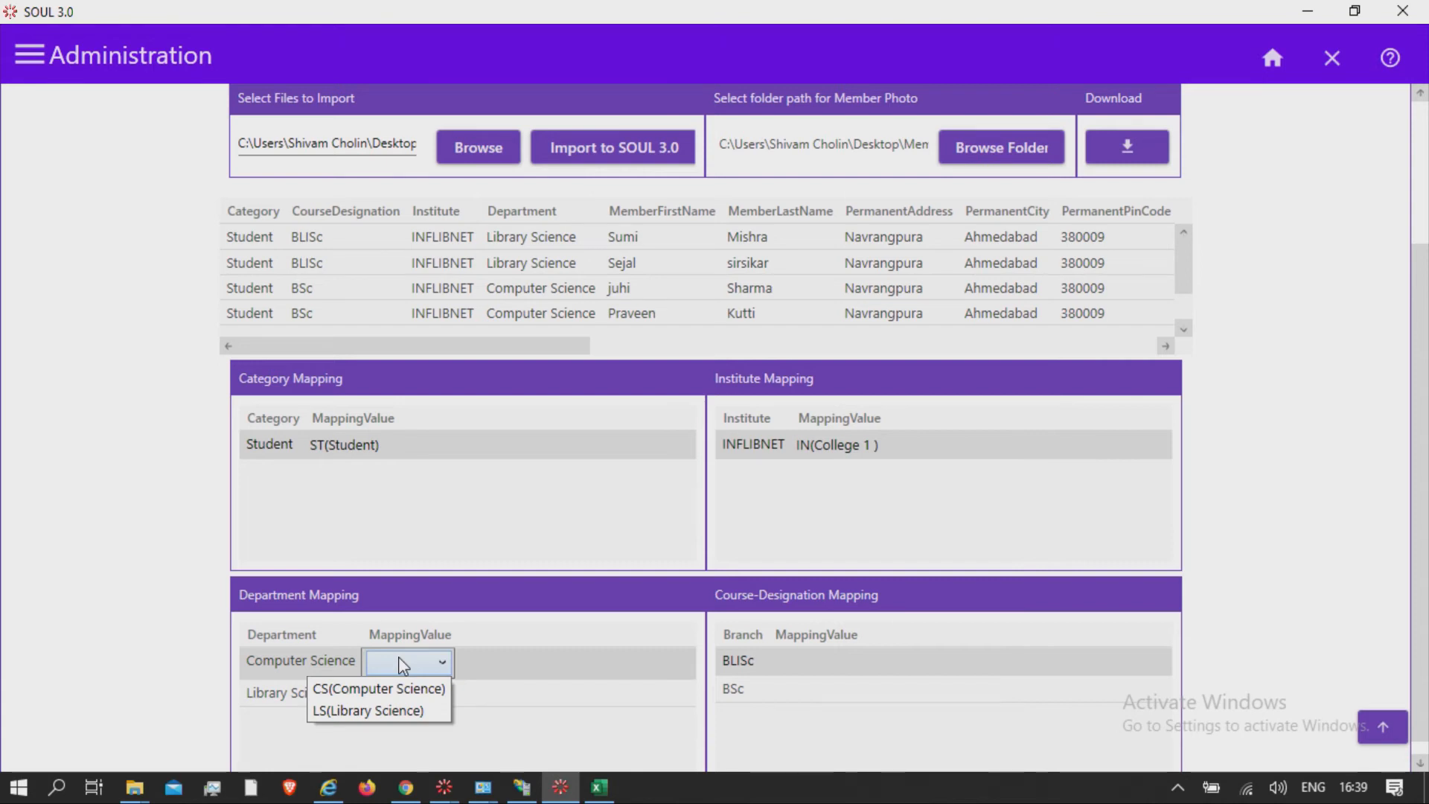
{"action": "mouse_move", "coordinate": [377, 688]}
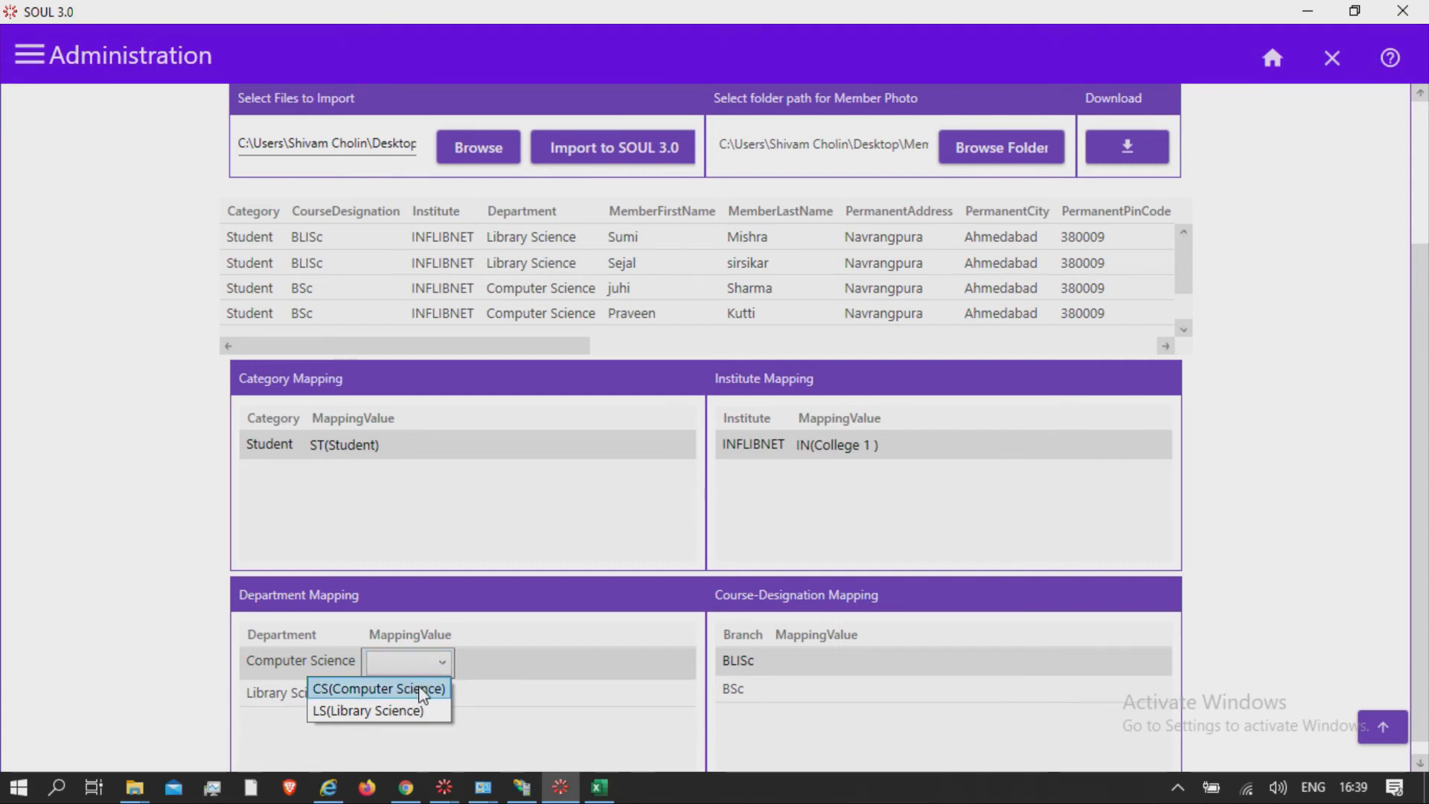
{"action": "left_click", "coordinate": [378, 687]}
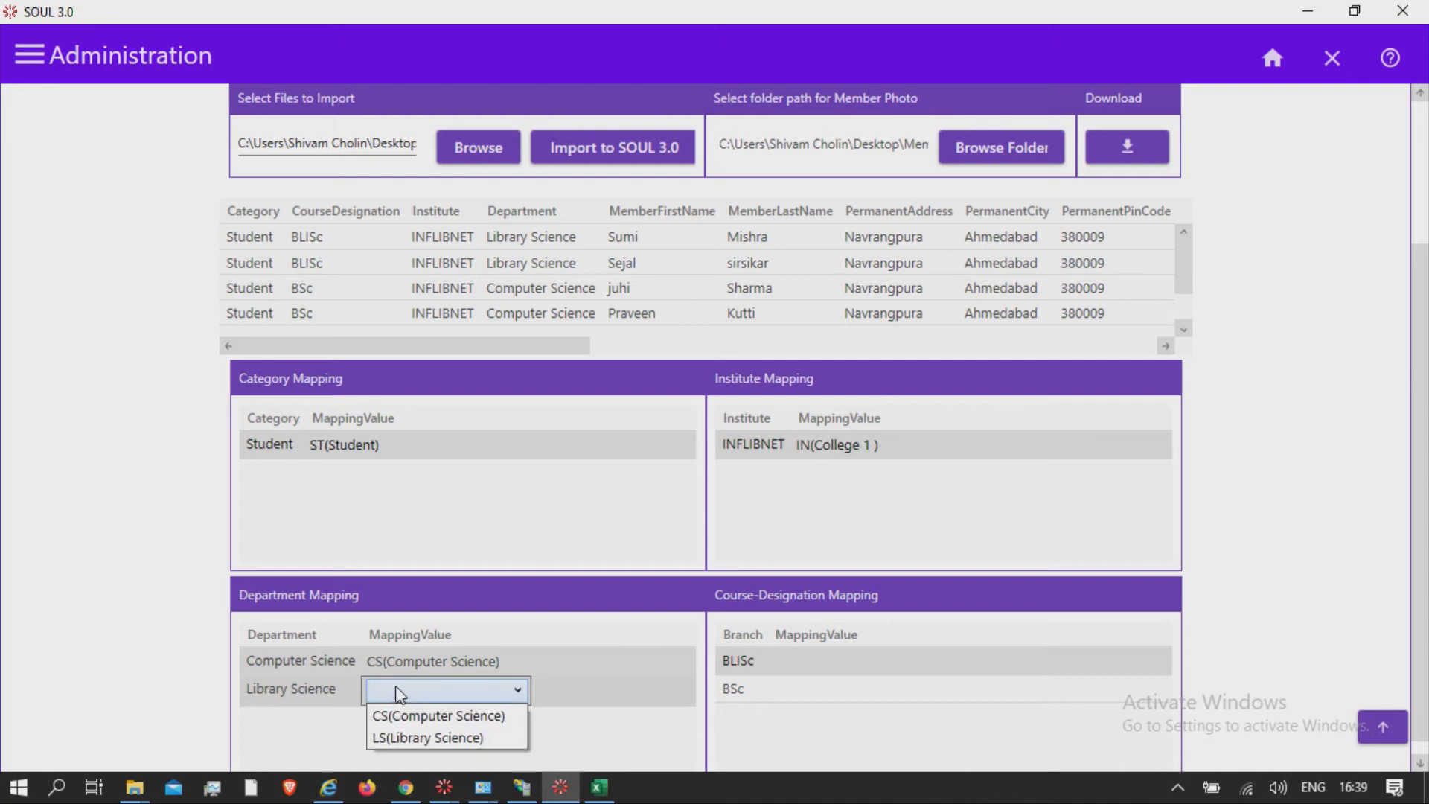
{"action": "mouse_move", "coordinate": [426, 738]}
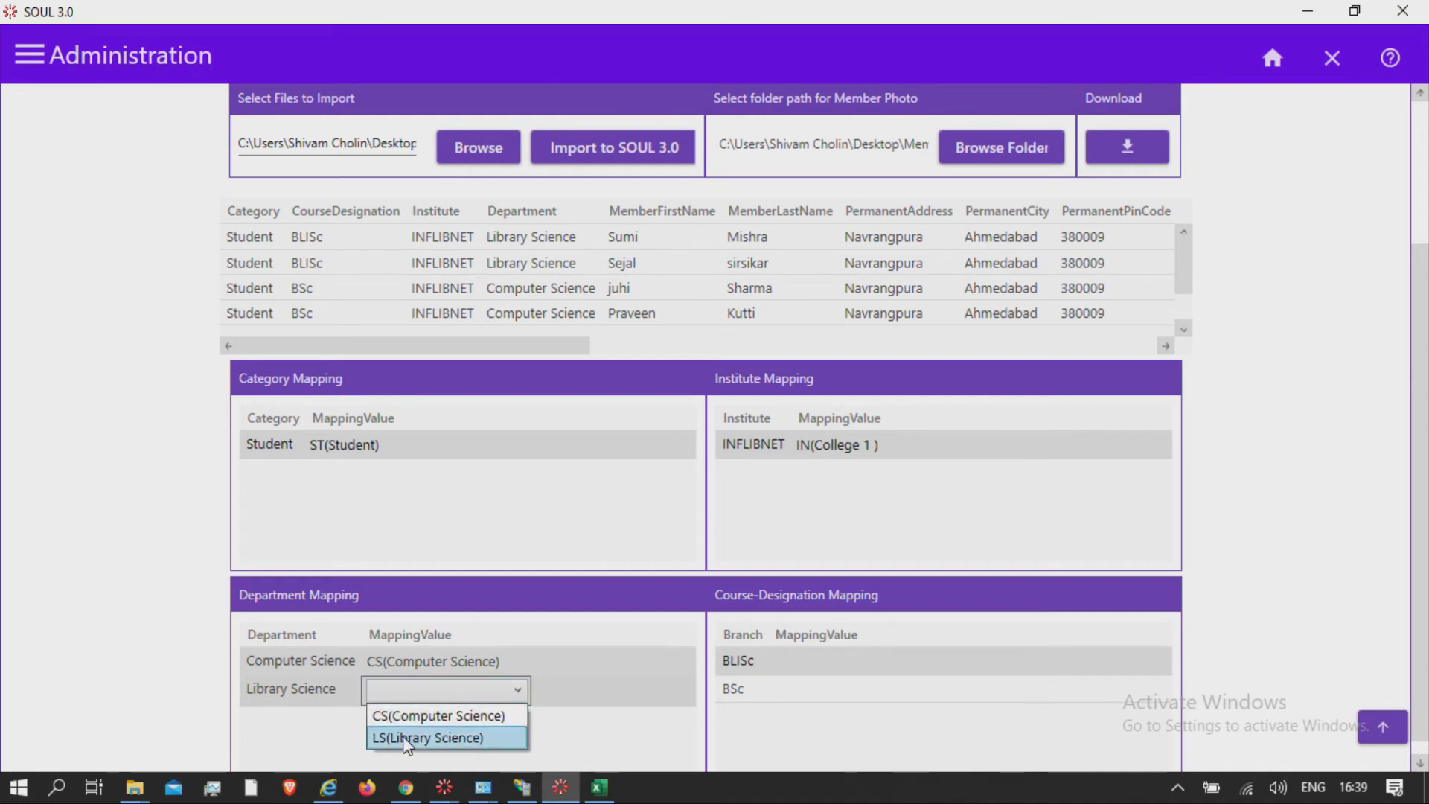
{"action": "left_click", "coordinate": [426, 738]}
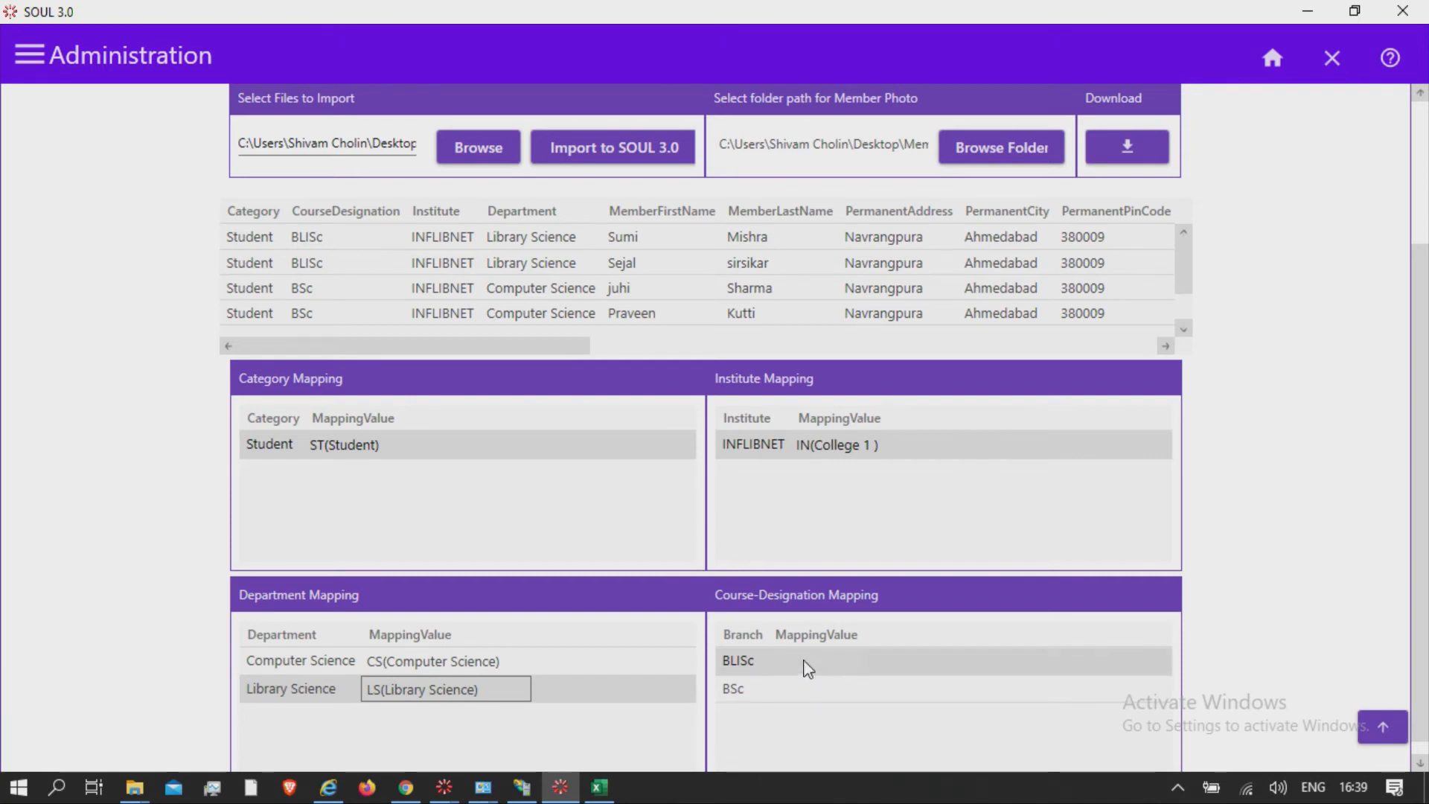
{"action": "left_click", "coordinate": [814, 661]}
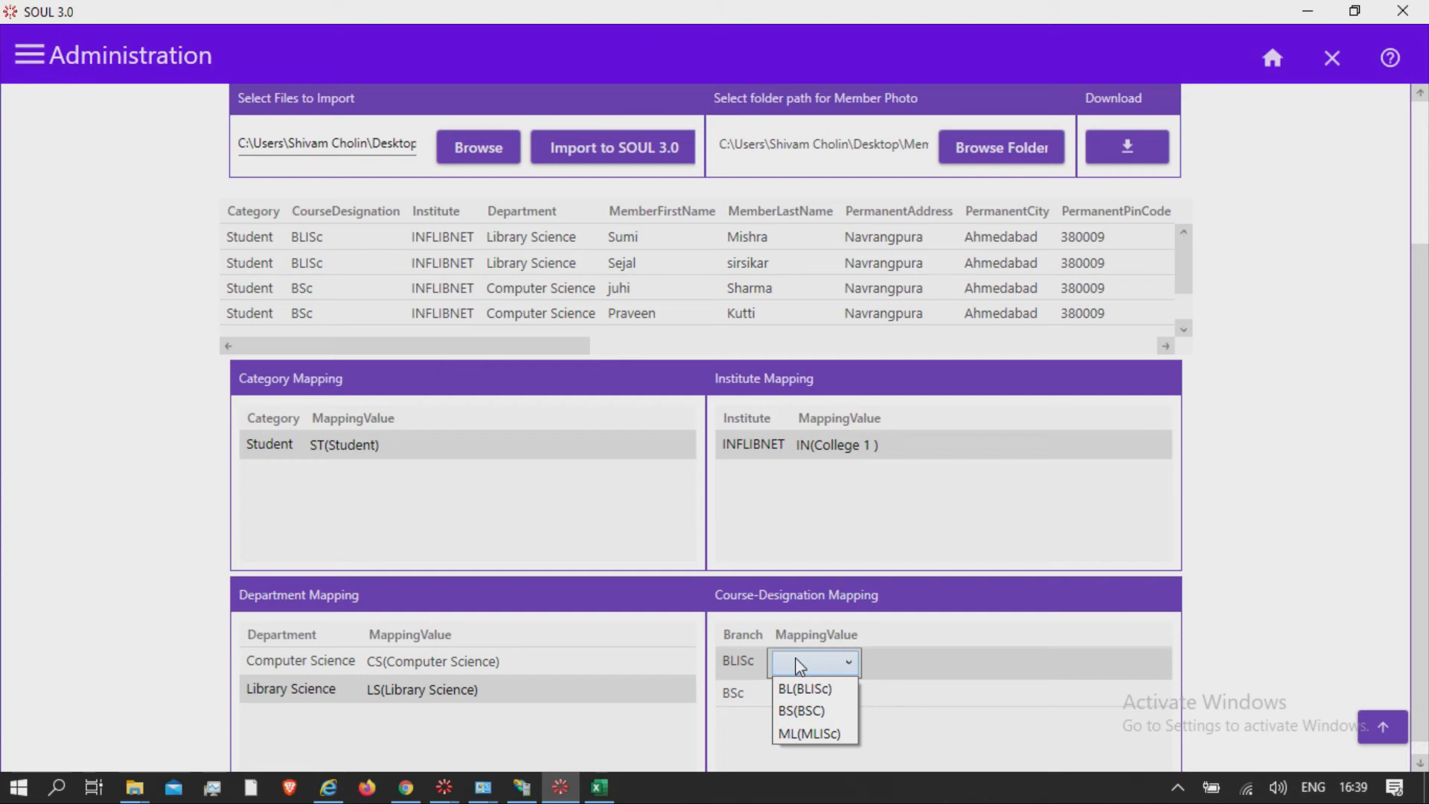
{"action": "mouse_move", "coordinate": [814, 688]}
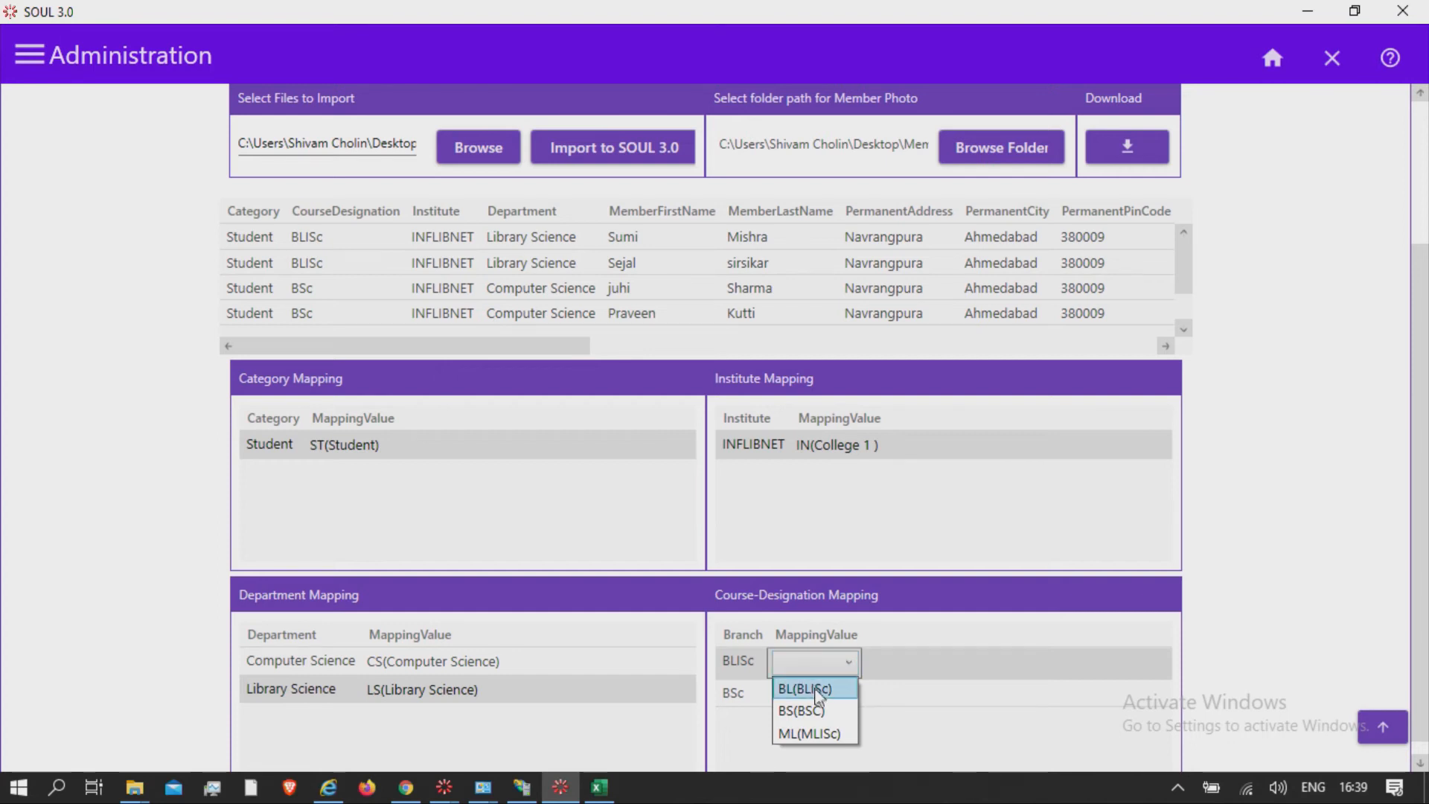
{"action": "left_click", "coordinate": [805, 688]}
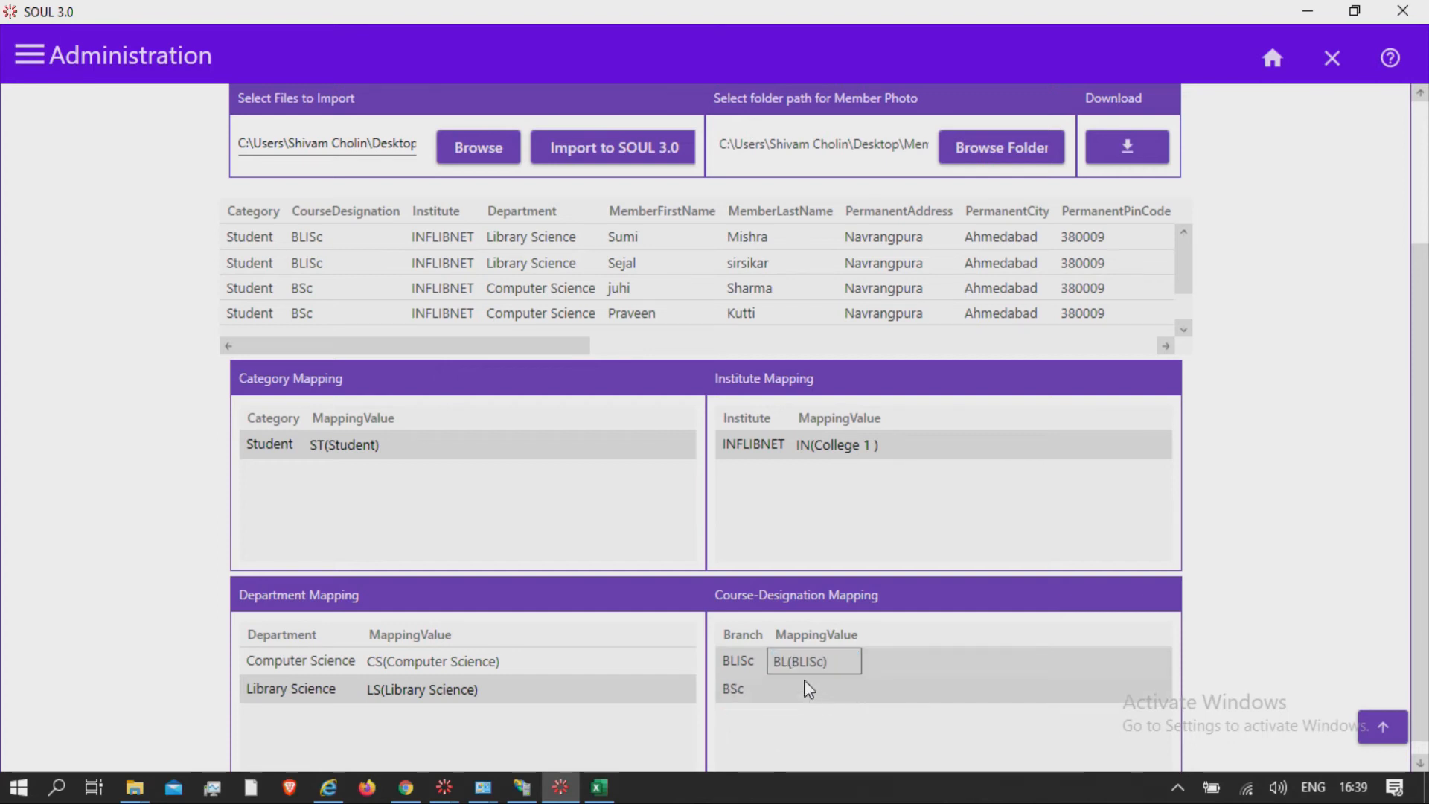
{"action": "left_click", "coordinate": [812, 688]}
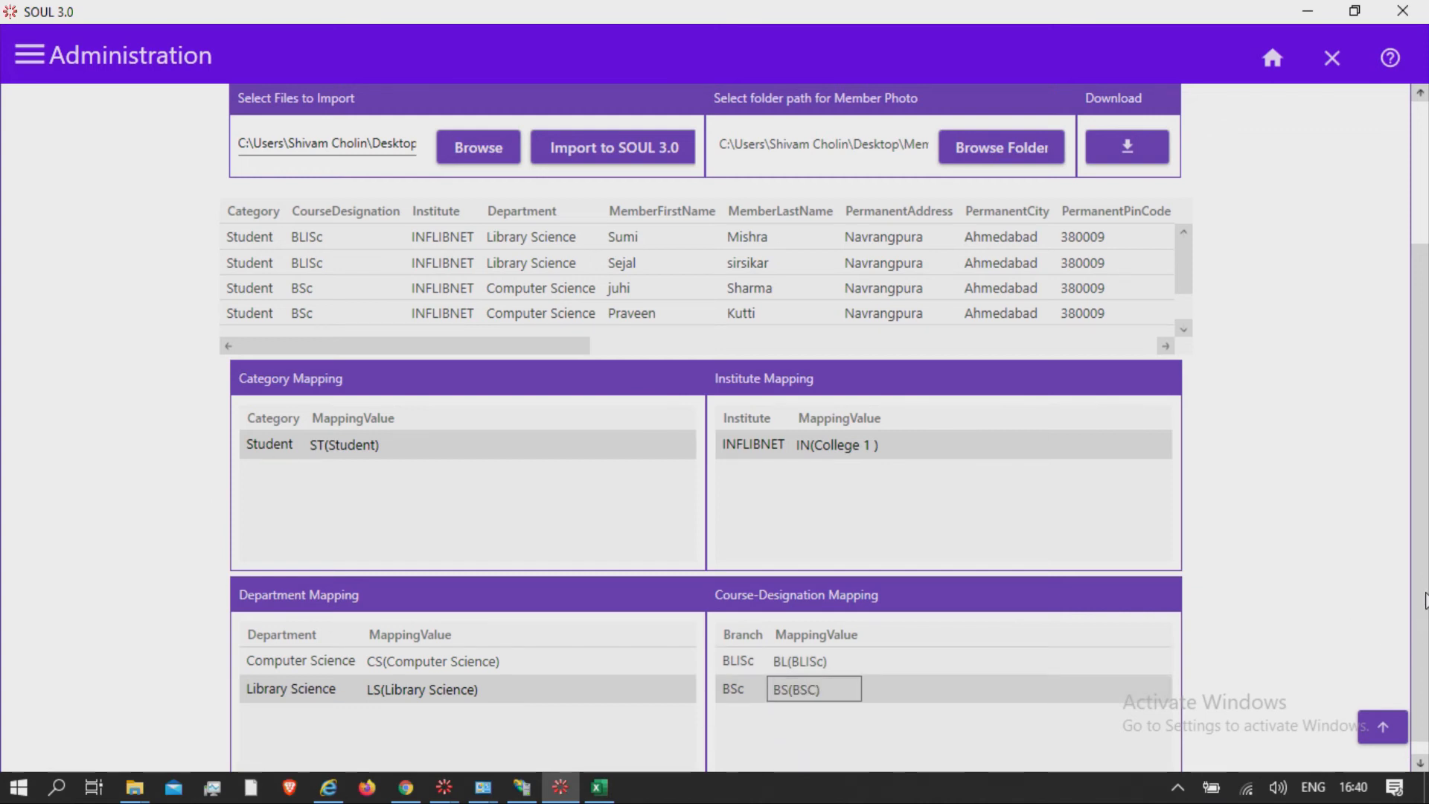
Import the four members into SOUL 3.0 and acknowledge the success message
{"action": "scroll", "scroll_direction": "up", "scroll_amount": 3}
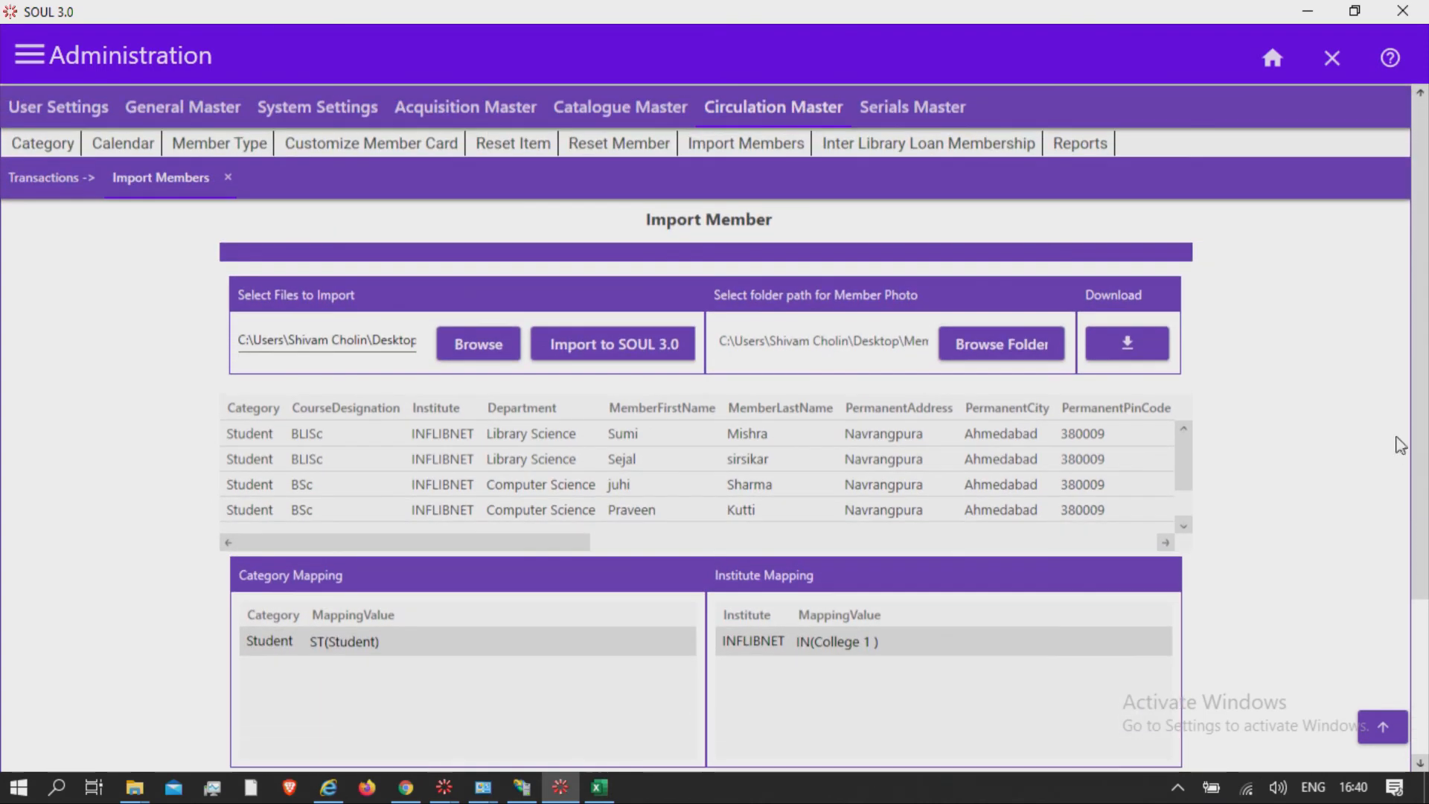
{"action": "mouse_move", "coordinate": [1383, 455]}
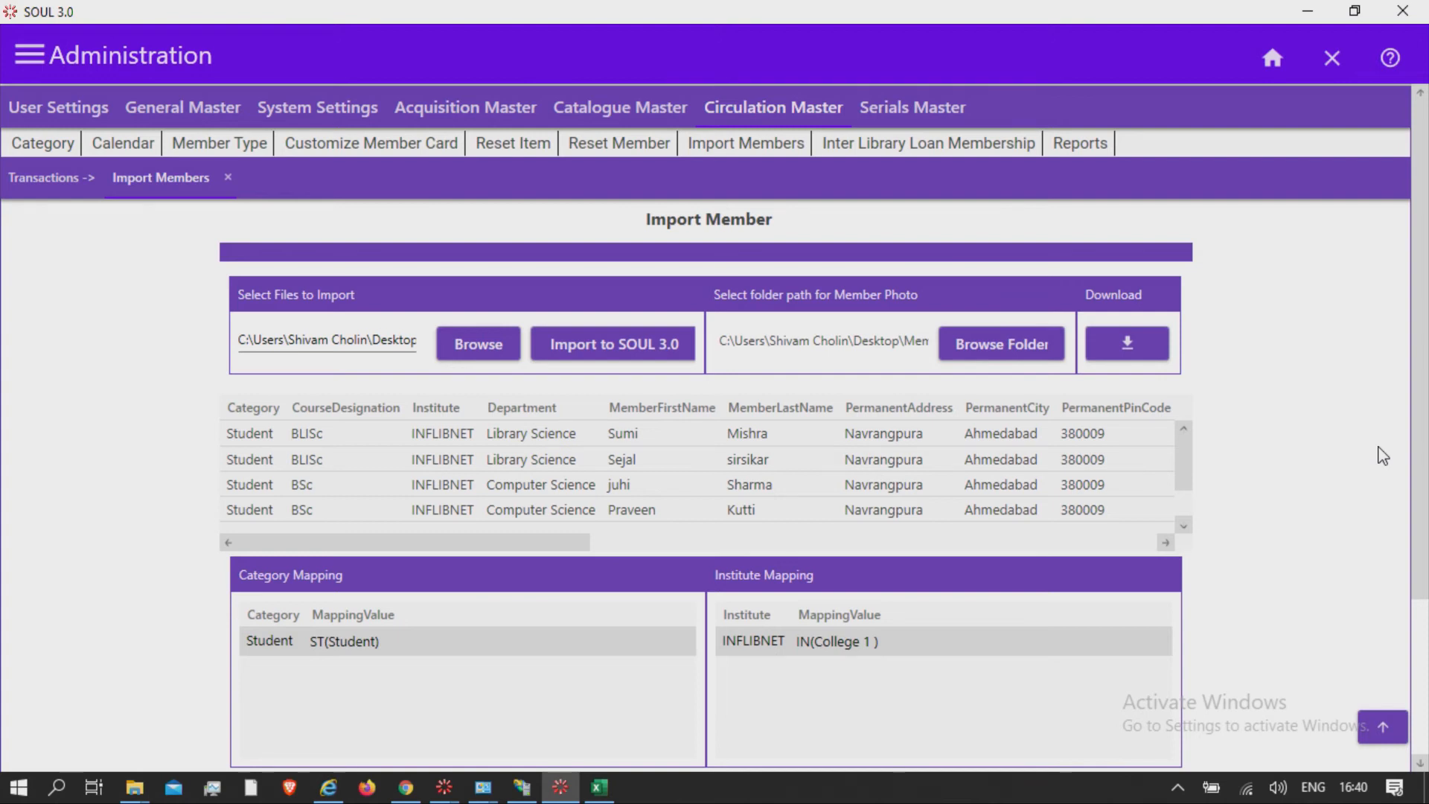
{"action": "mouse_move", "coordinate": [1420, 475]}
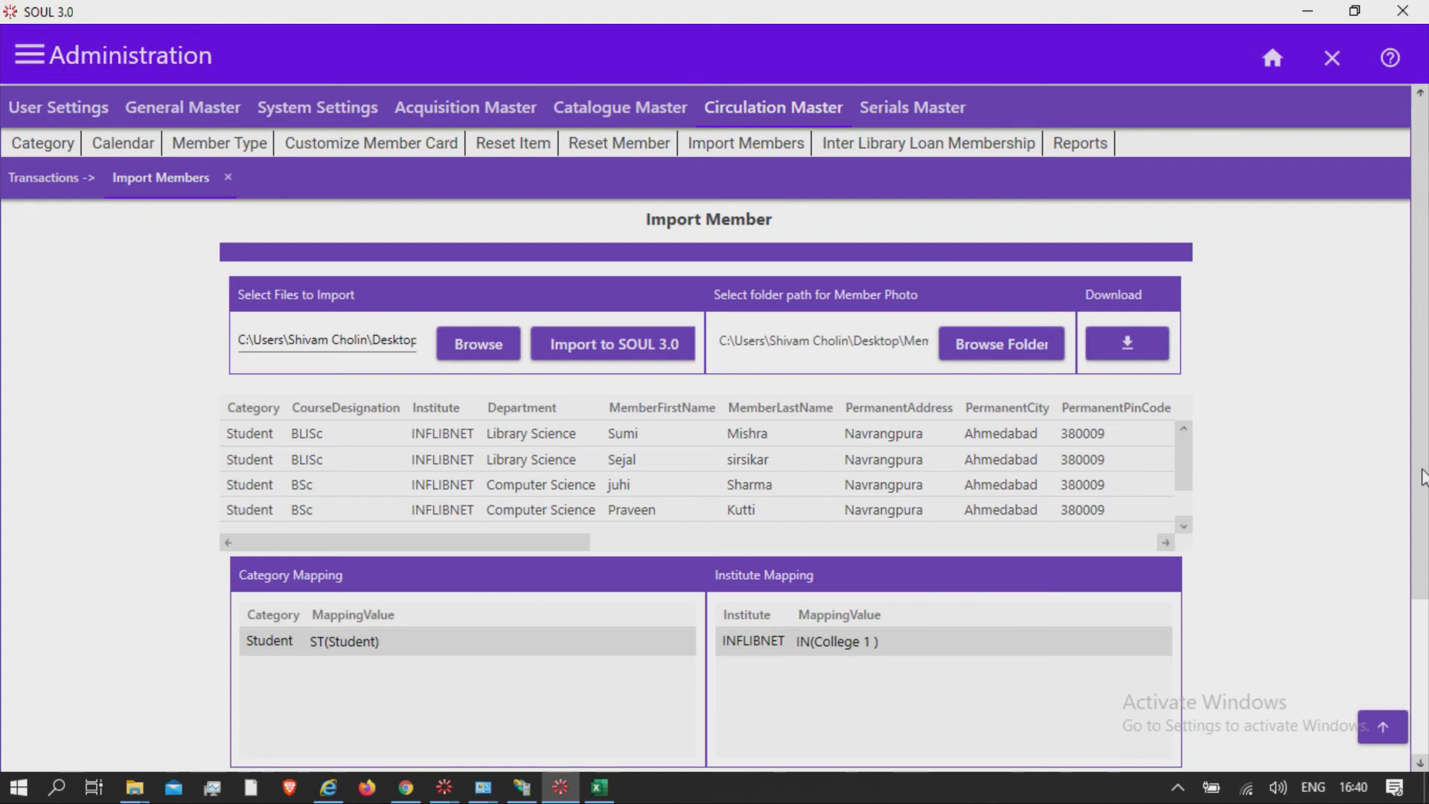
{"action": "scroll", "scroll_direction": "down", "scroll_amount": 3}
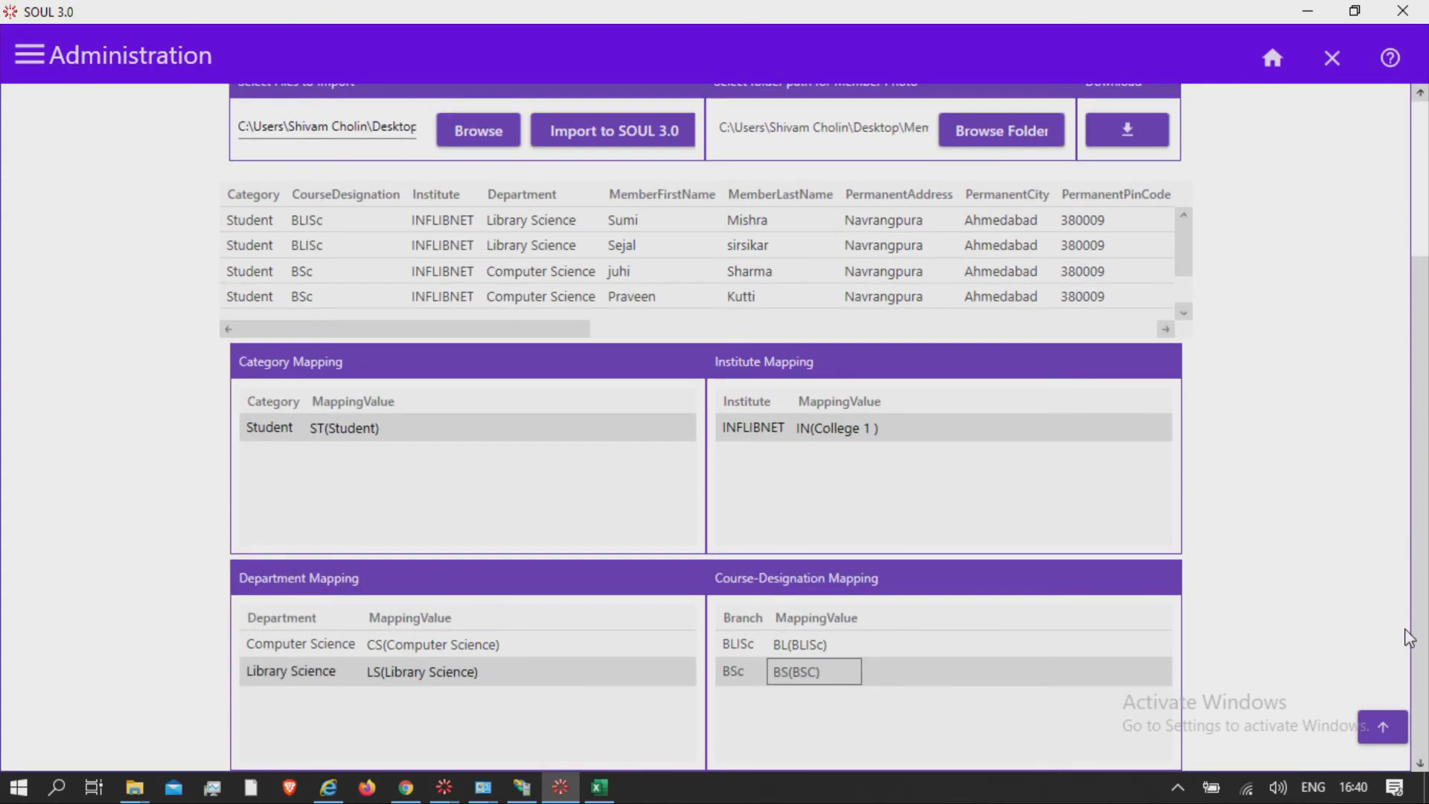
{"action": "mouse_move", "coordinate": [1409, 622]}
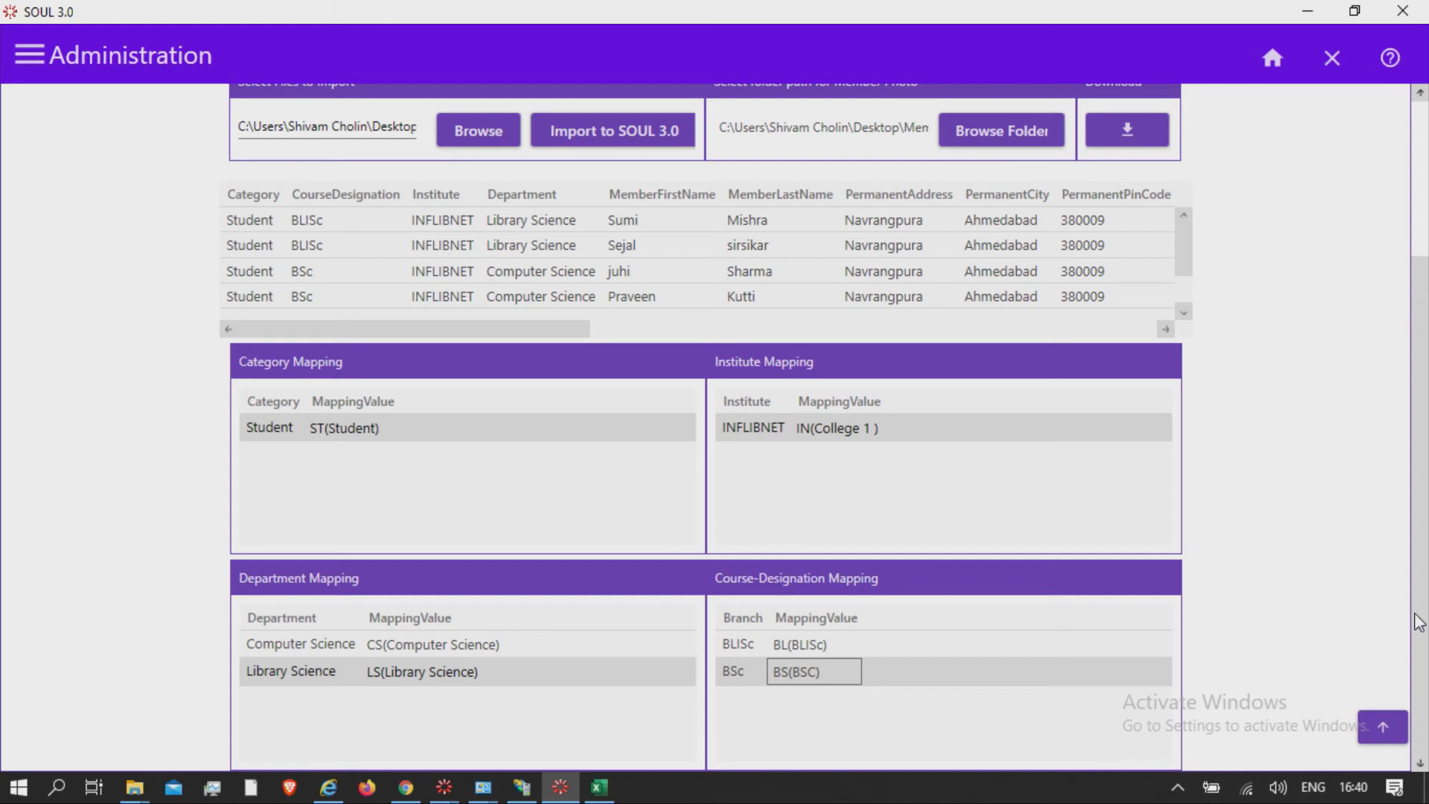
{"action": "scroll", "scroll_direction": "up", "scroll_amount": 3}
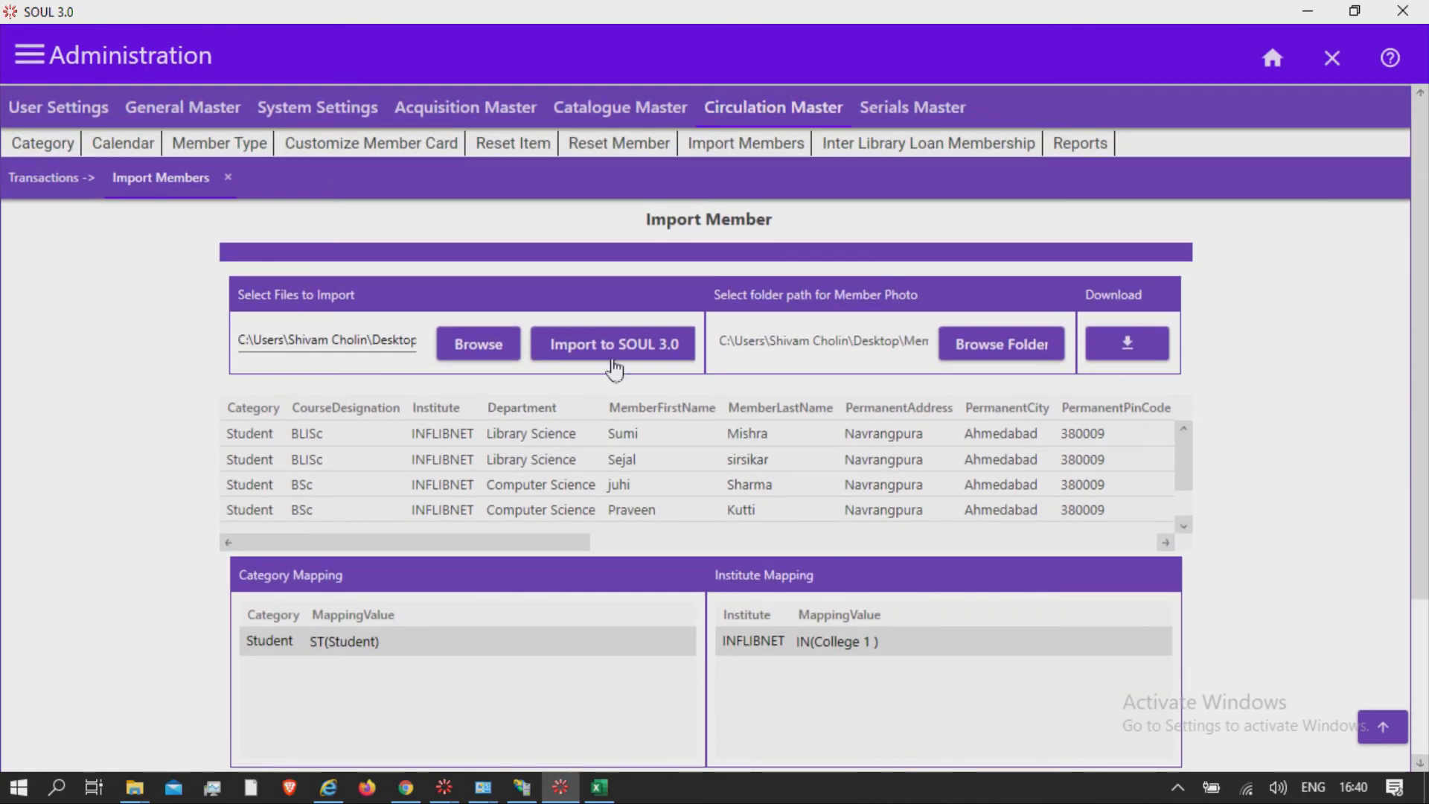
{"action": "mouse_move", "coordinate": [613, 343]}
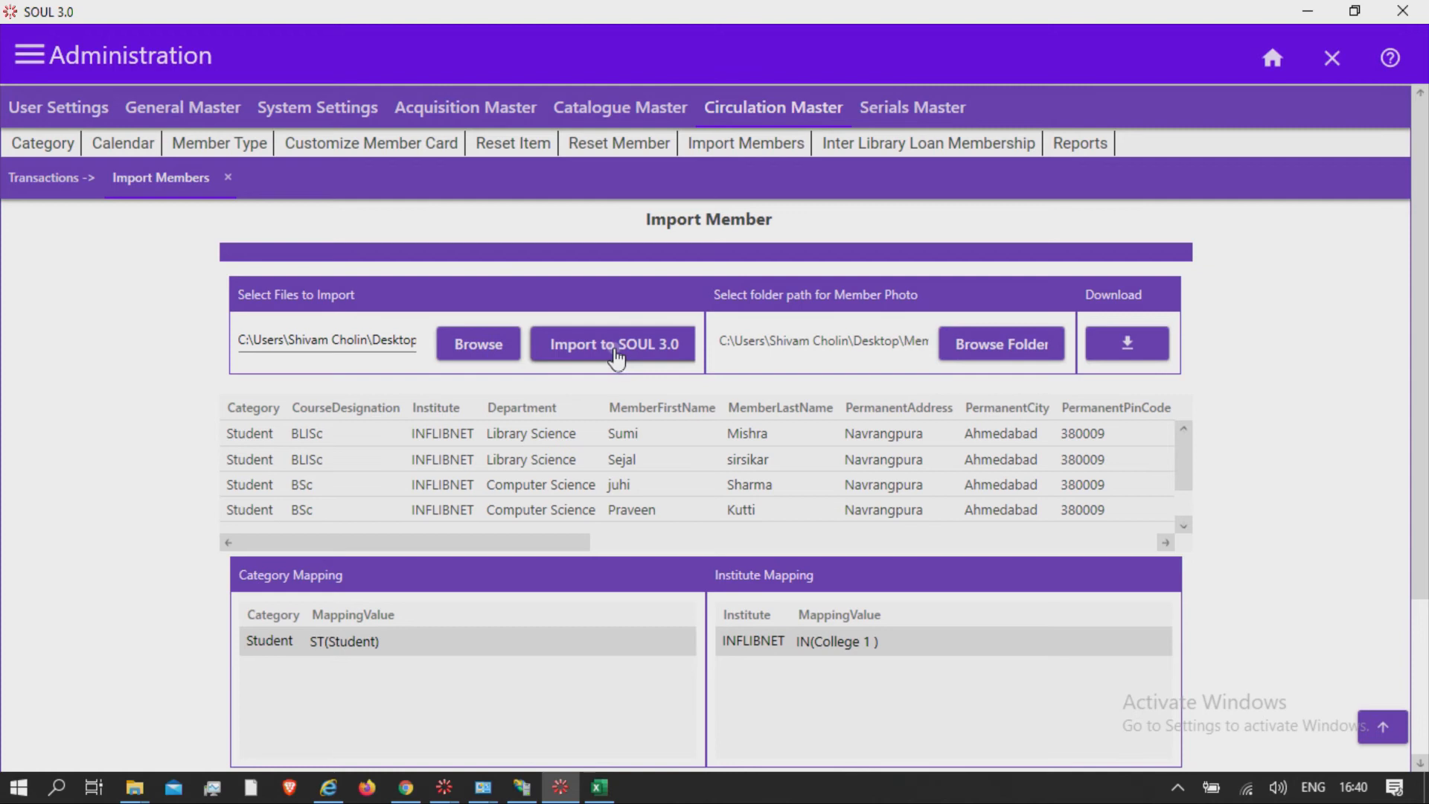
{"action": "left_click", "coordinate": [612, 344]}
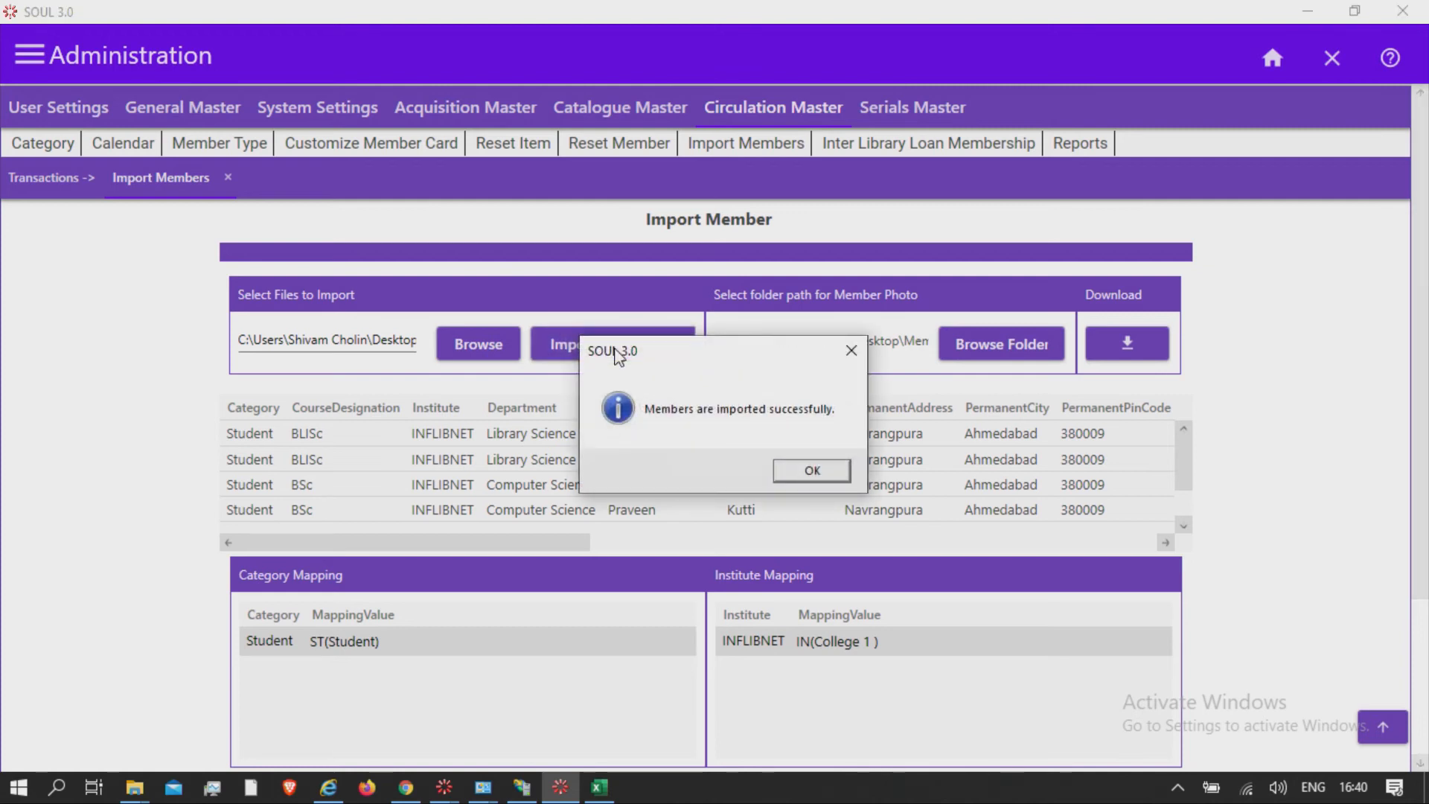
{"action": "mouse_move", "coordinate": [786, 480]}
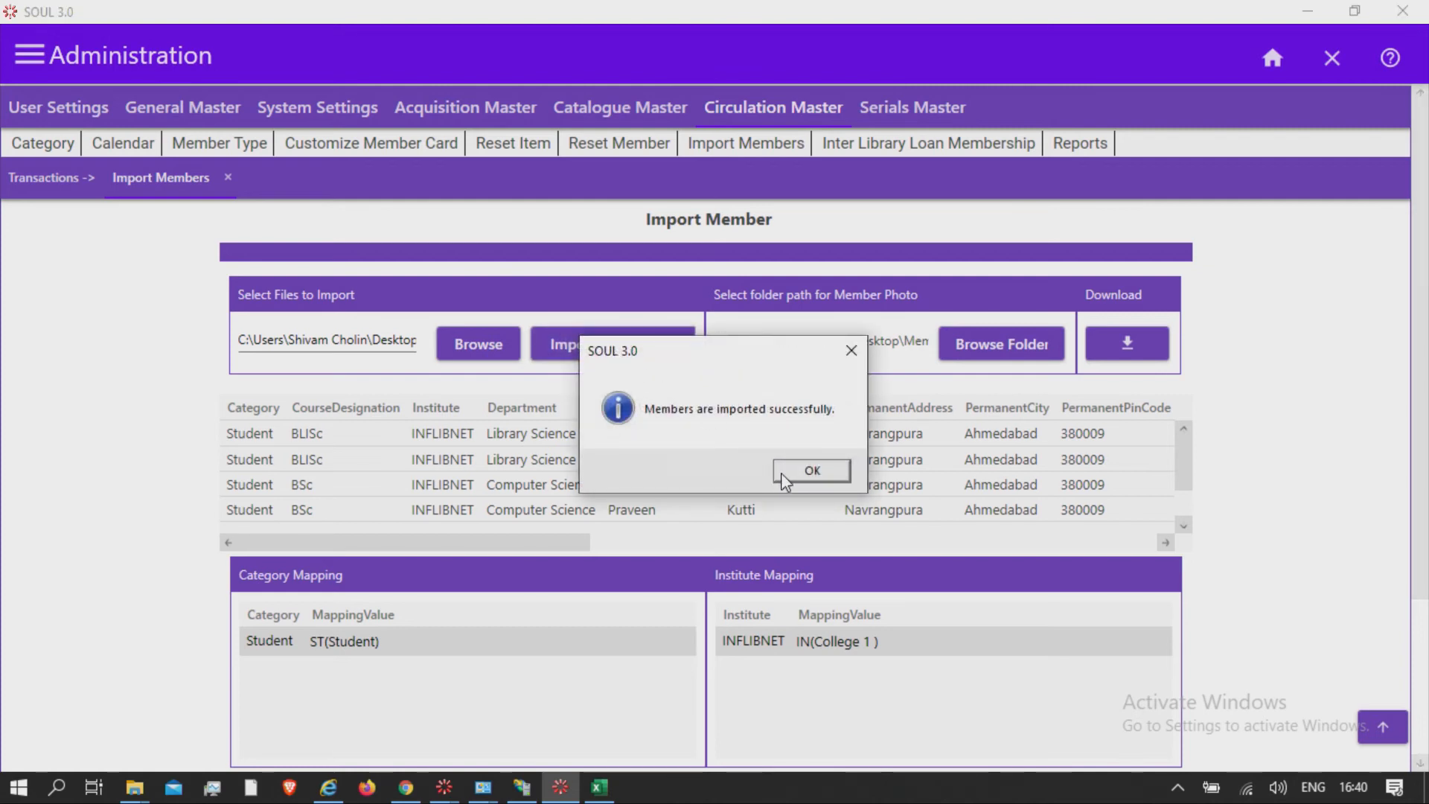
{"action": "left_click", "coordinate": [809, 470]}
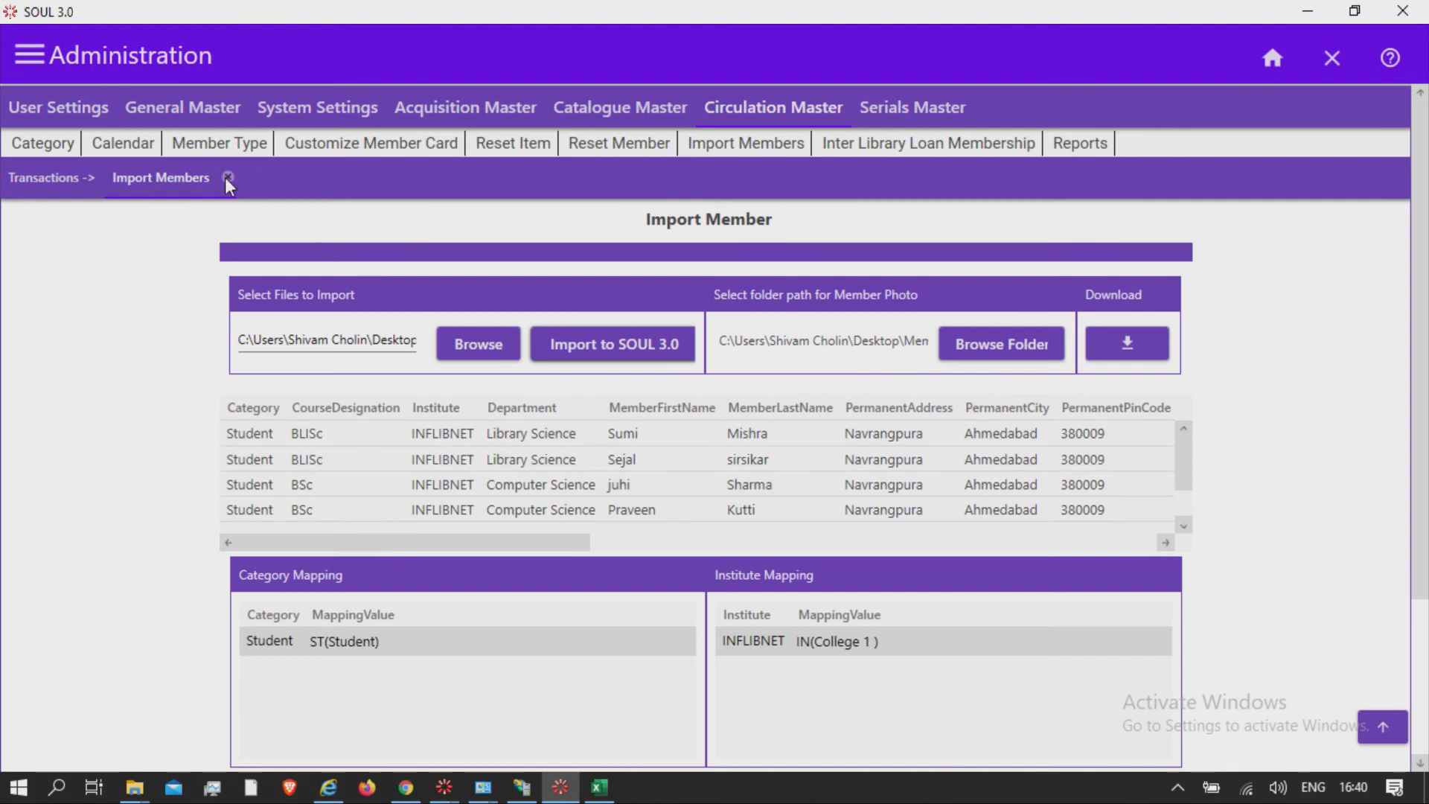
Close Import Members and open Circulation's Member Listing report with Selection Option All
{"action": "left_click", "coordinate": [228, 182]}
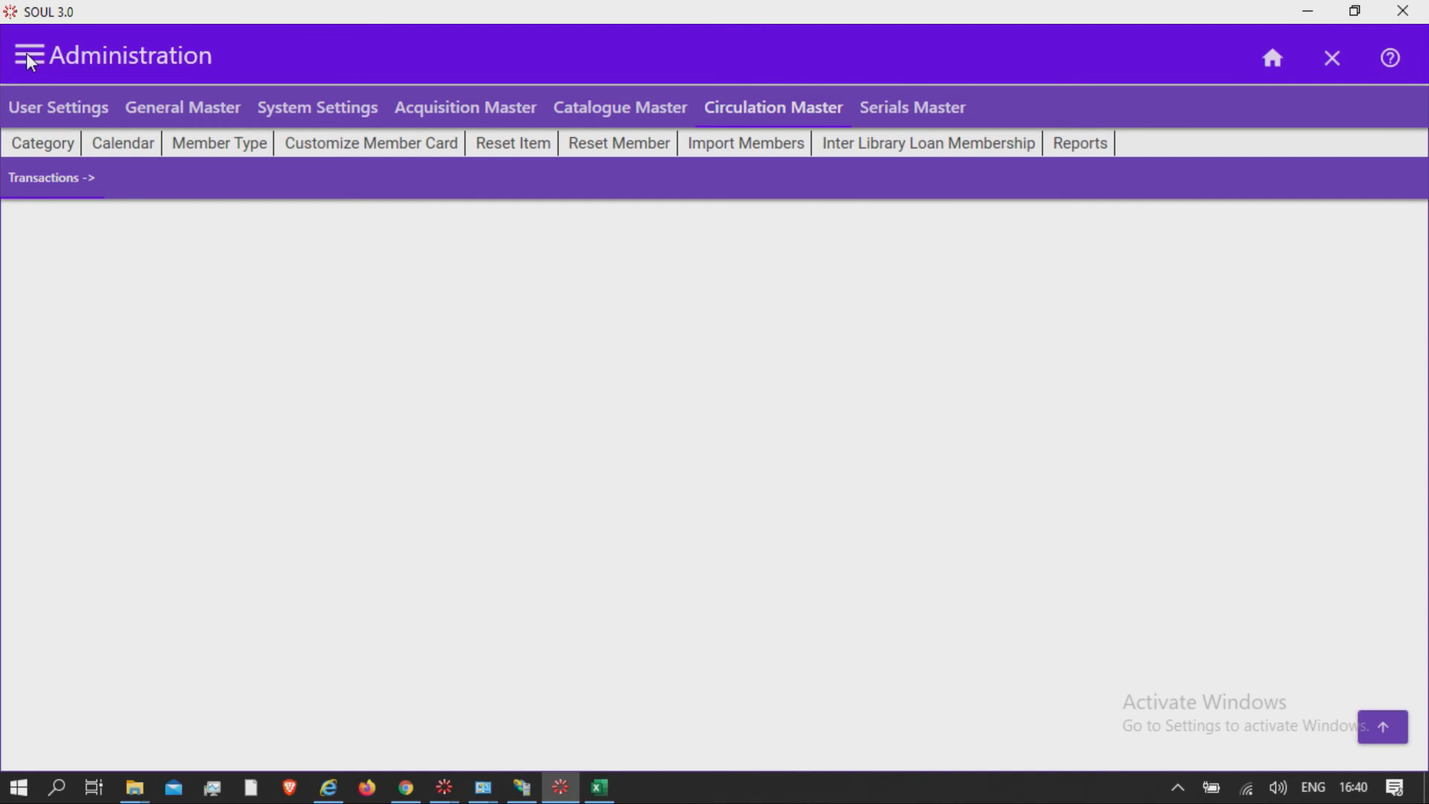
{"action": "left_click", "coordinate": [28, 55]}
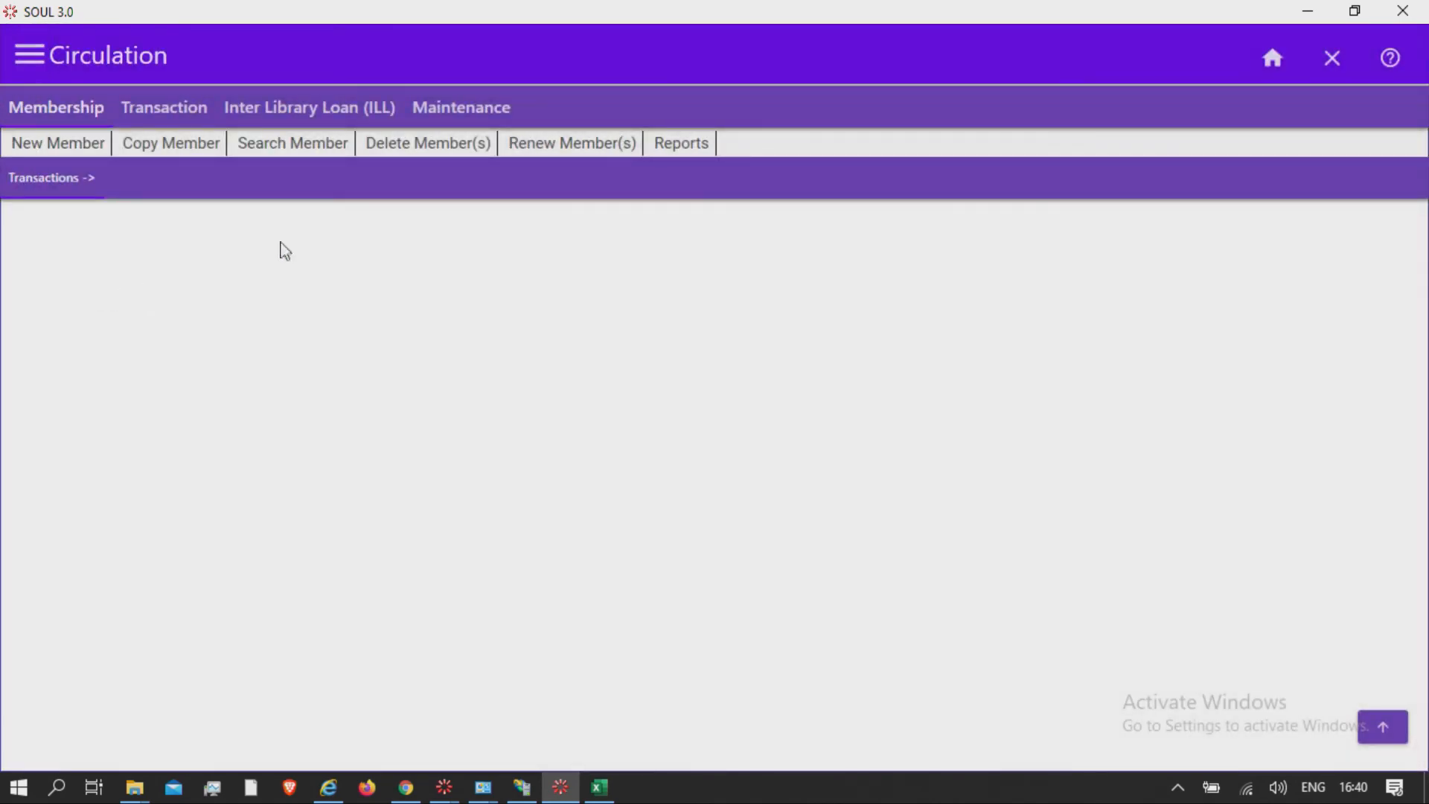
{"action": "left_click", "coordinate": [681, 143]}
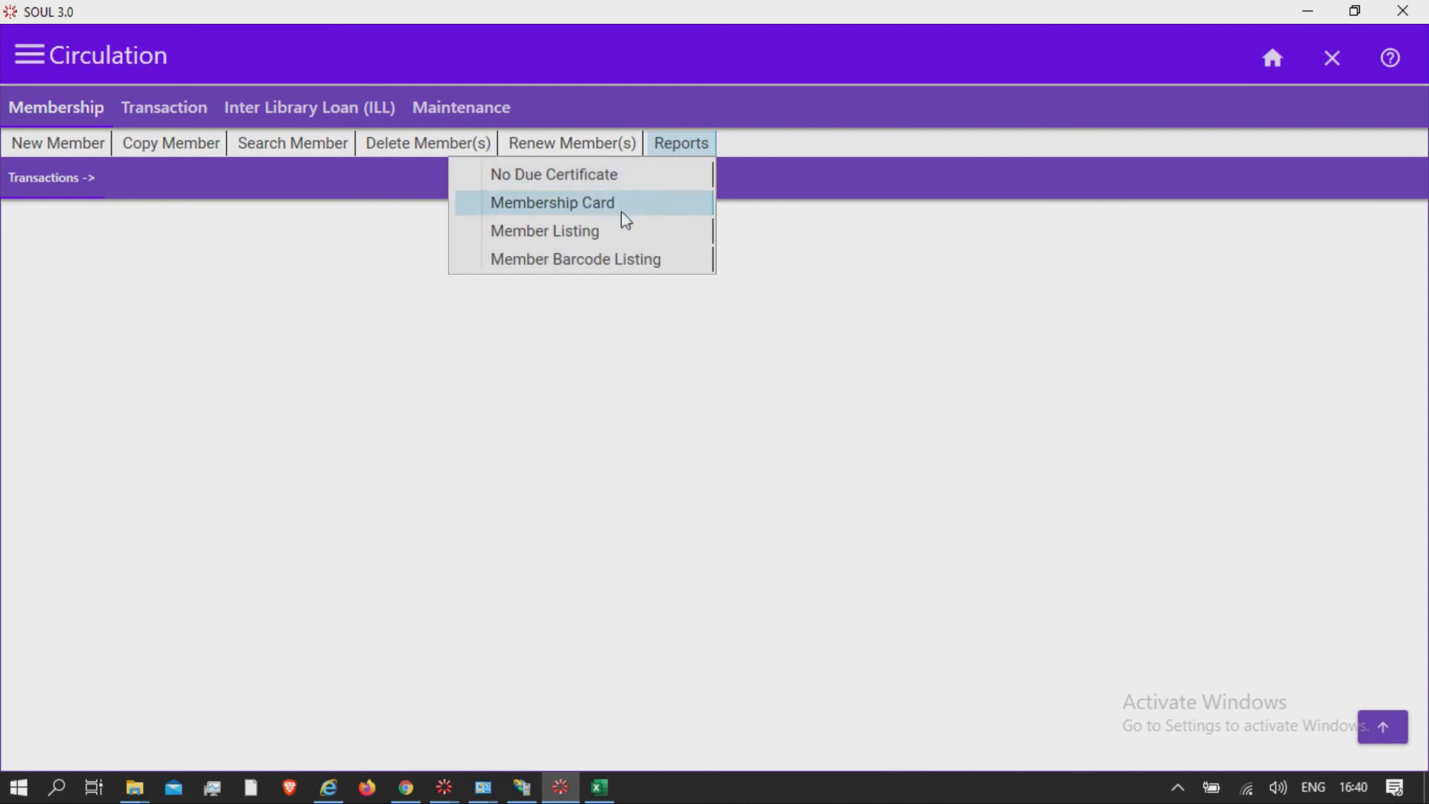
{"action": "left_click", "coordinate": [620, 235]}
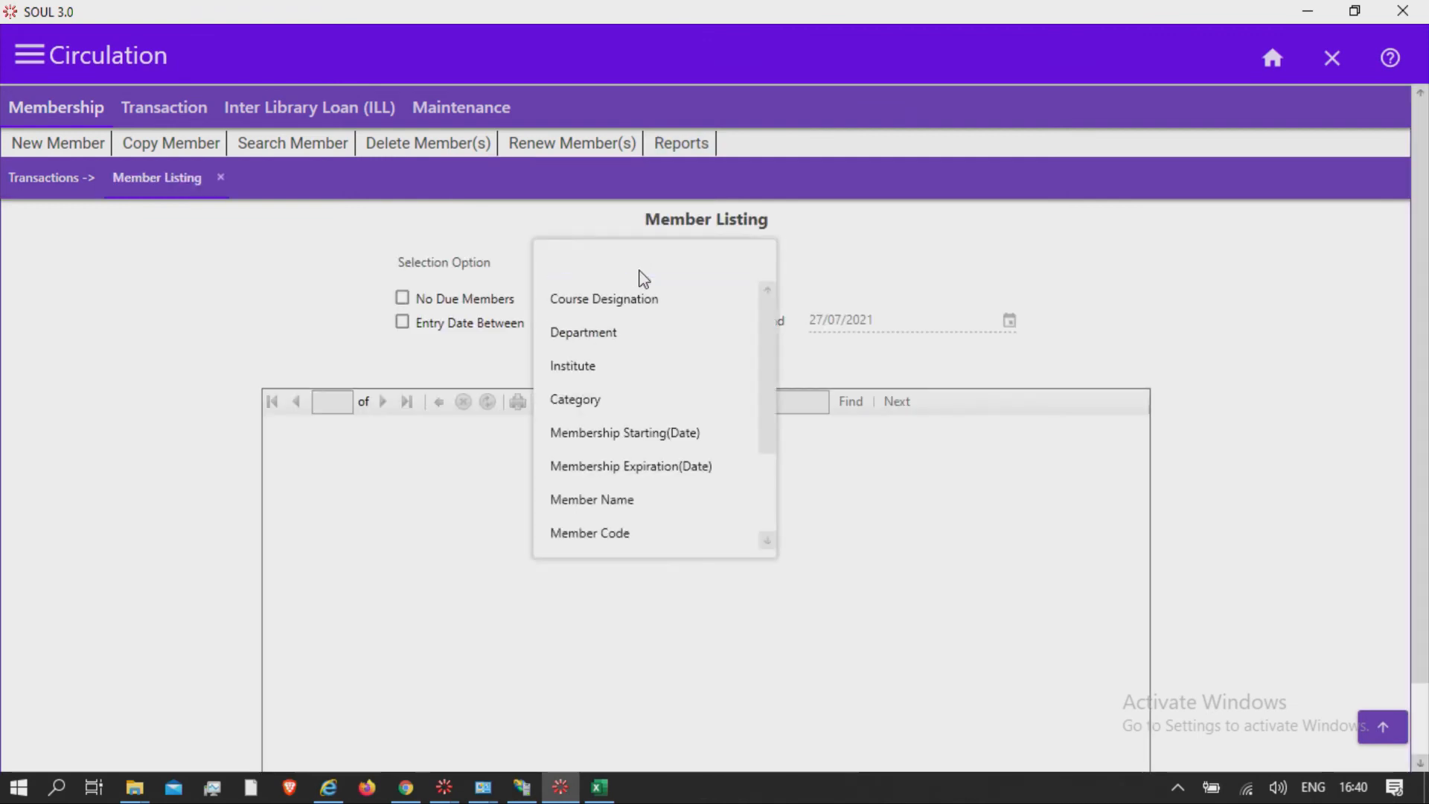
{"action": "scroll", "scroll_direction": "down", "scroll_amount": 3}
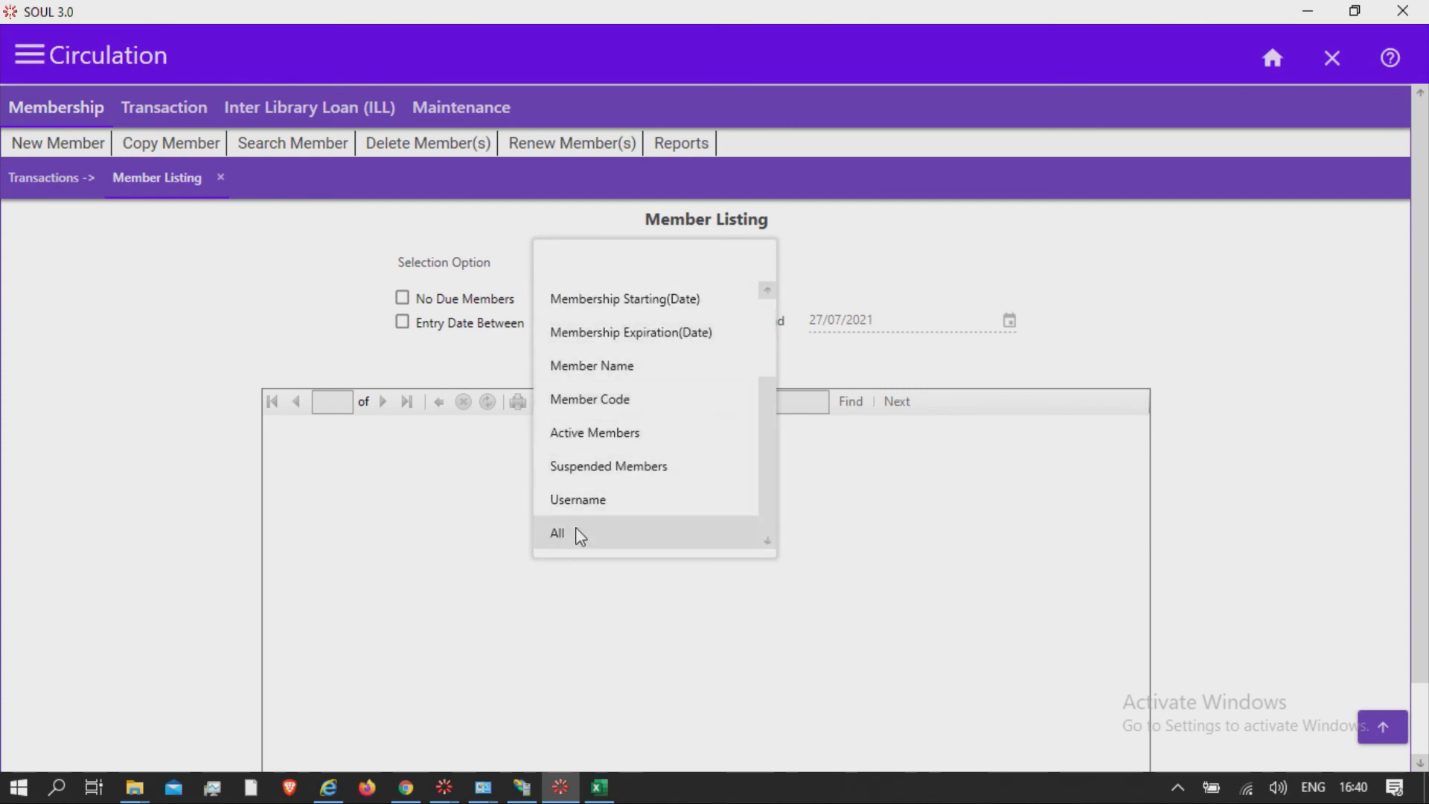
{"action": "left_click", "coordinate": [557, 533]}
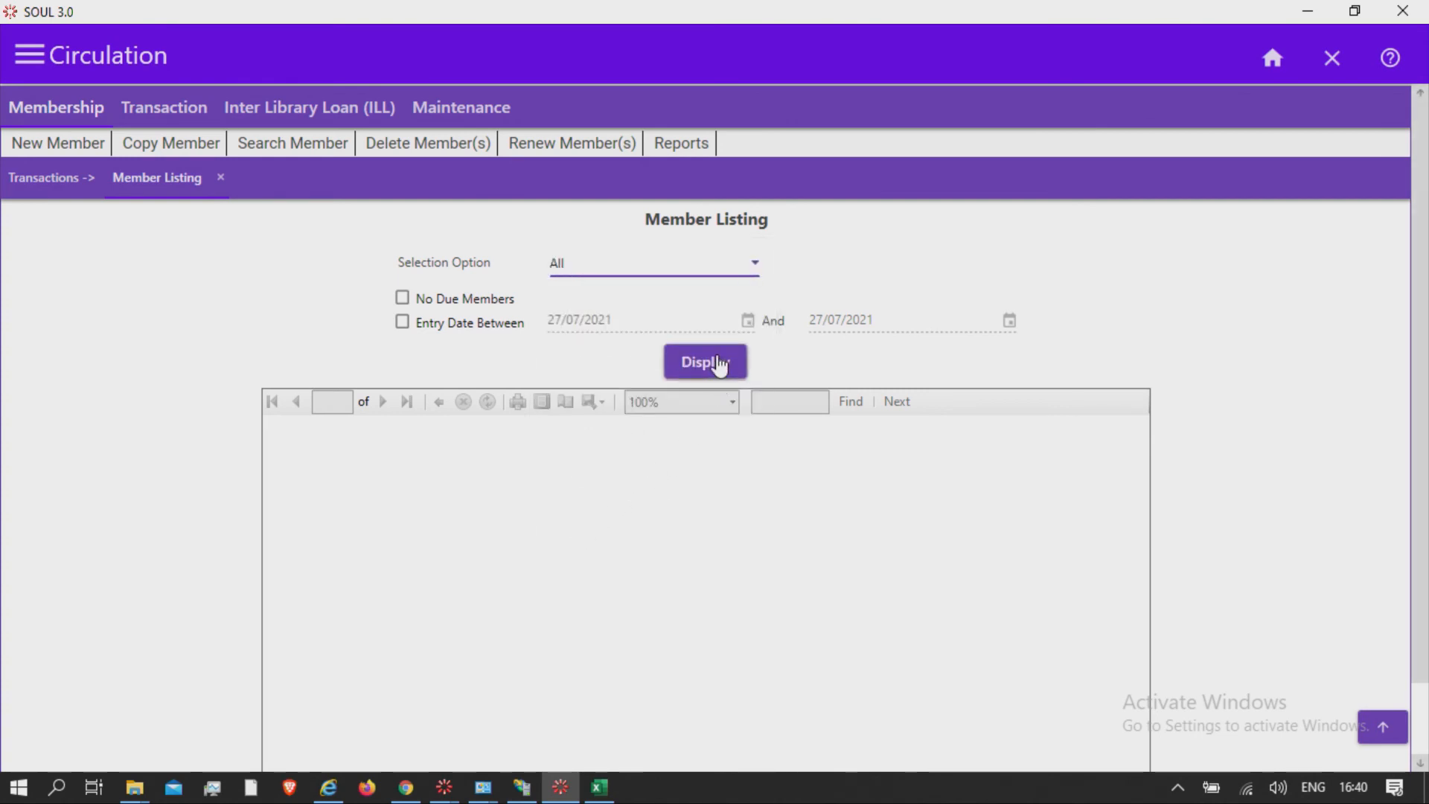
Display the Member Listing report, browse it, and view the Excel/PDF/Word export options
{"action": "left_click", "coordinate": [705, 361]}
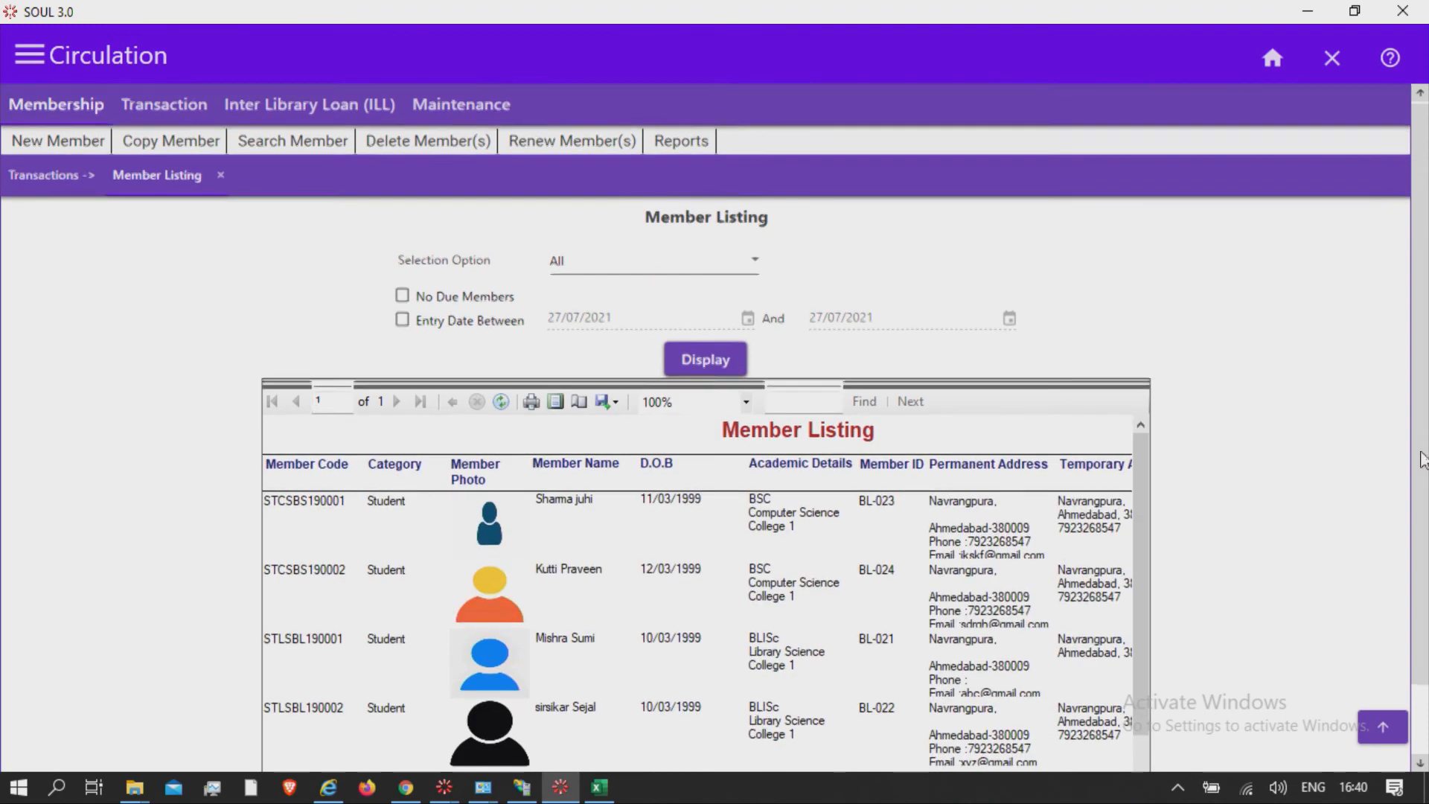
{"action": "scroll", "scroll_direction": "down", "scroll_amount": 3}
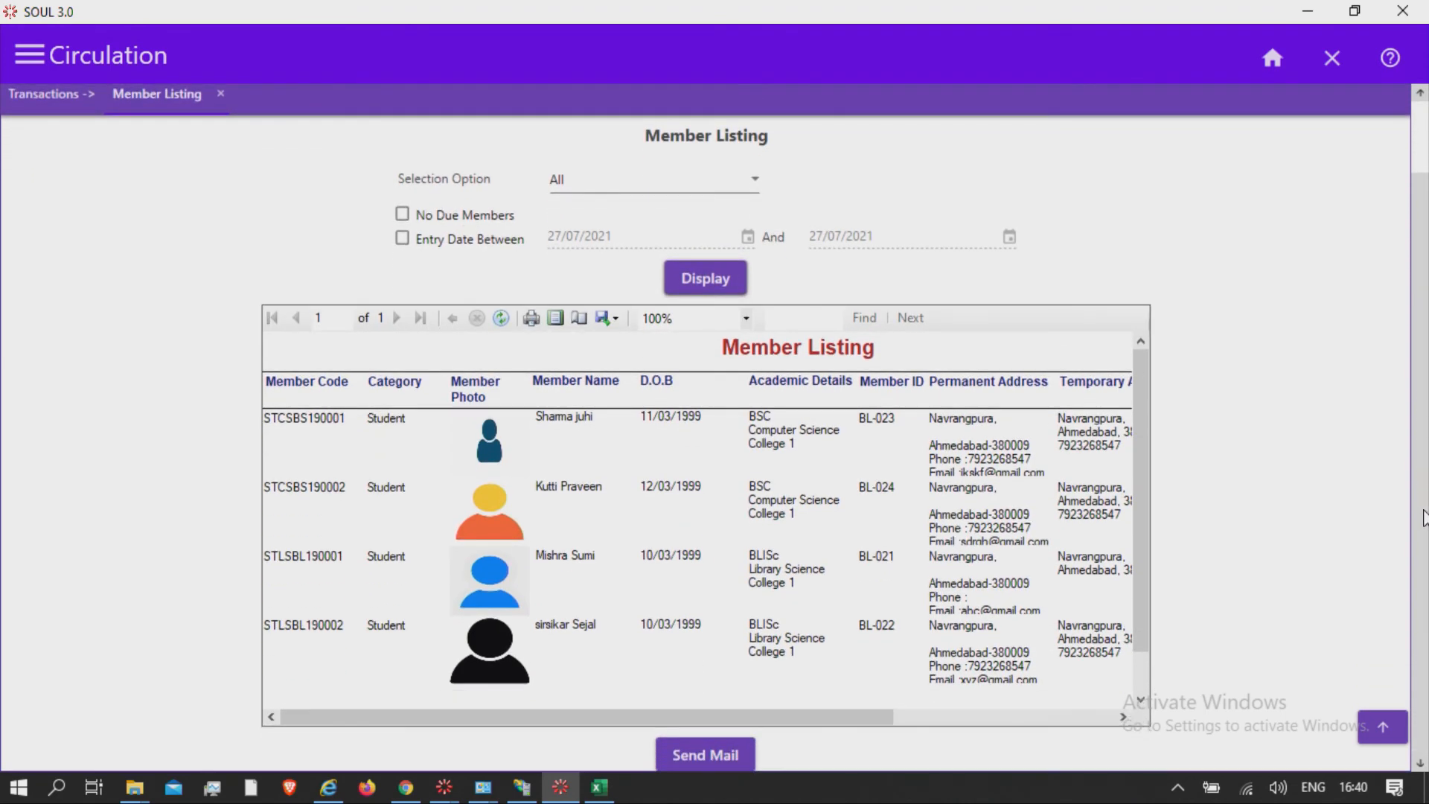
{"action": "mouse_move", "coordinate": [1393, 505]}
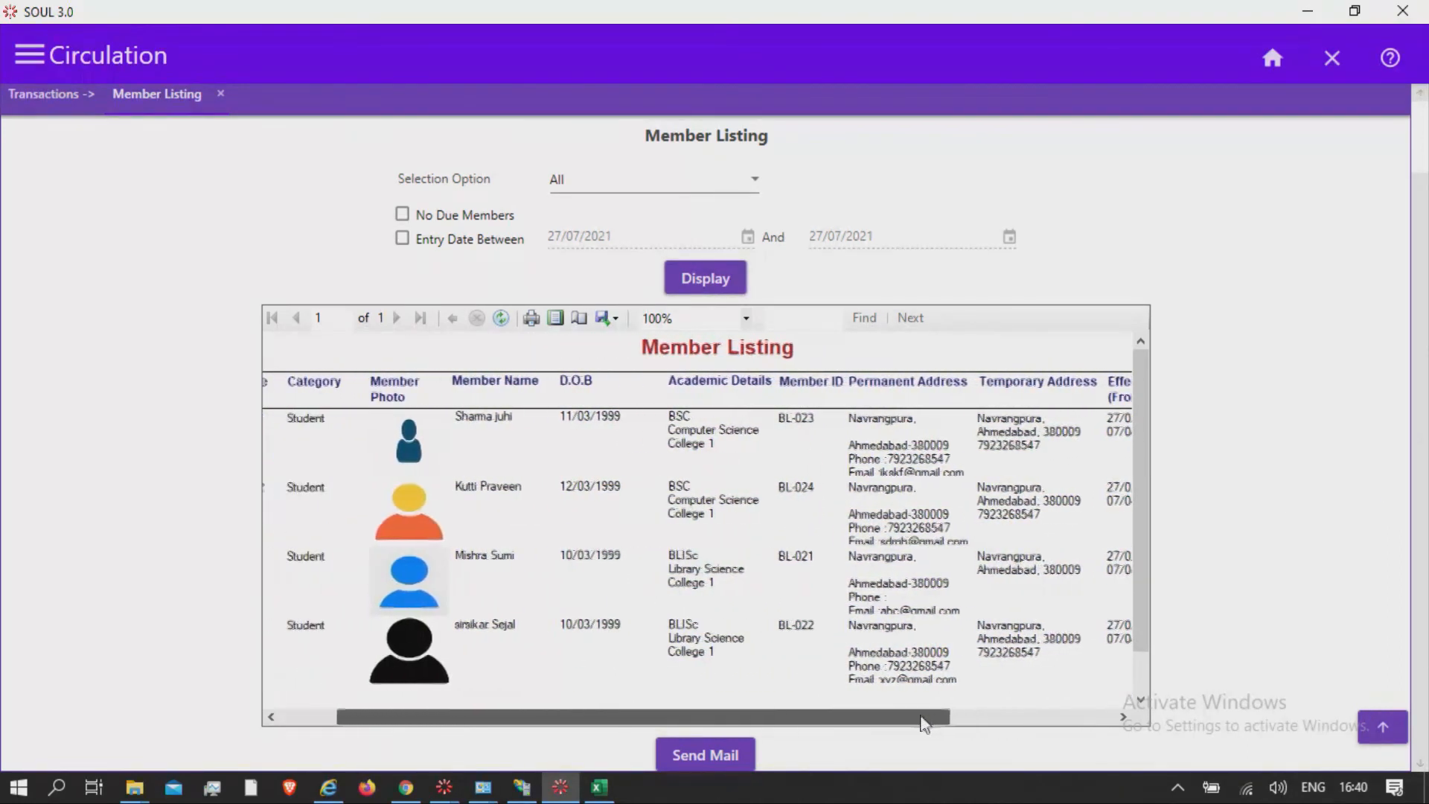
{"action": "scroll", "scroll_direction": "left", "scroll_amount": 3}
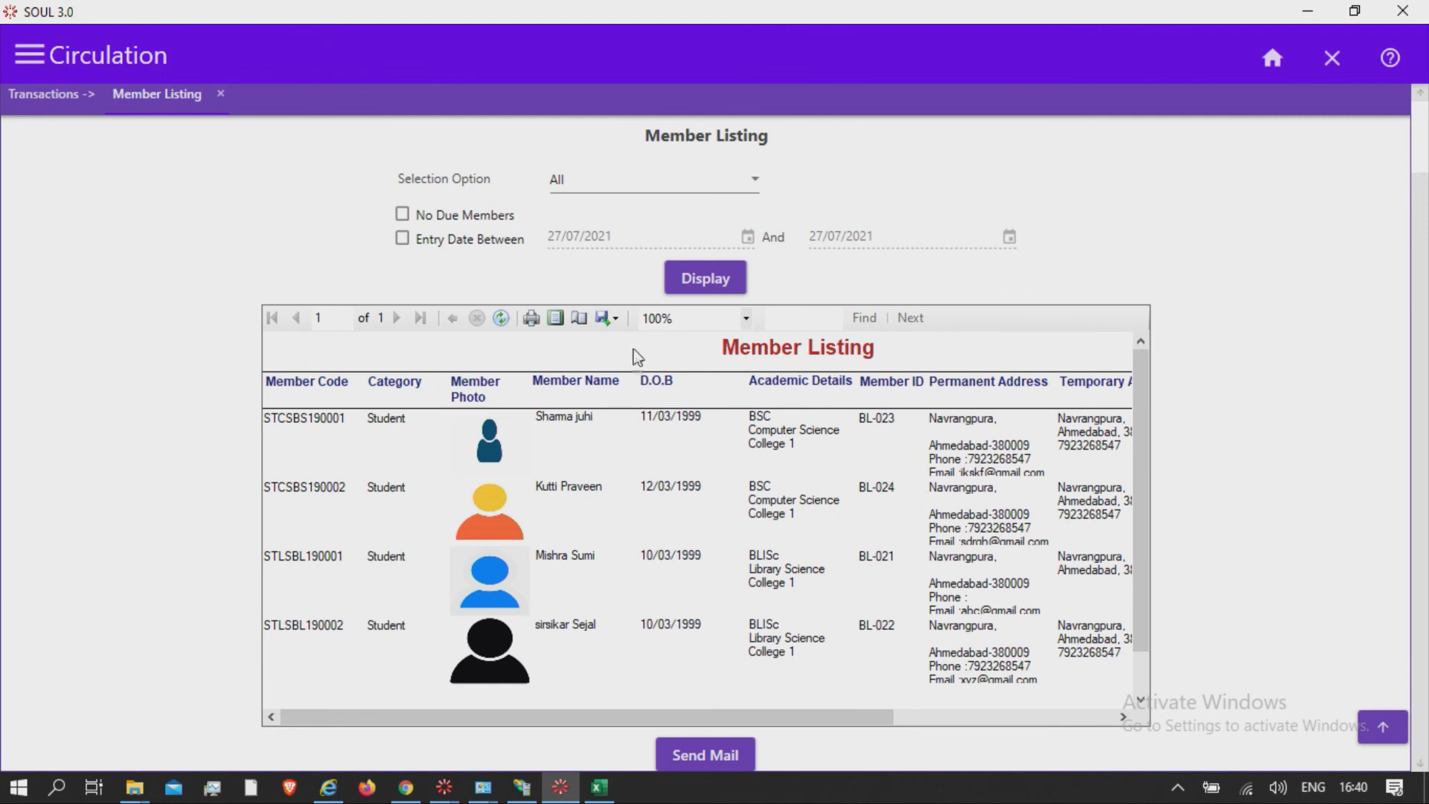
{"action": "left_click", "coordinate": [616, 318]}
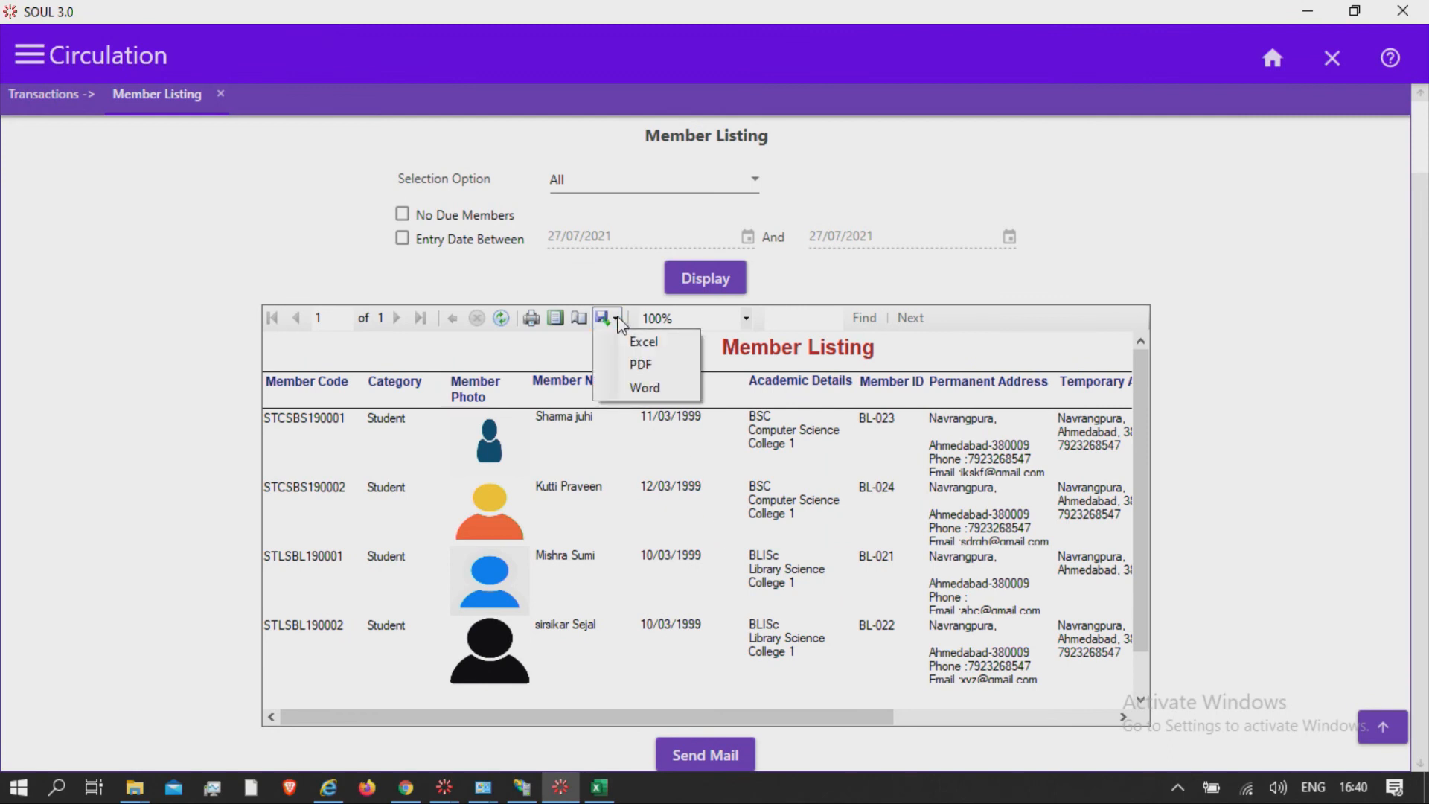
{"action": "mouse_move", "coordinate": [645, 341]}
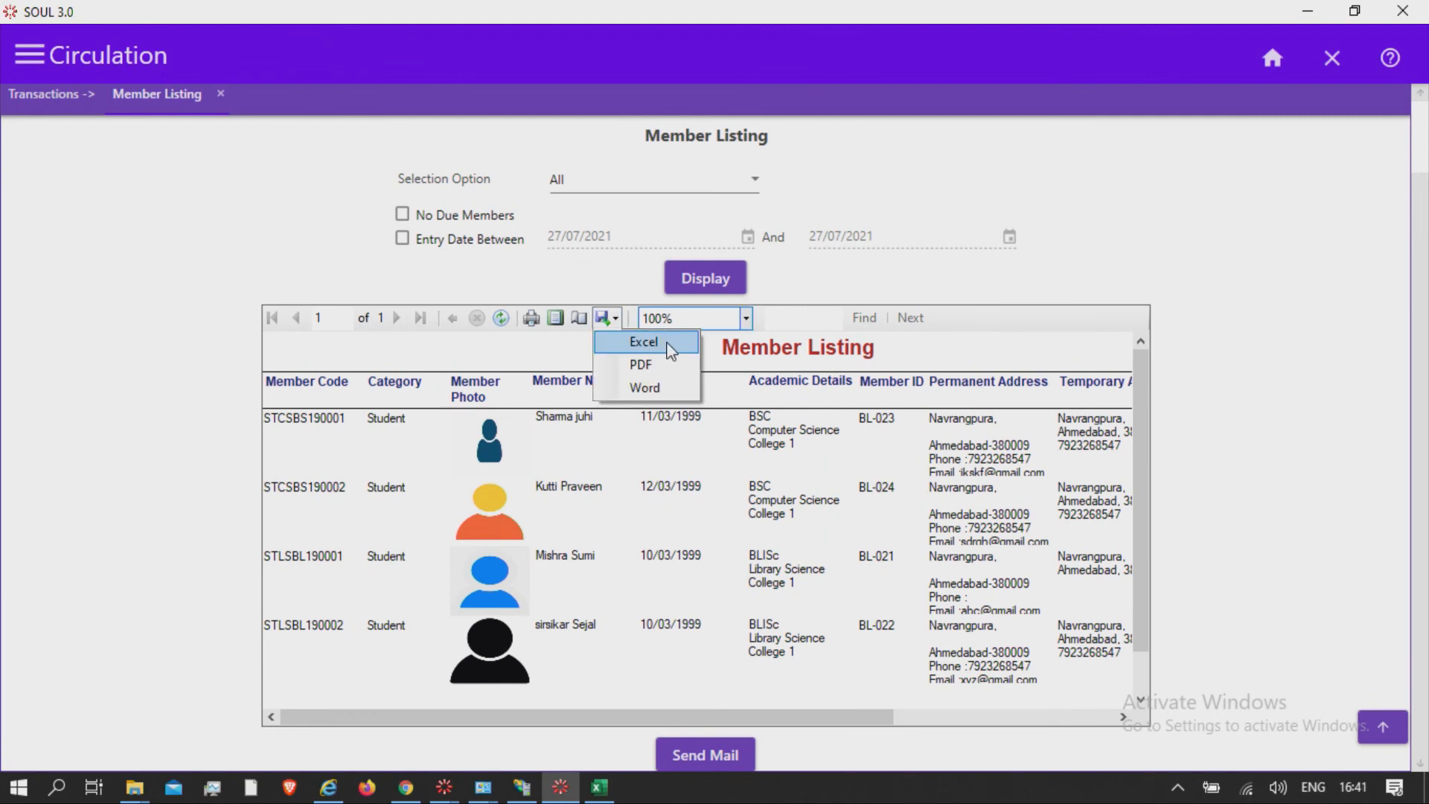
{"action": "mouse_move", "coordinate": [646, 387]}
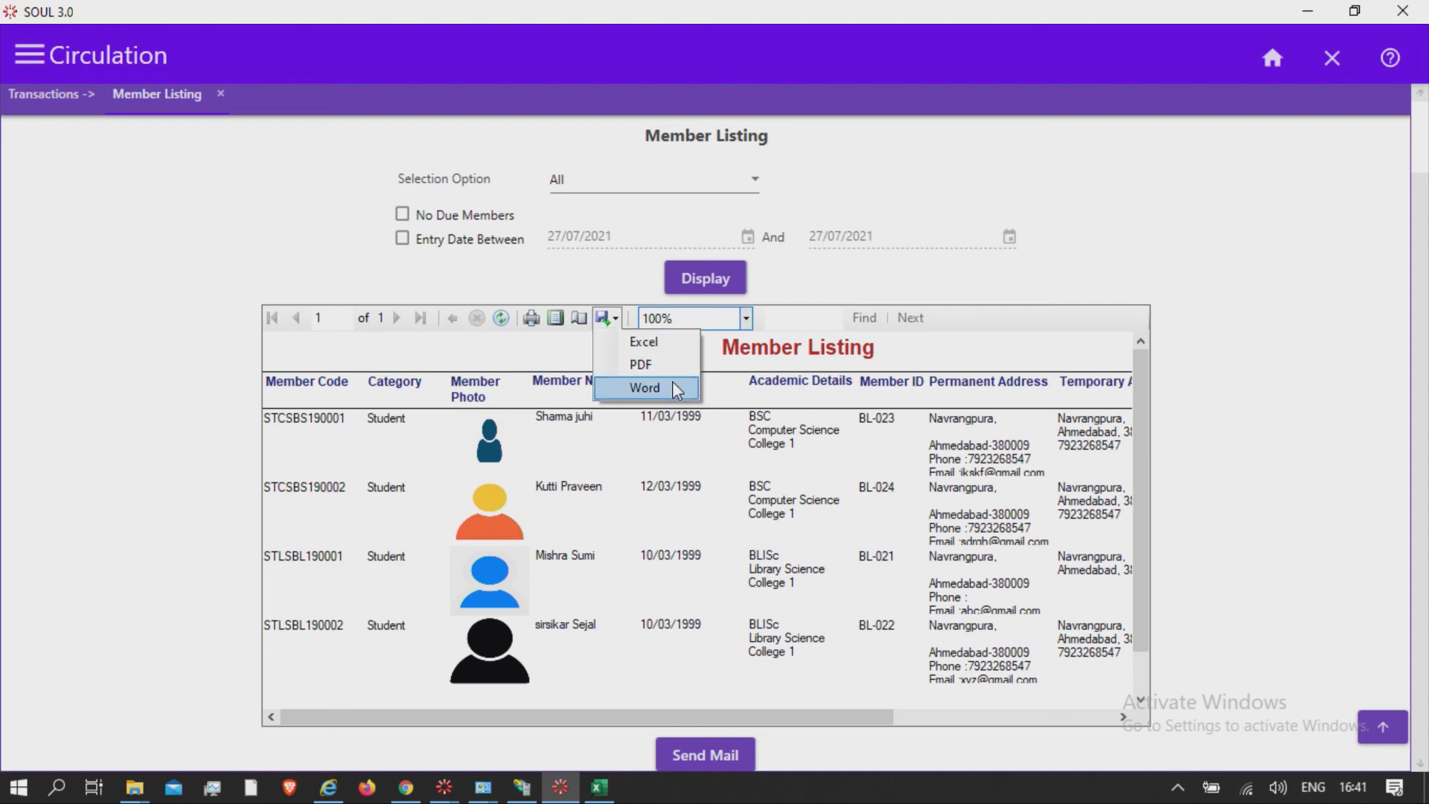
{"action": "mouse_move", "coordinate": [644, 342]}
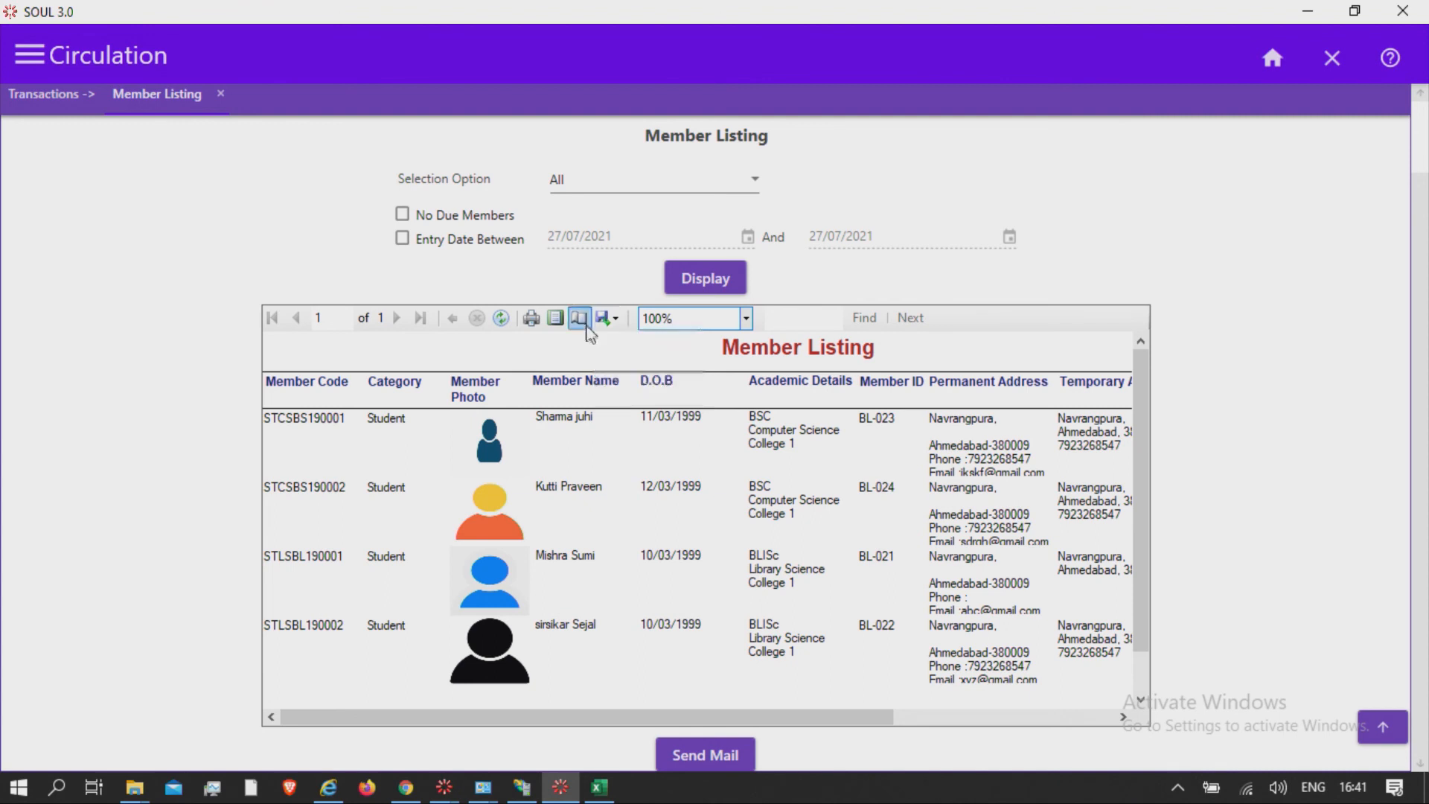
{"action": "mouse_move", "coordinate": [532, 318]}
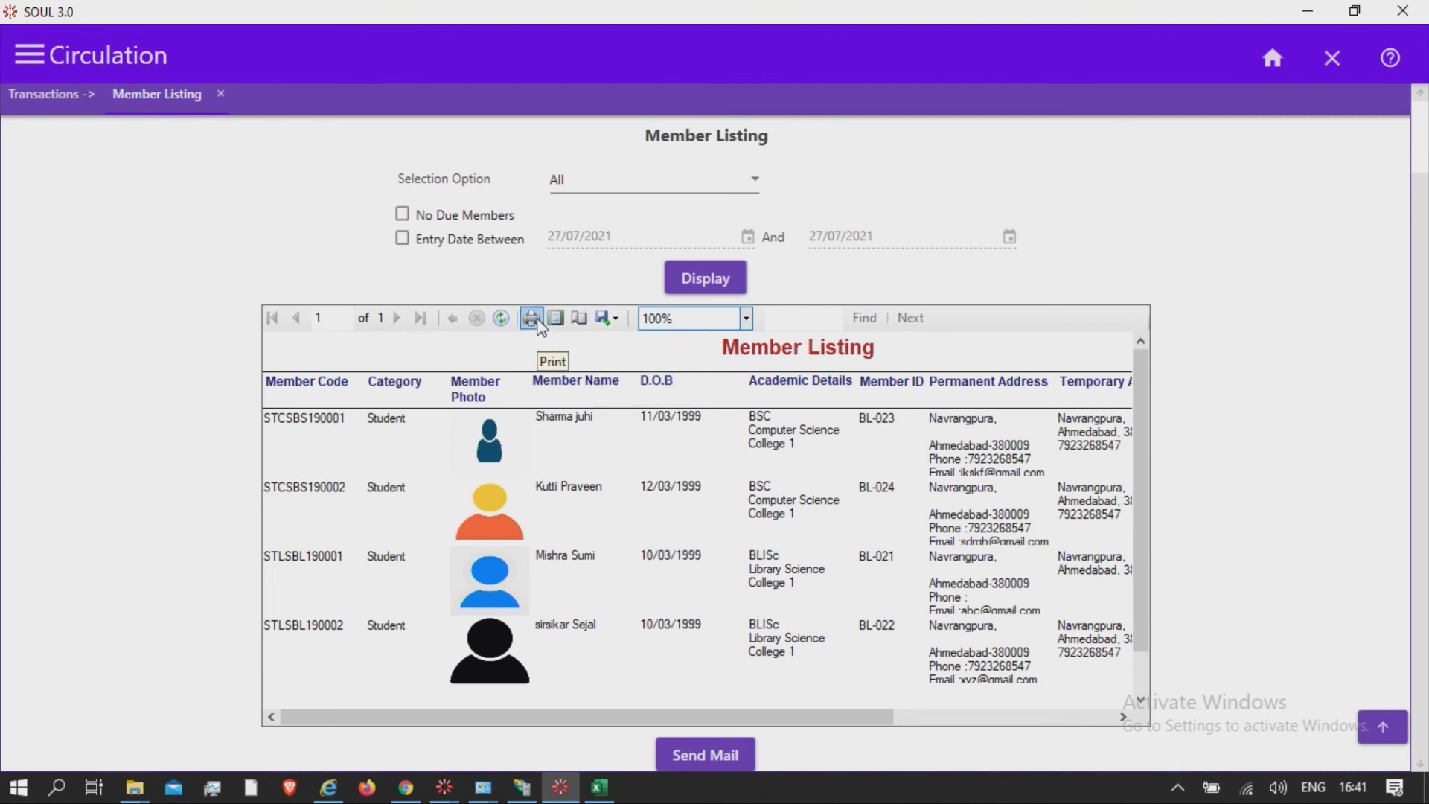
{"action": "mouse_move", "coordinate": [707, 344]}
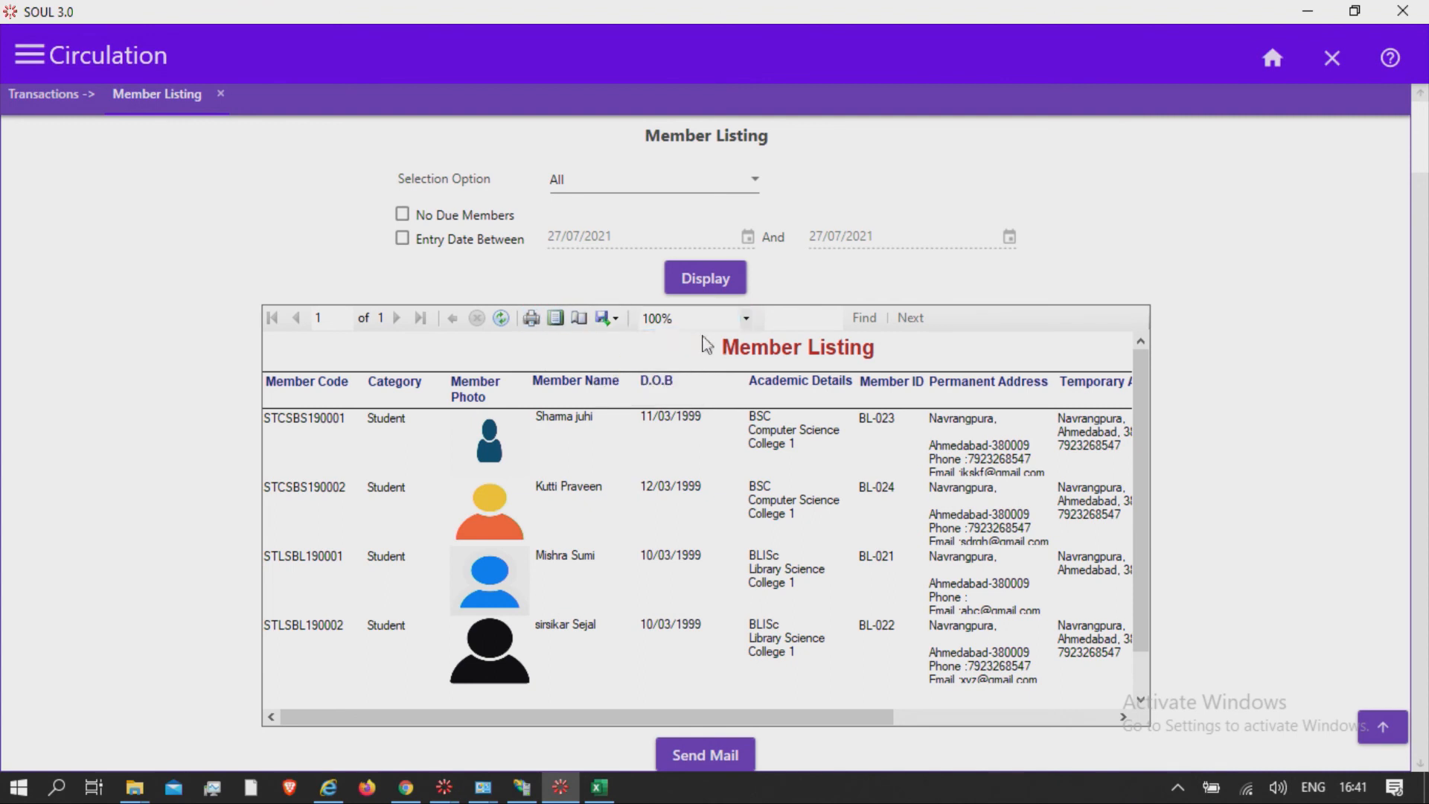